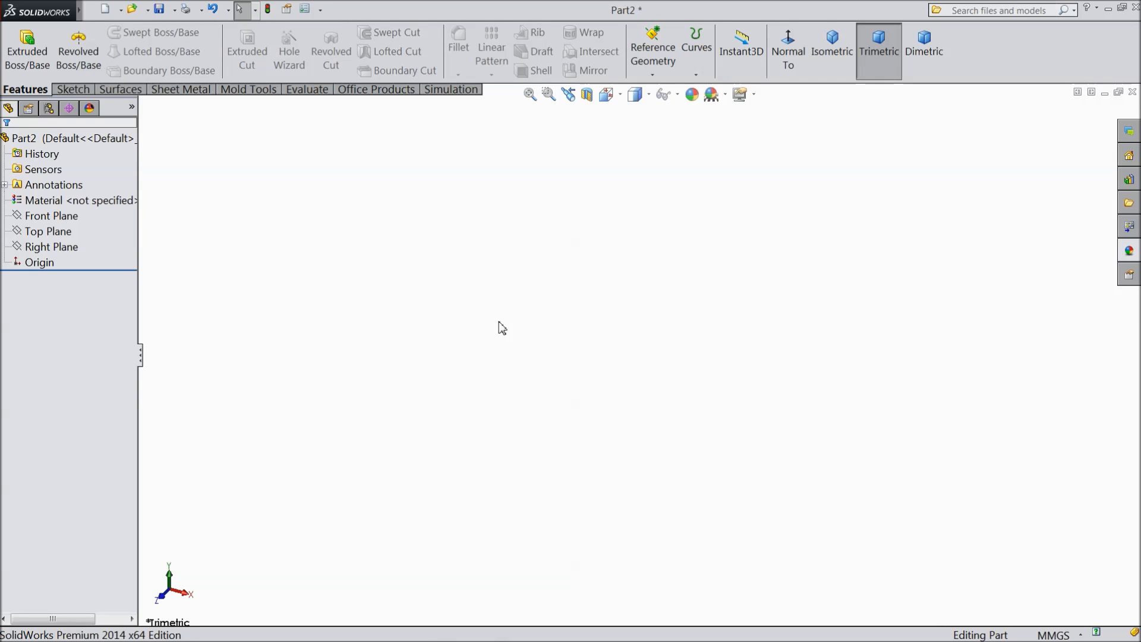
- Start a sketch on the Front Plane and draw a centre-point half-circle arc above the origin
left_click(49, 216)
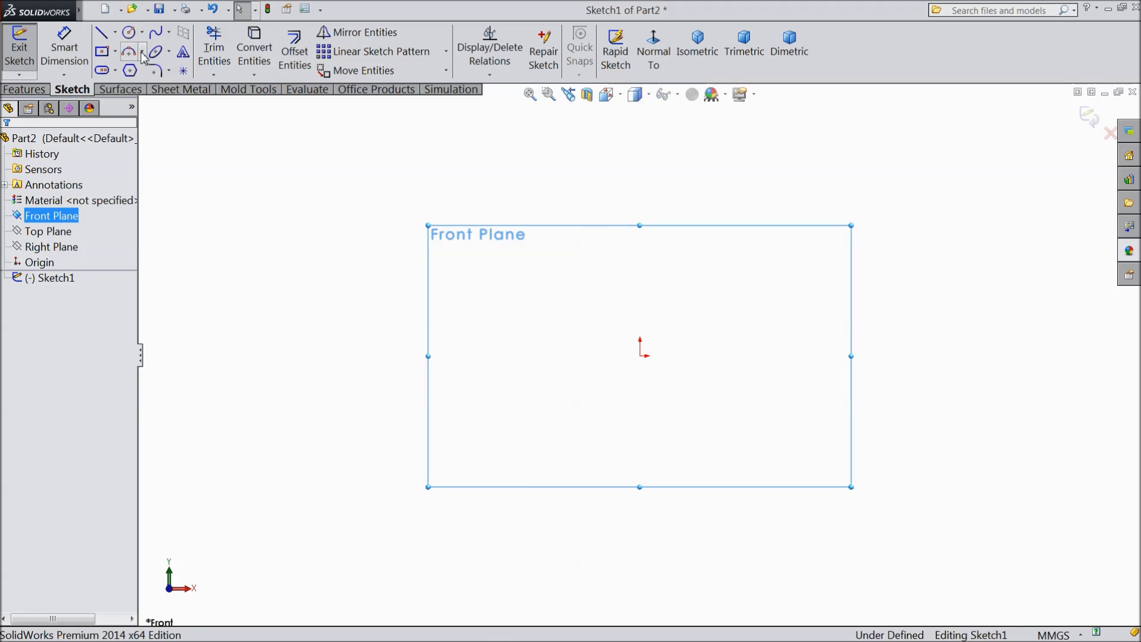
left_click(129, 51)
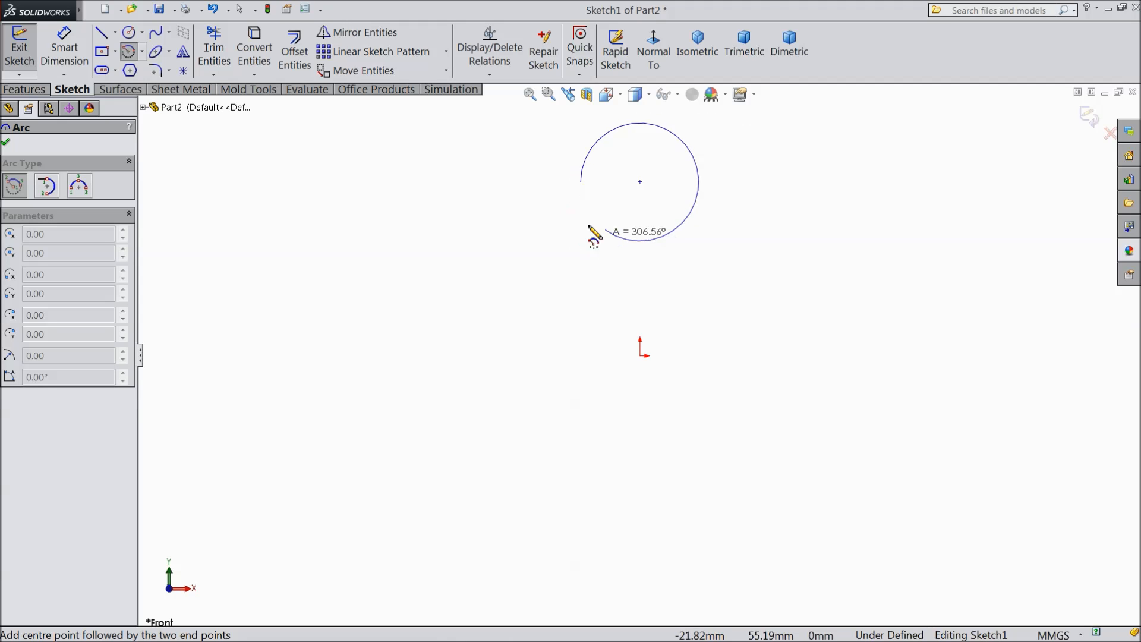
mouse_move(595, 234)
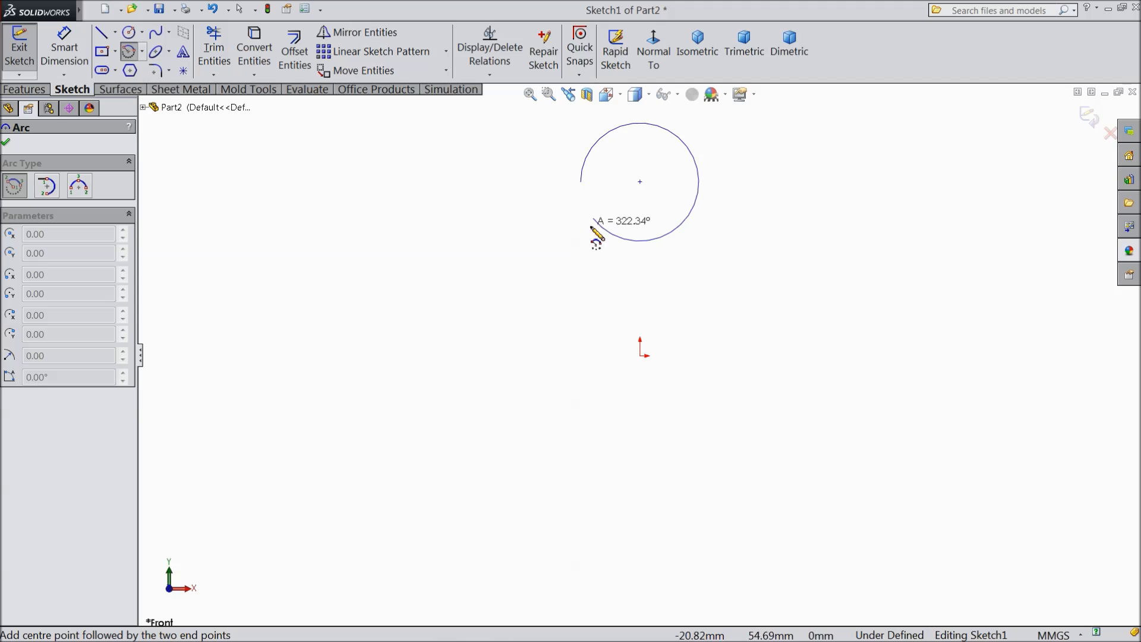
mouse_move(593, 221)
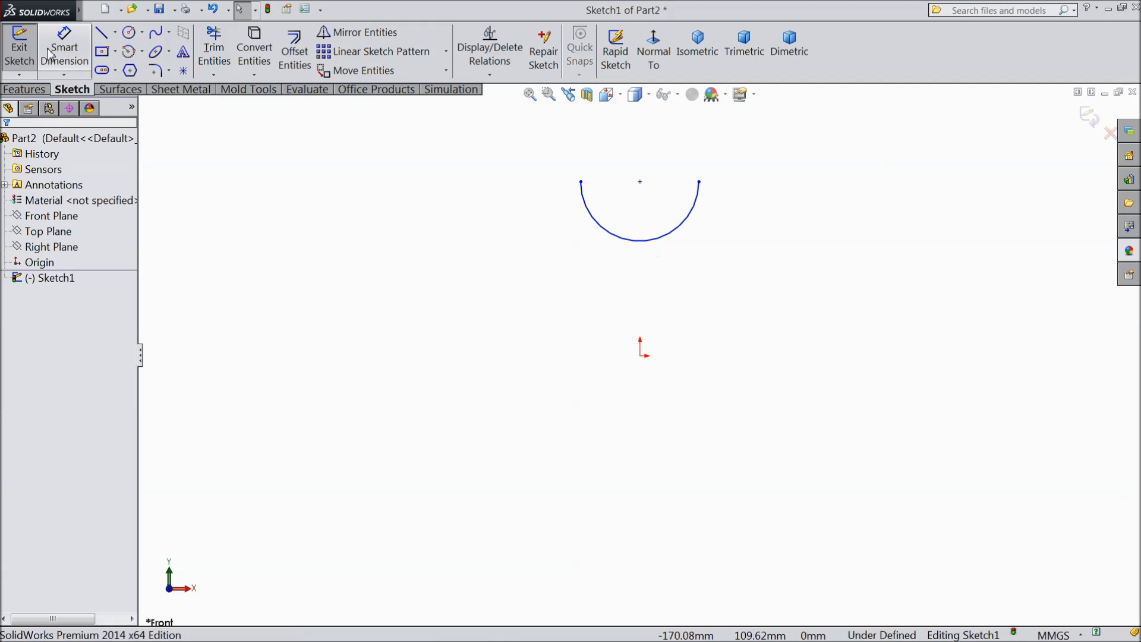
- Dimension the arc to R50 with its centre 200 above the origin, and add short end lines
left_click(639, 182)
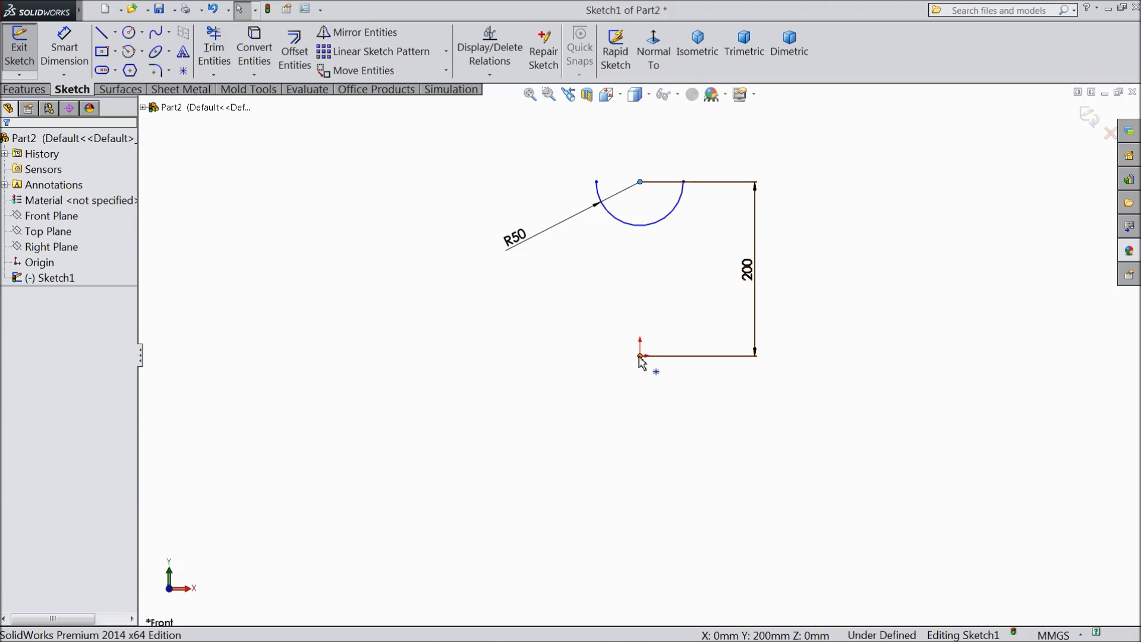
left_click(639, 356)
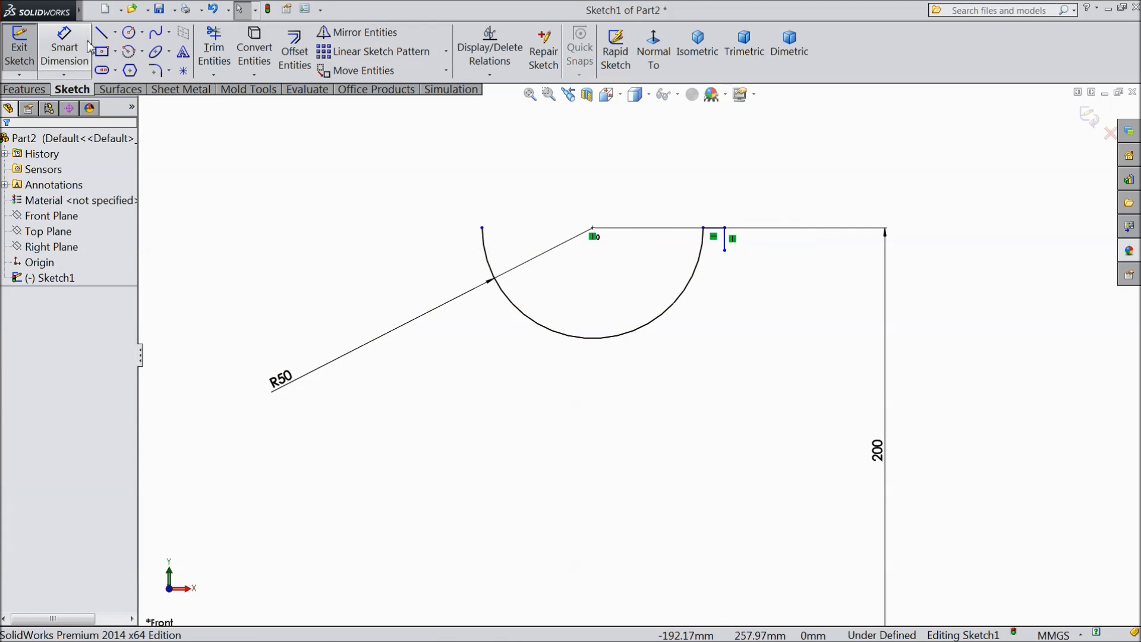
left_click(100, 32)
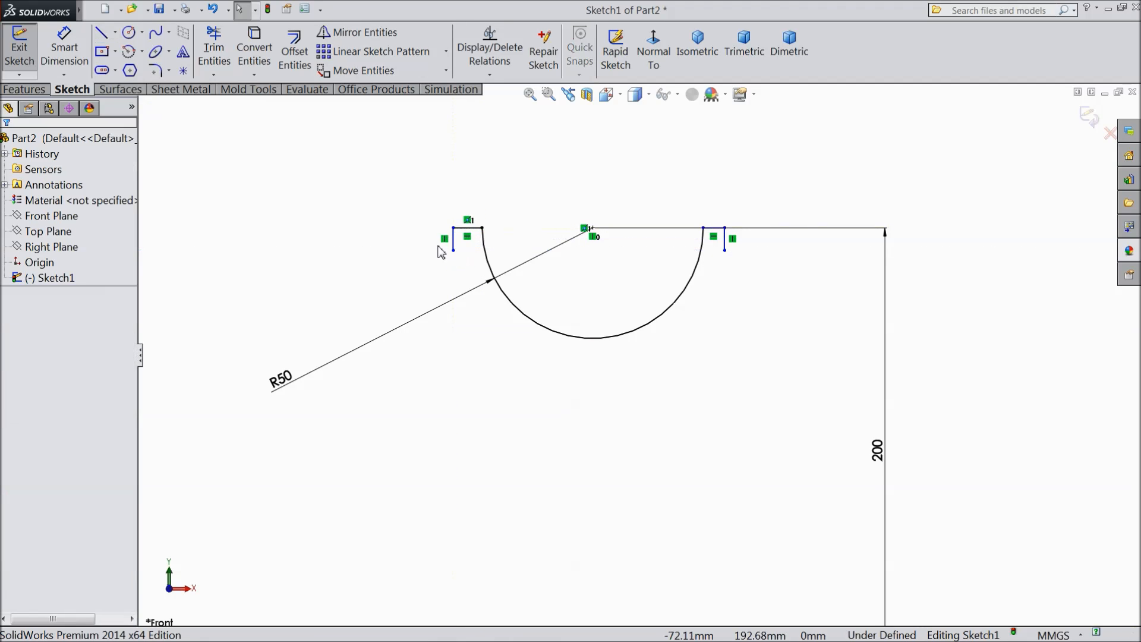
- Dimension the left-end hook lines at 5 mm horizontally and vertically
left_click(467, 228)
type("5")
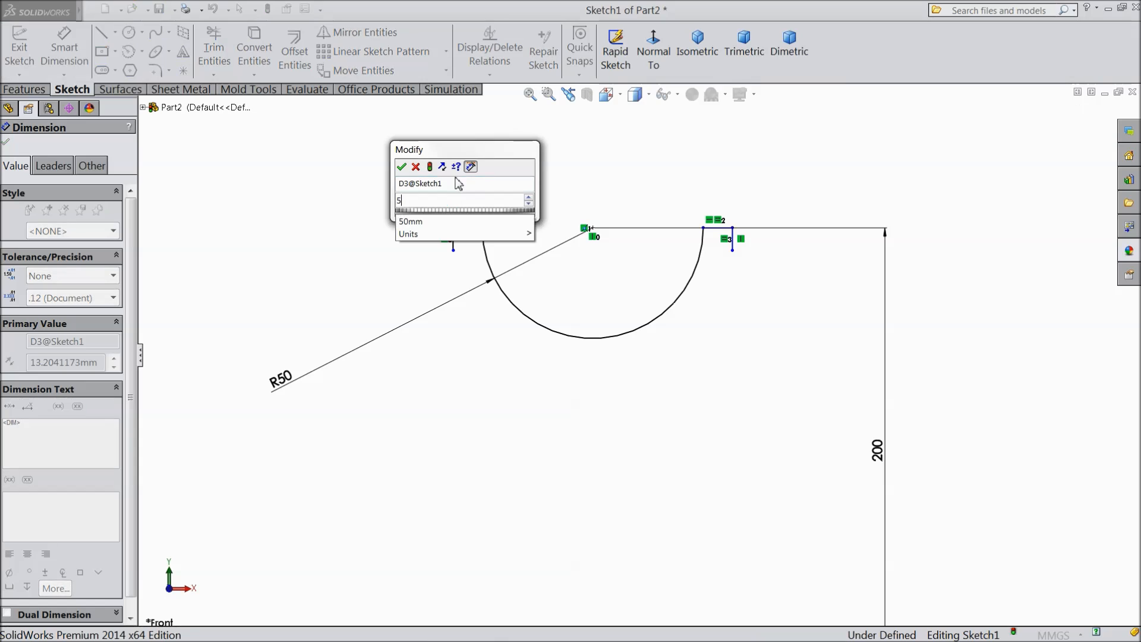
left_click(402, 166)
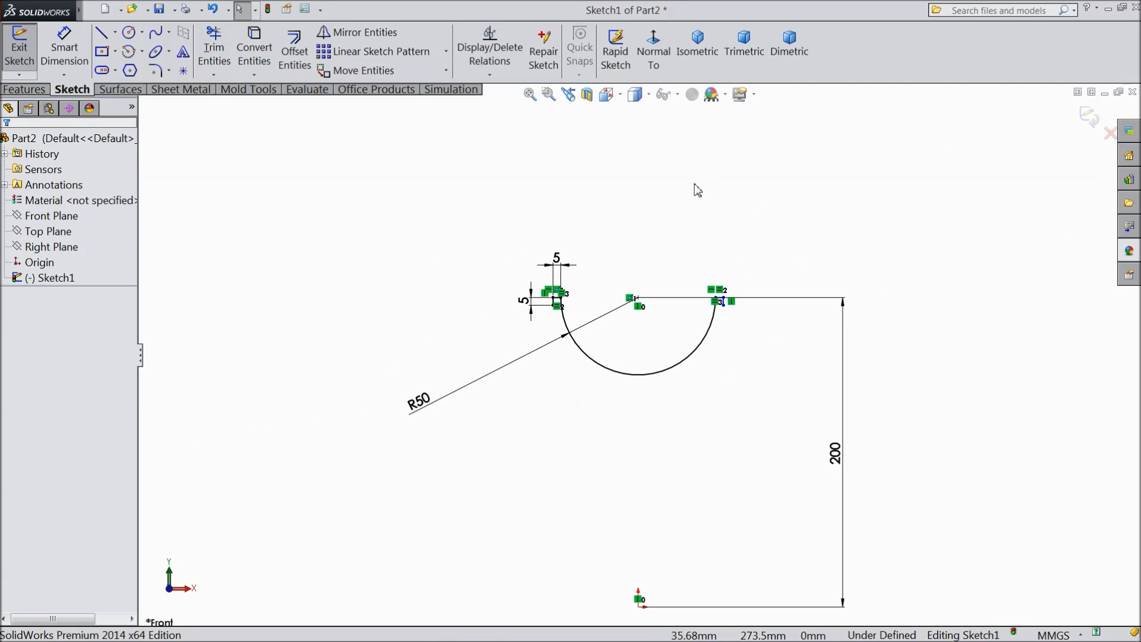
- Exit Sketch1 and create Plane1 offset 300 mm from the Front Plane, flipped
left_click(19, 53)
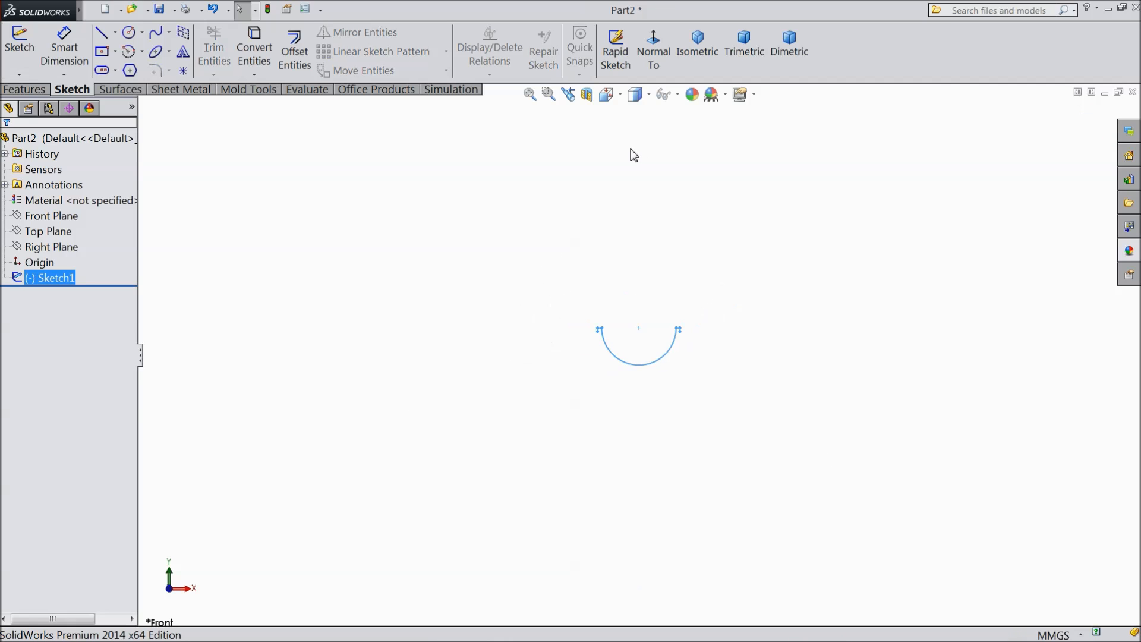
left_click(51, 216)
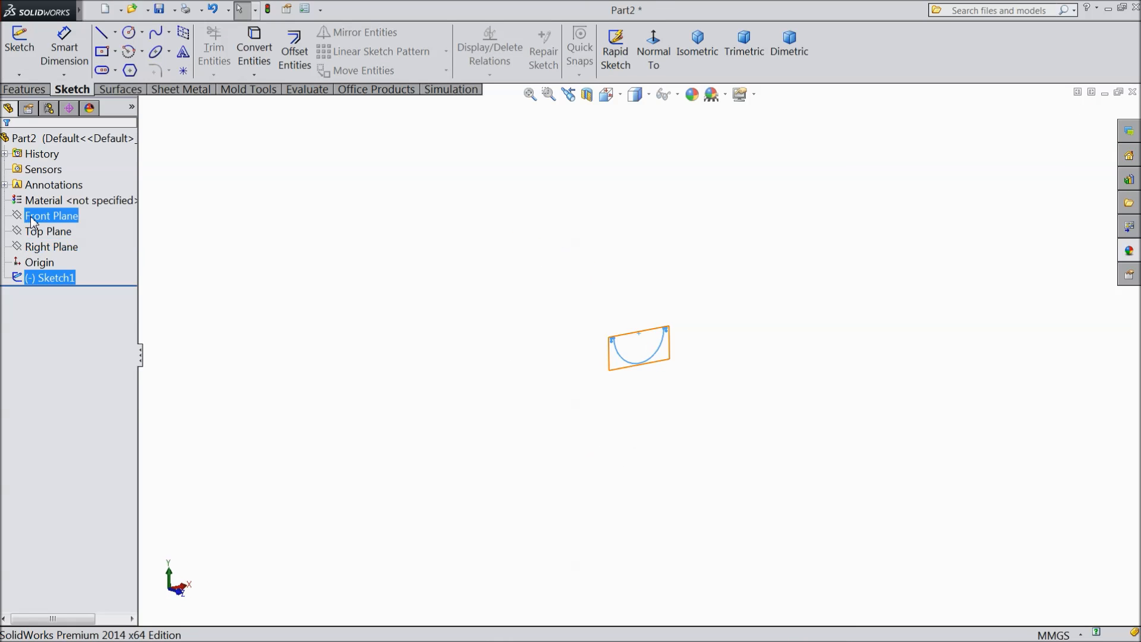
left_click(51, 215)
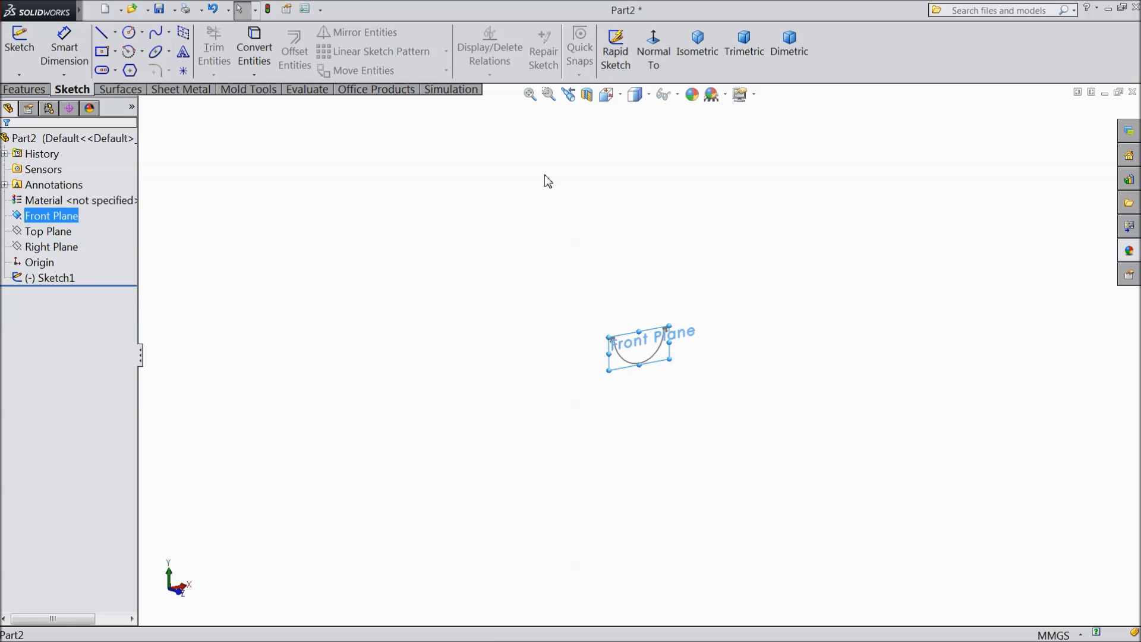
left_click(652, 47)
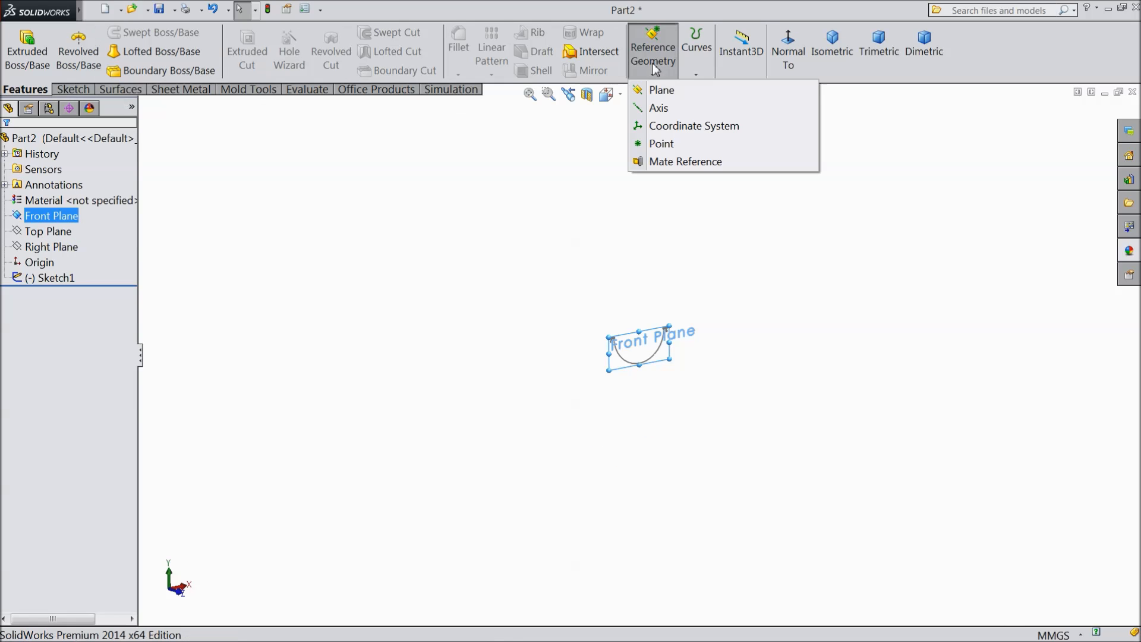
left_click(400, 276)
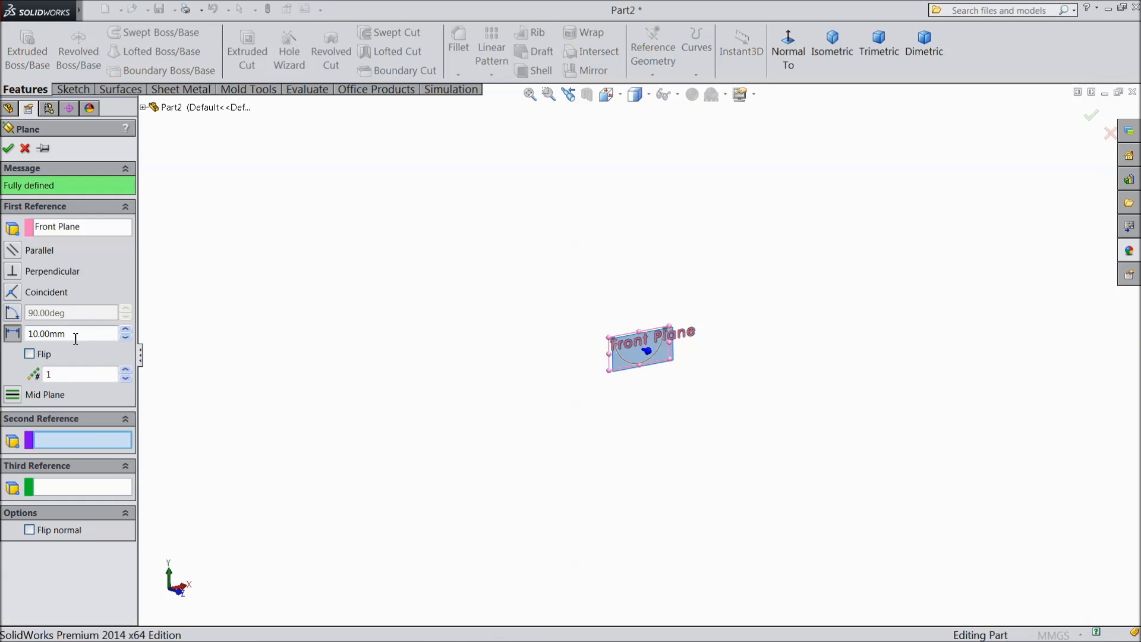
triple_click(66, 333)
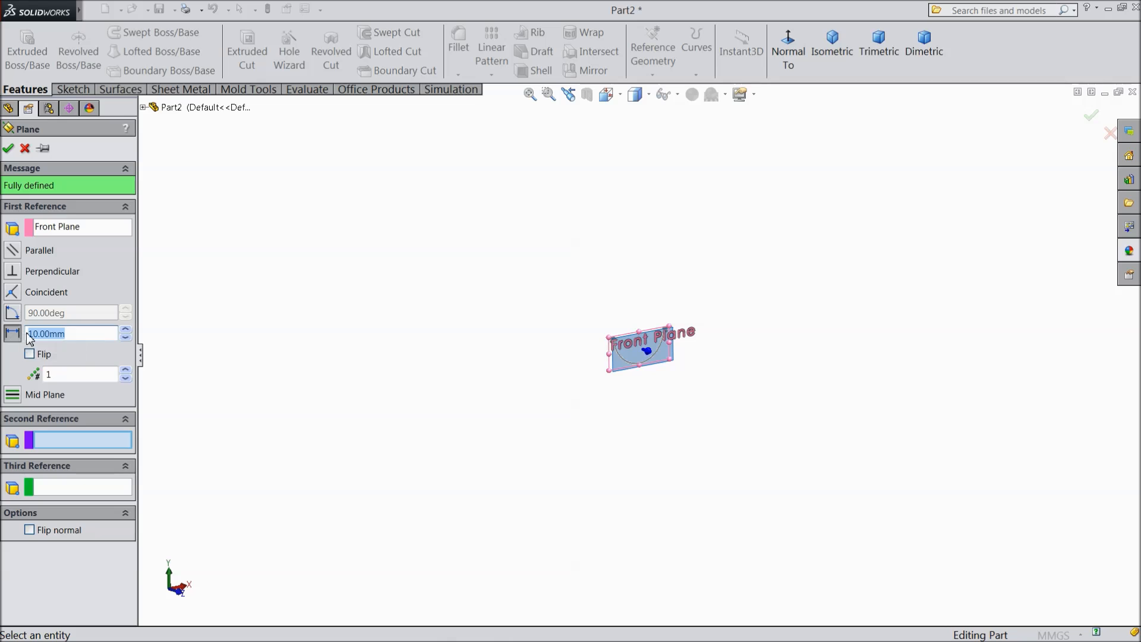
type("300.00mm")
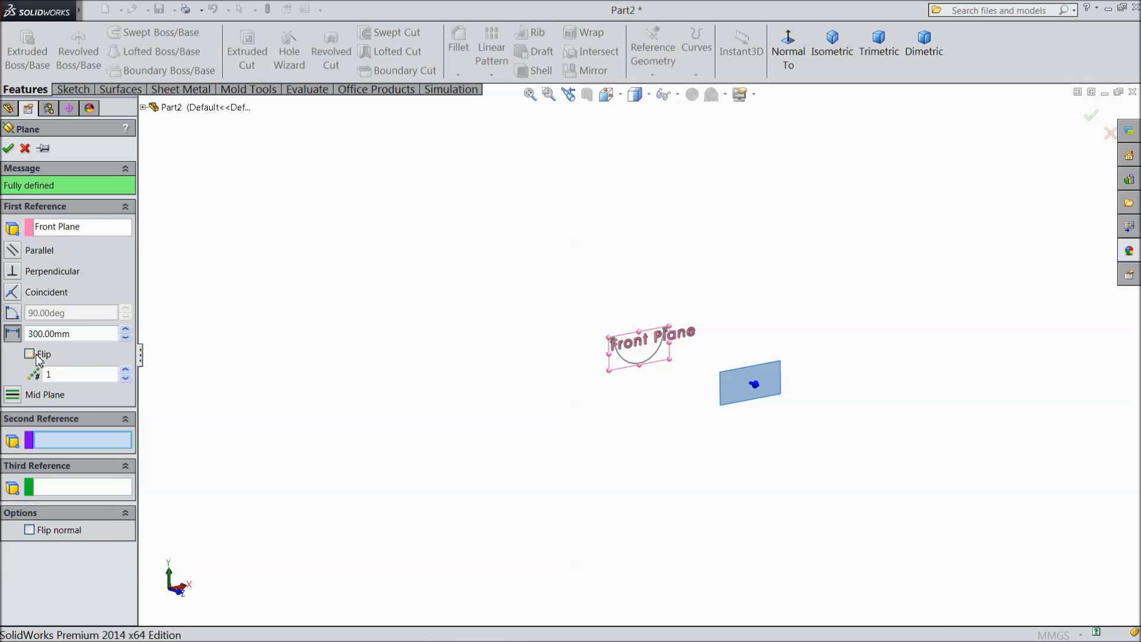
left_click(30, 354)
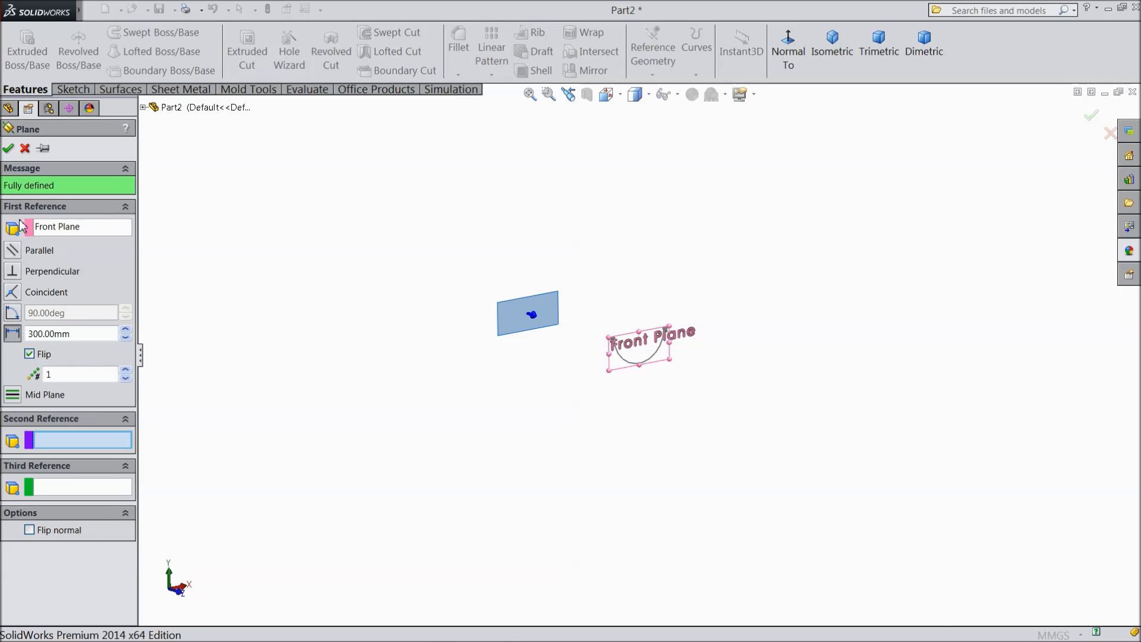
left_click(8, 149)
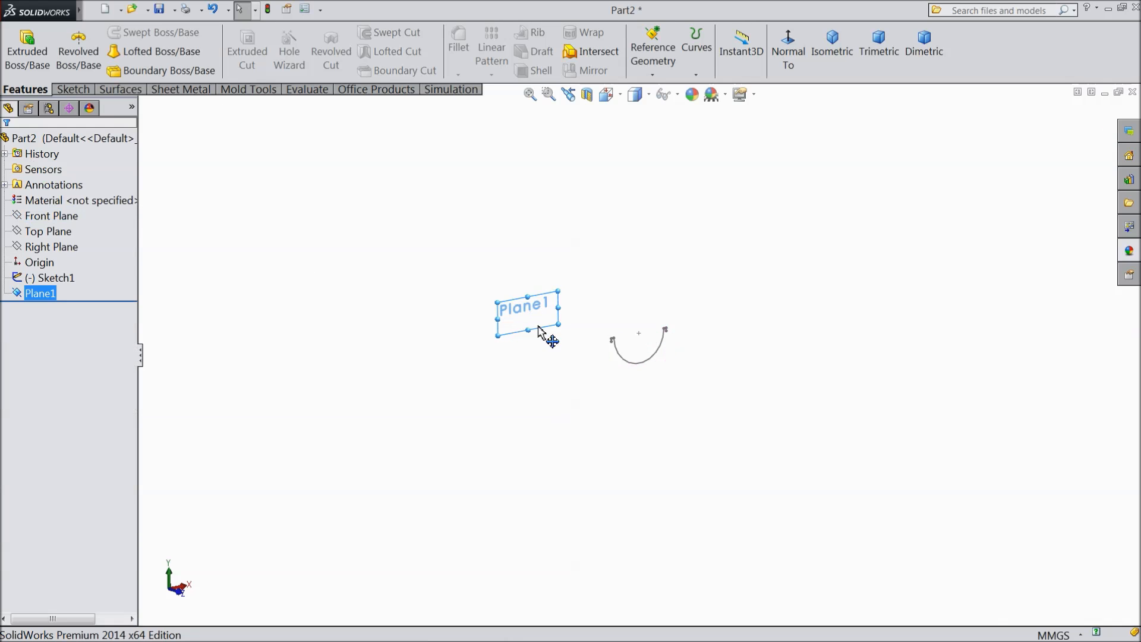
- Open Sketch2 on Plane1, draw a trial centre-point arc, then delete it
right_click(528, 313)
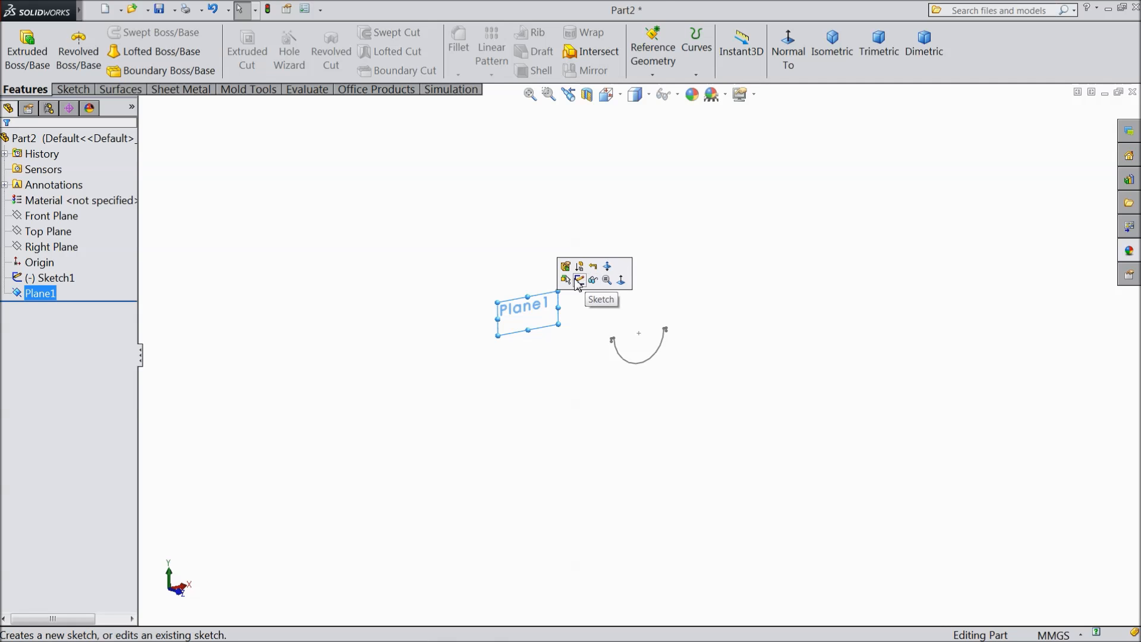
left_click(578, 280)
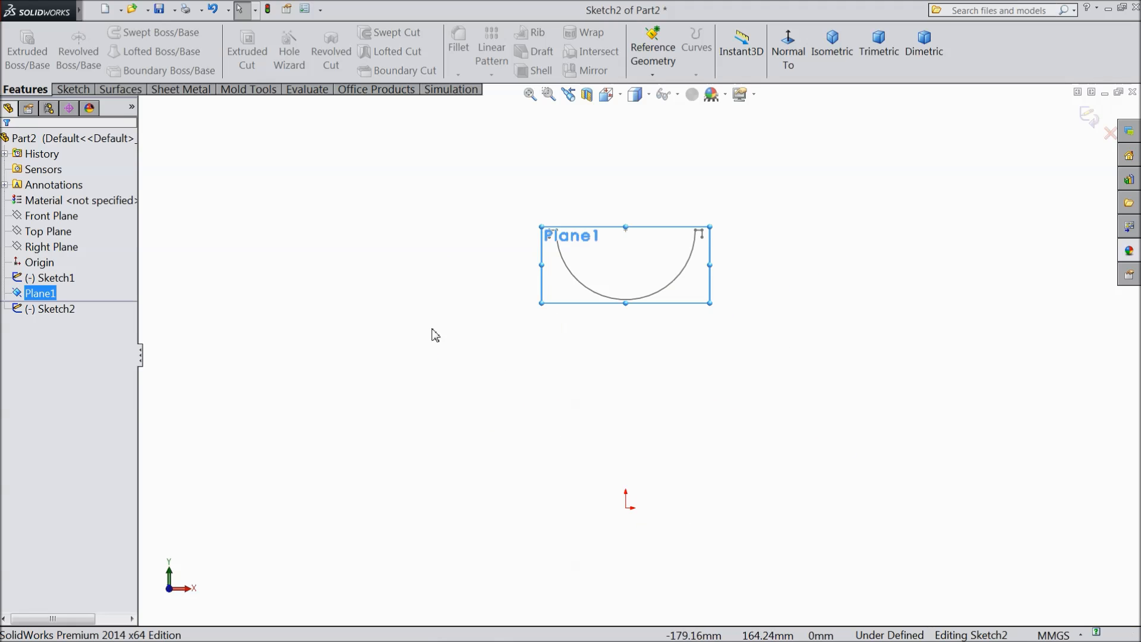
left_click(72, 89)
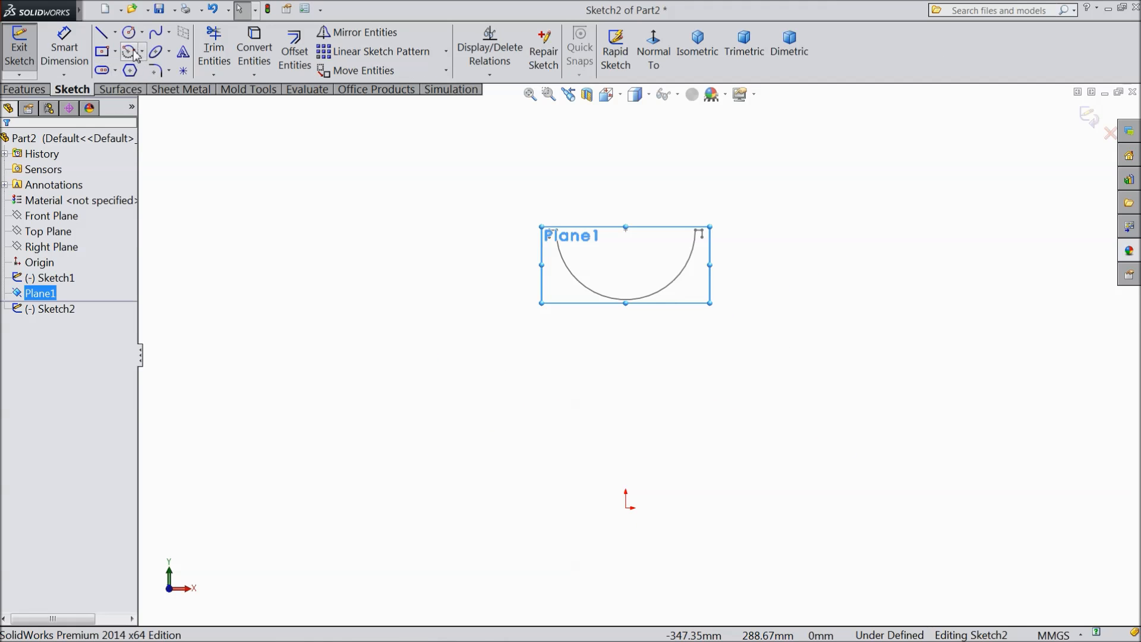
left_click(130, 51)
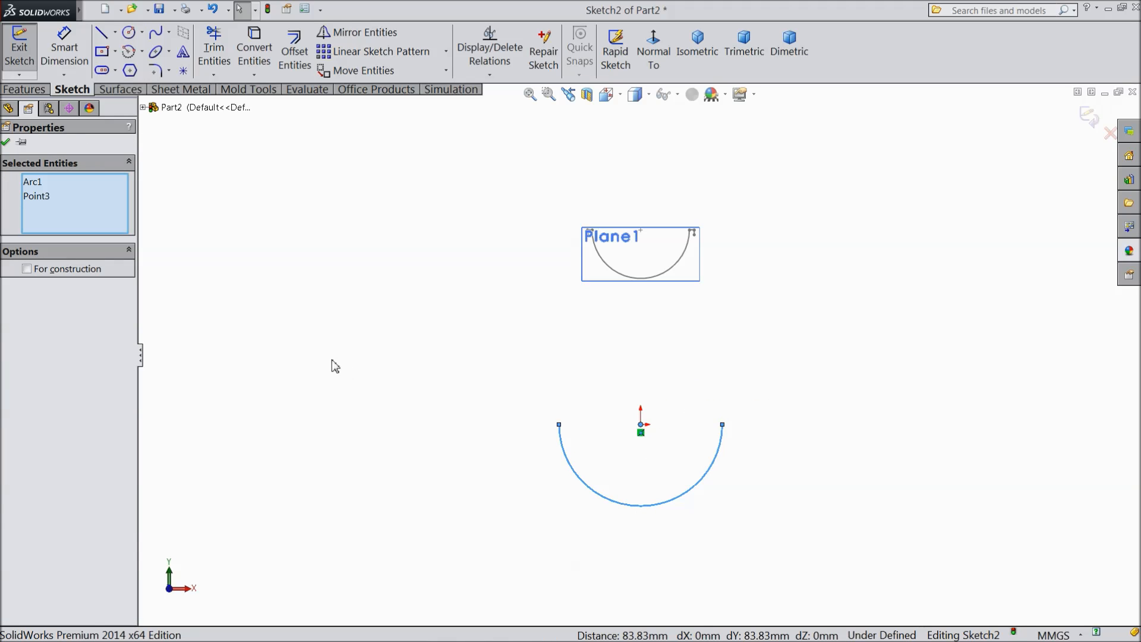
left_click(641, 484)
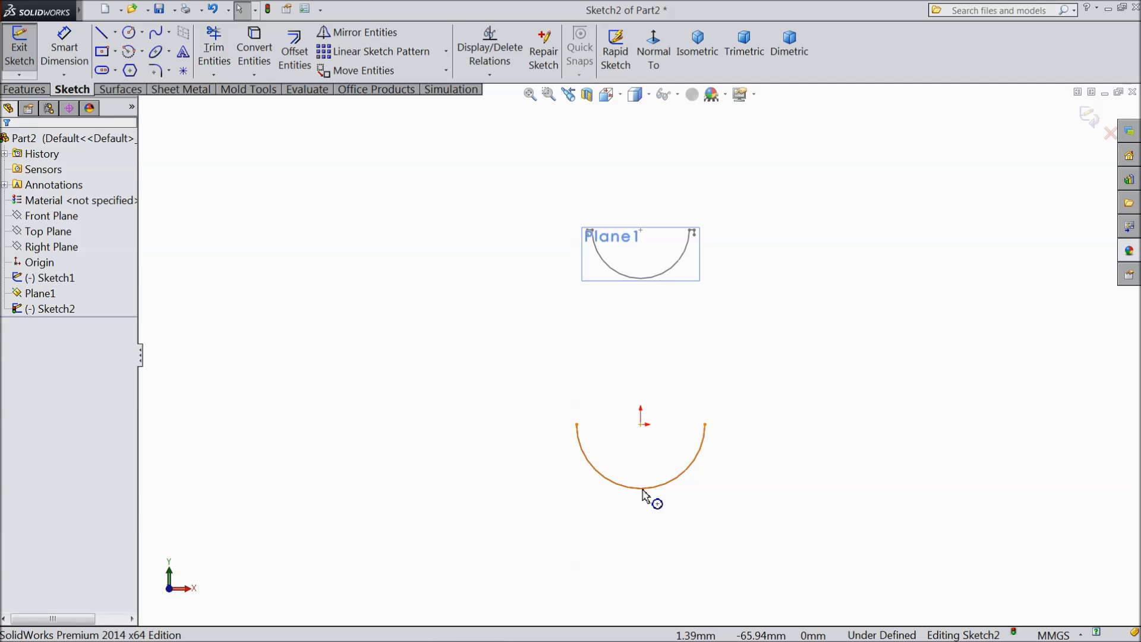
left_click(639, 484)
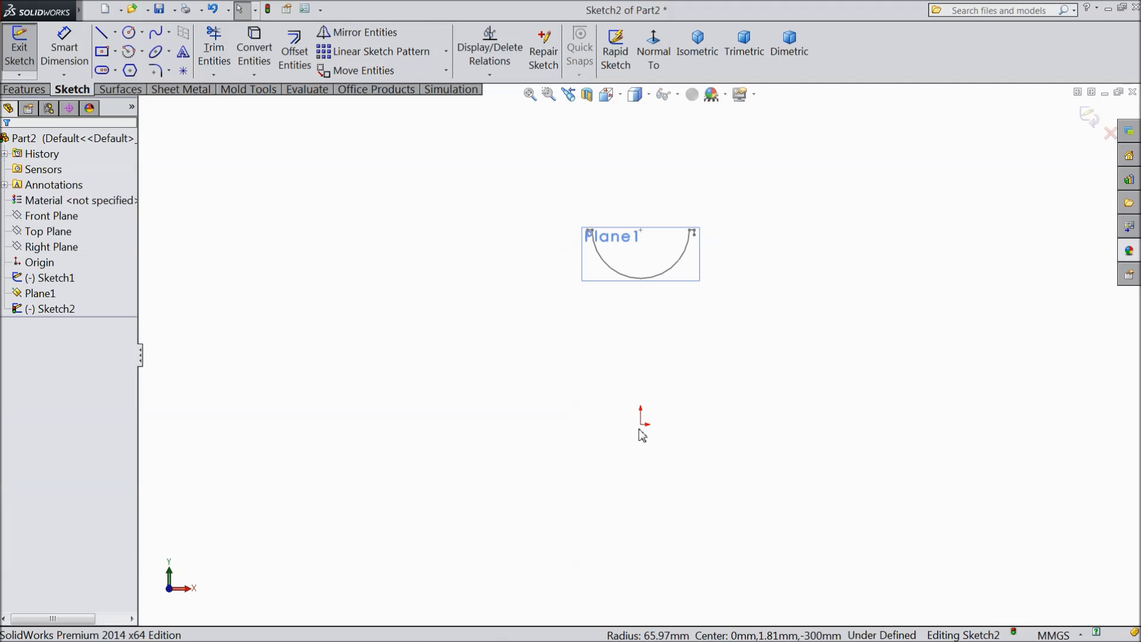
- Draw an R50 half-circle arc related to the origin, with short lip lines at both ends
left_click(129, 51)
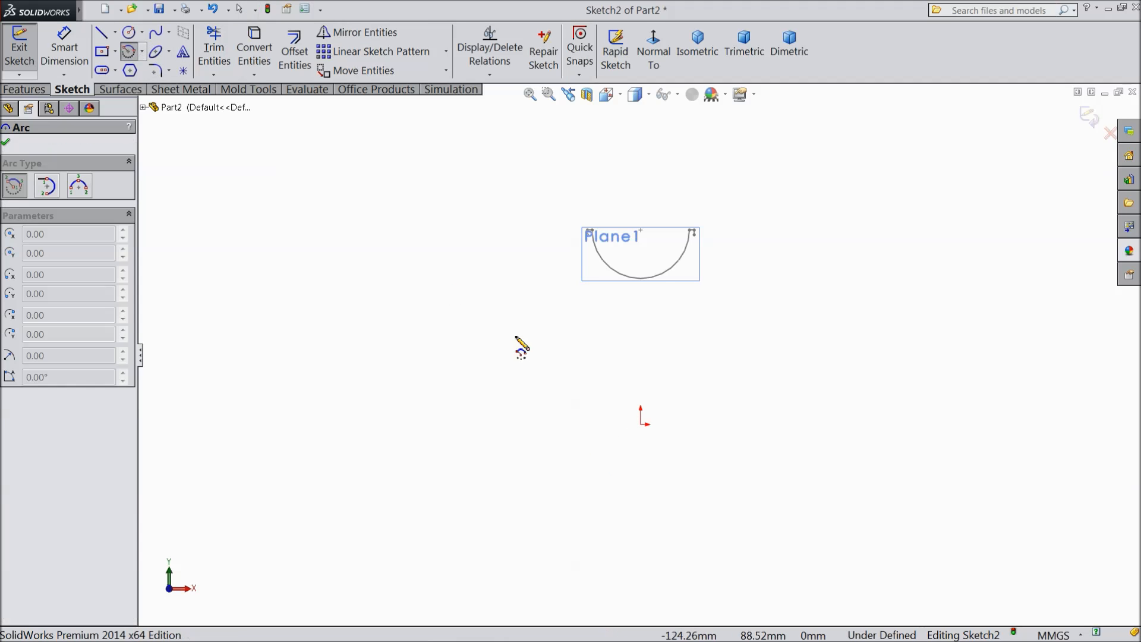
mouse_move(646, 382)
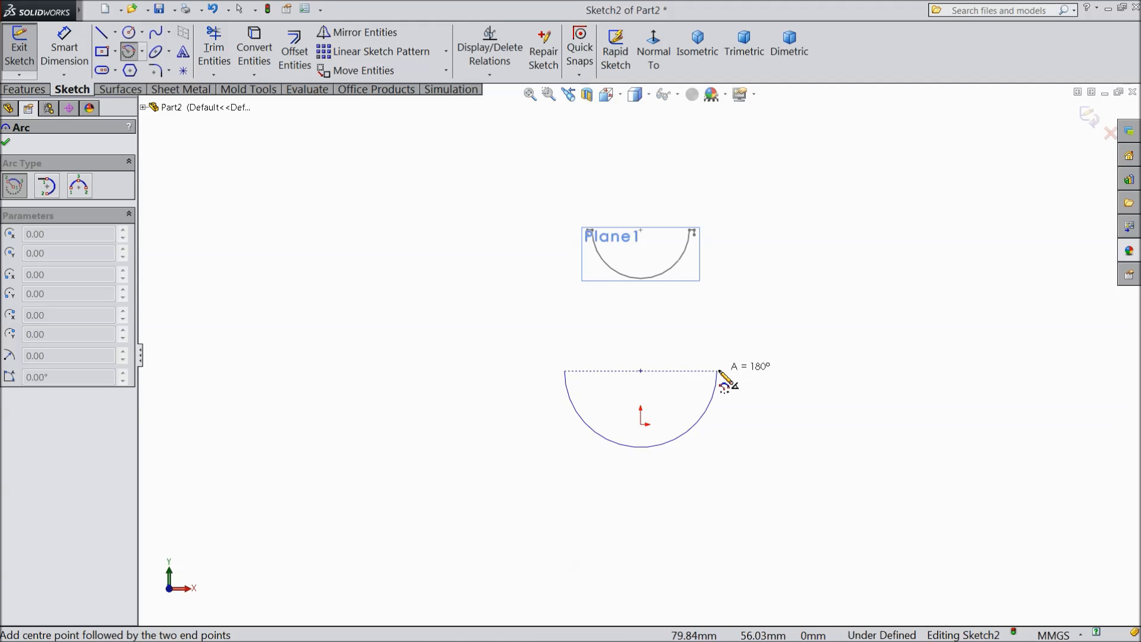
right_click(720, 376)
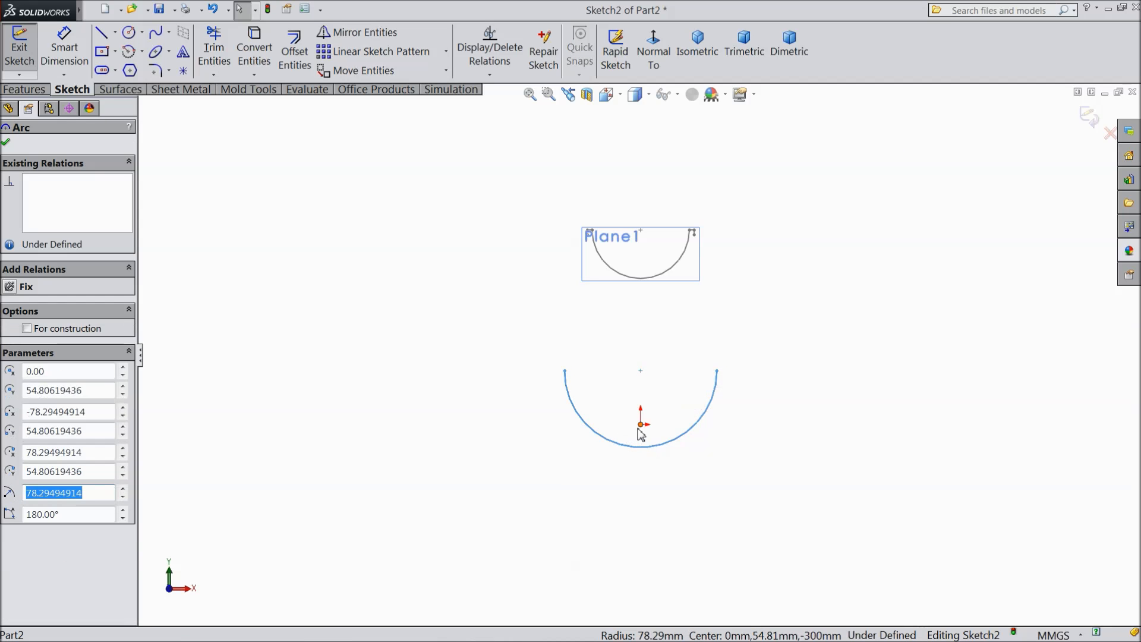
left_click(640, 424)
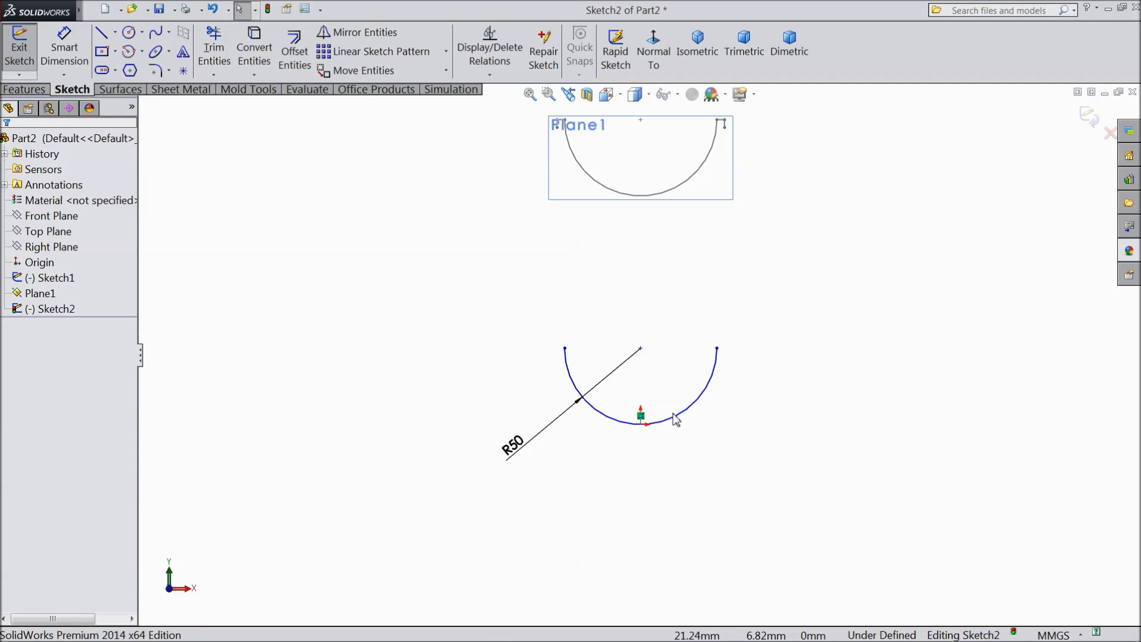
left_click(640, 350)
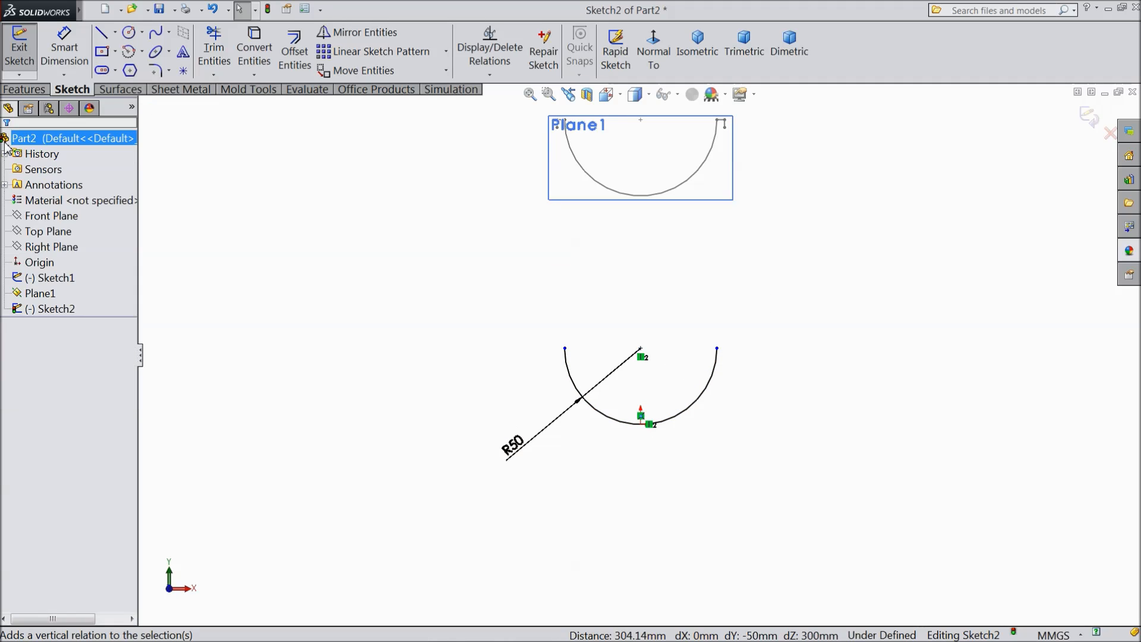
left_click(102, 32)
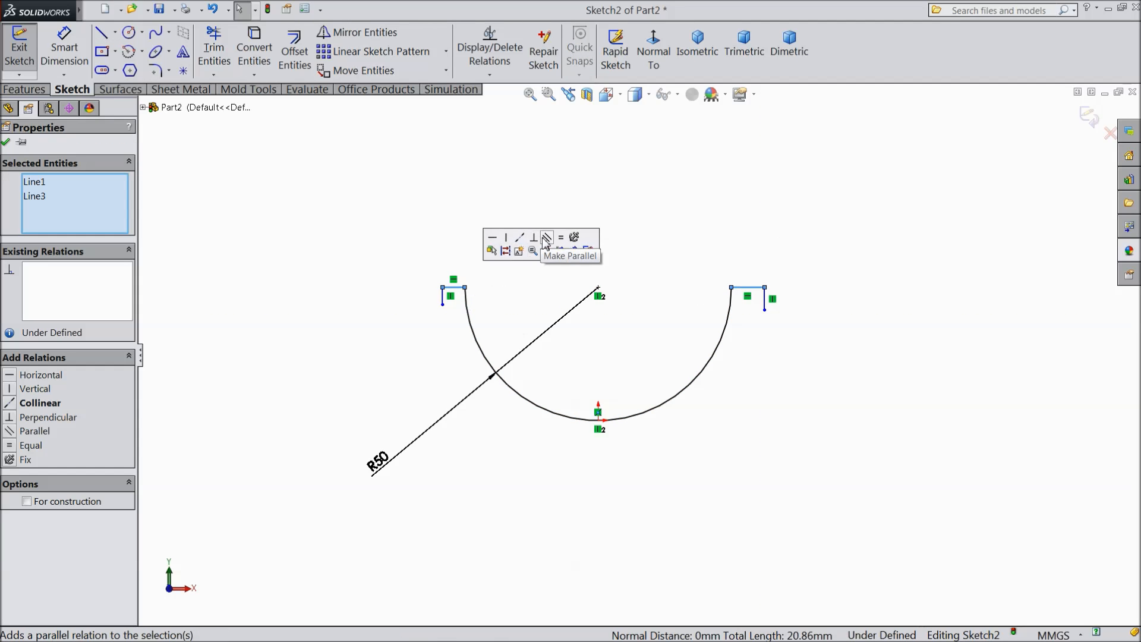
- Make the two end lips parallel and dimension each at 5 mm
left_click(560, 238)
type("5")
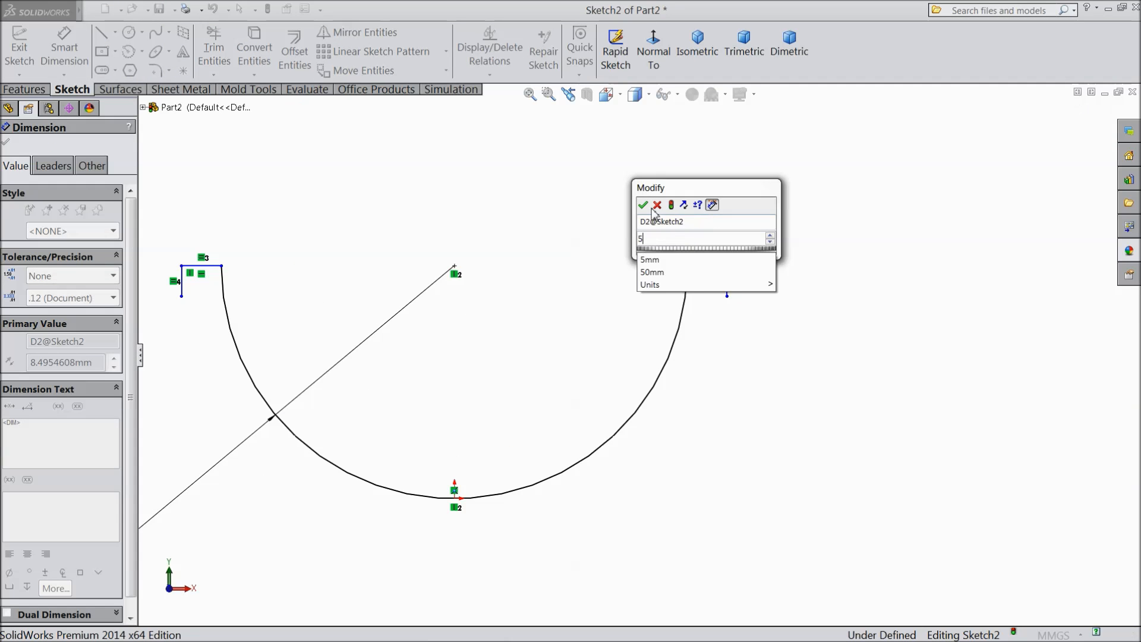
left_click(644, 205)
type("5")
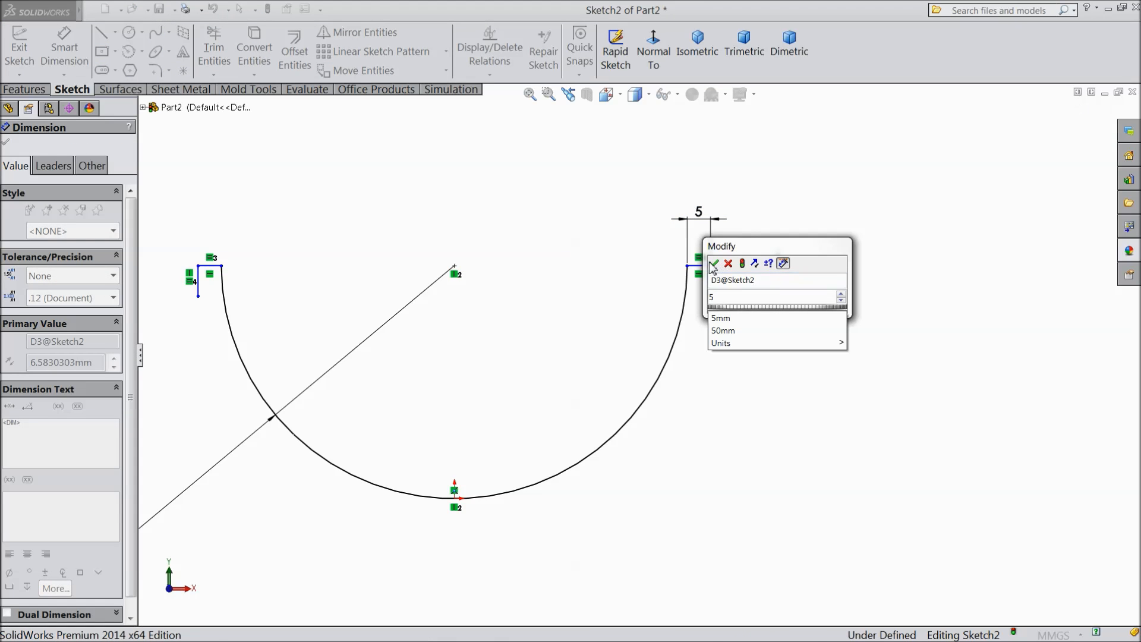
left_click(714, 263)
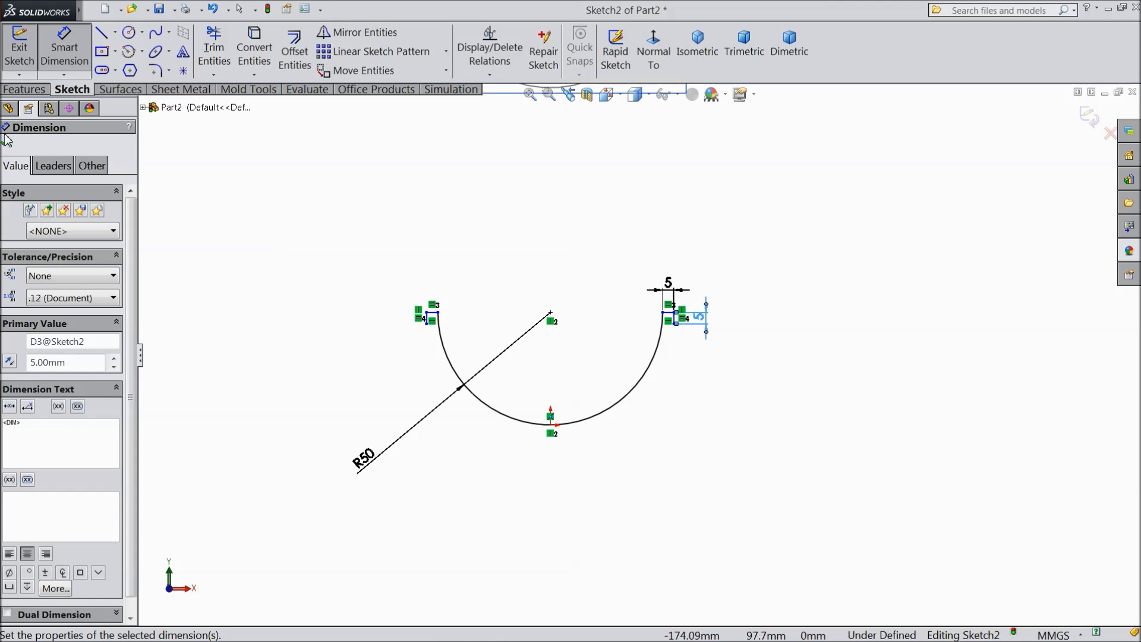
left_click(119, 89)
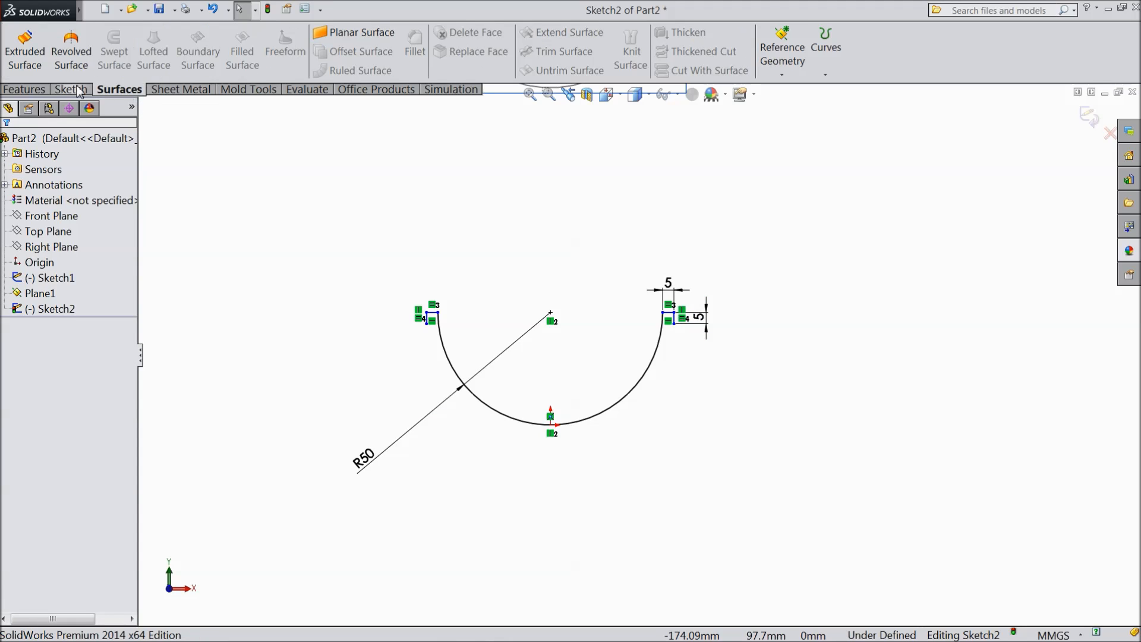
- Extrude Sketch2 as a 40 mm surface and Sketch1 as an 80 mm surface
left_click(24, 49)
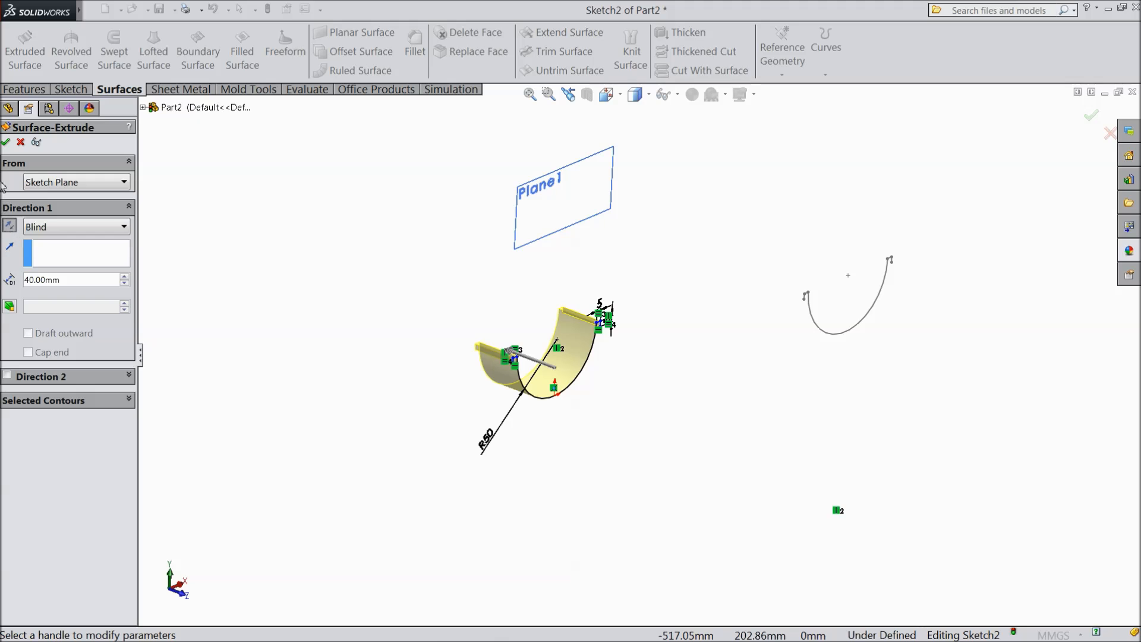
left_click(6, 143)
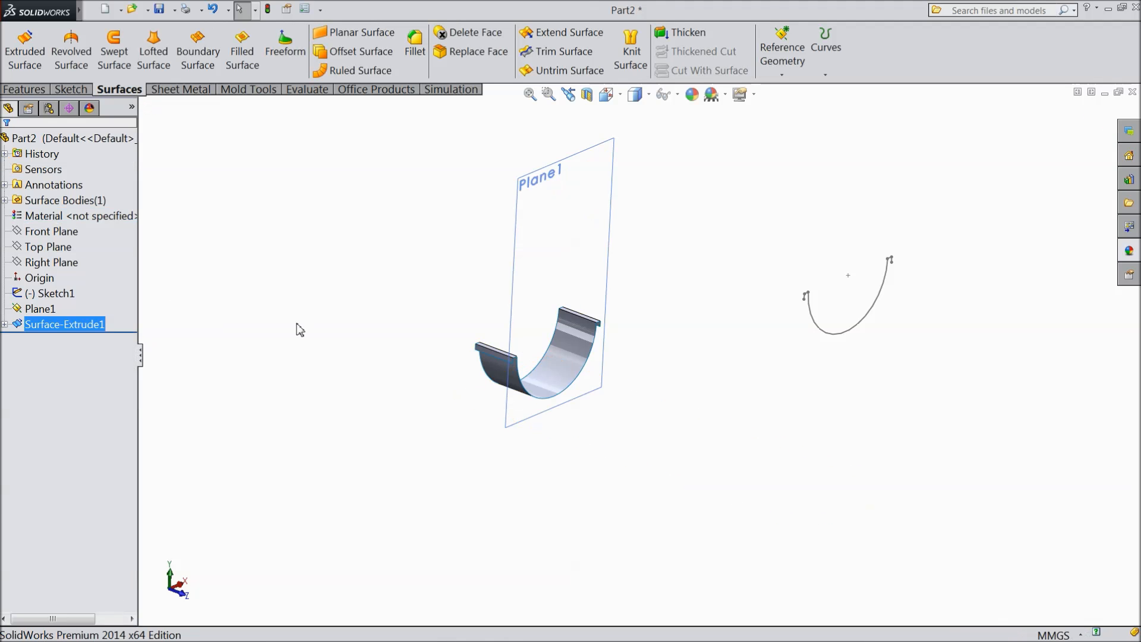
left_click(837, 335)
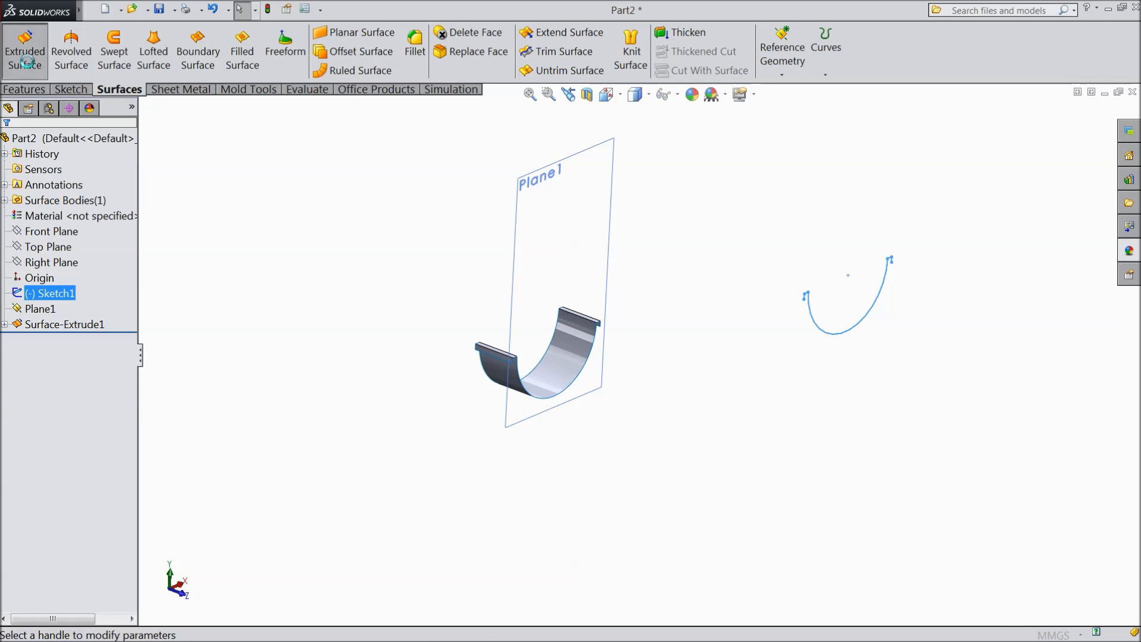
left_click(24, 50)
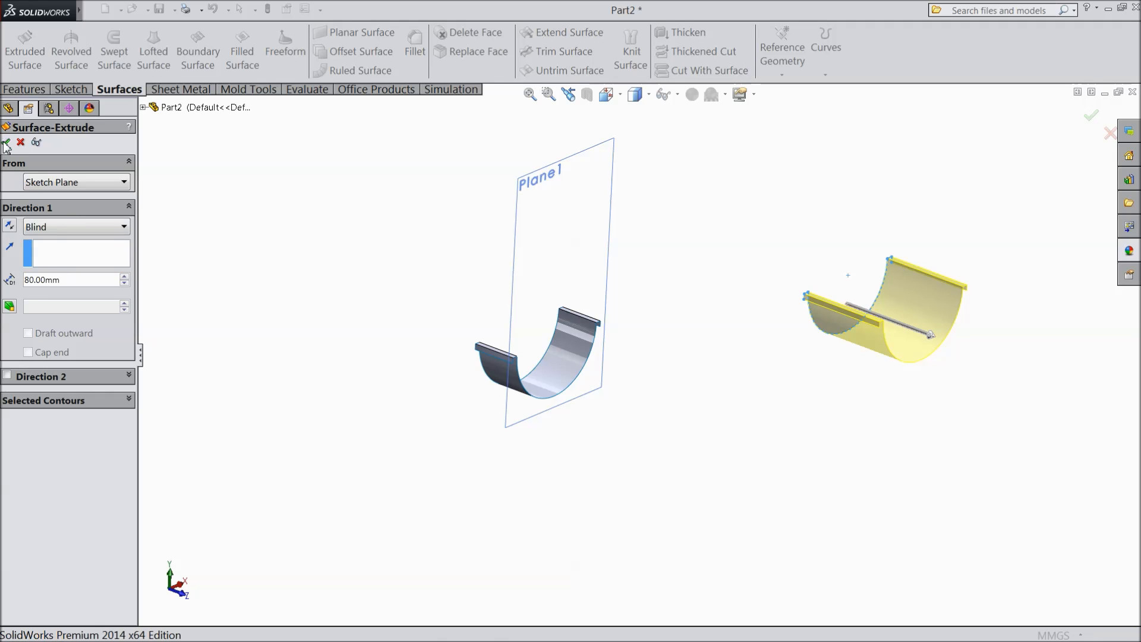
left_click(6, 142)
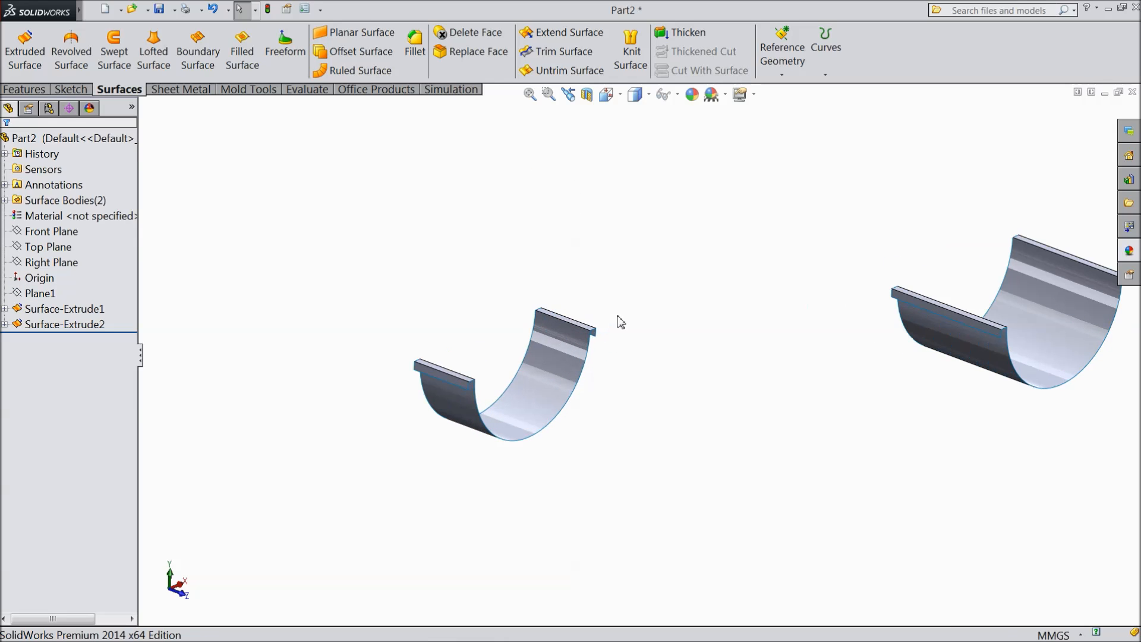
- In a 3D sketch, draw splines joining the channel lip edges, tangent at their ends
left_click(72, 88)
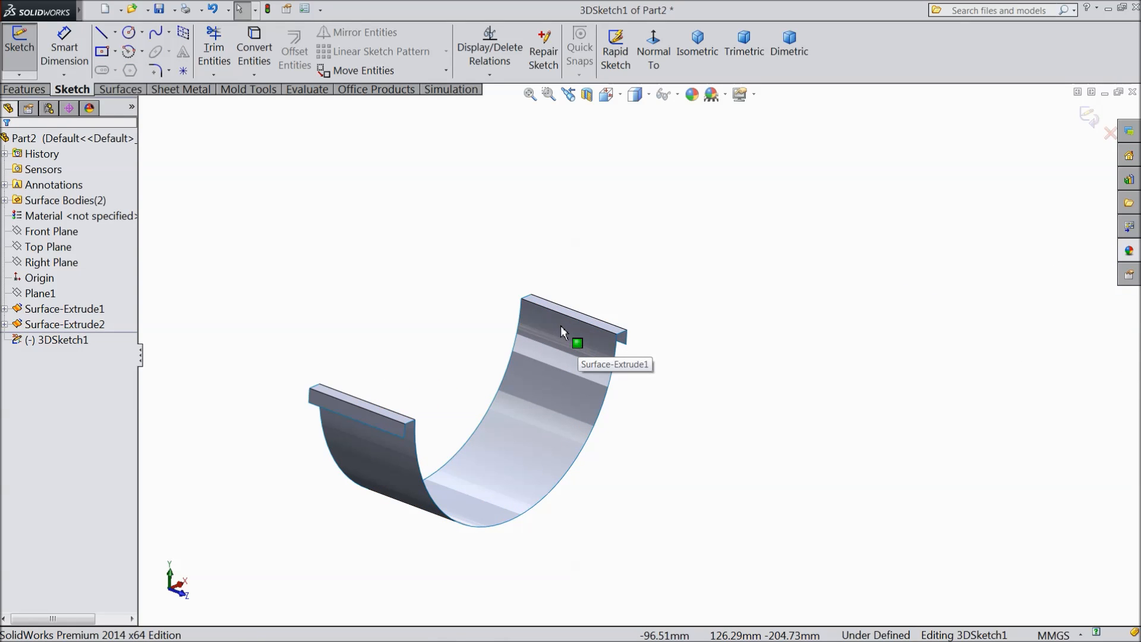
mouse_move(571, 336)
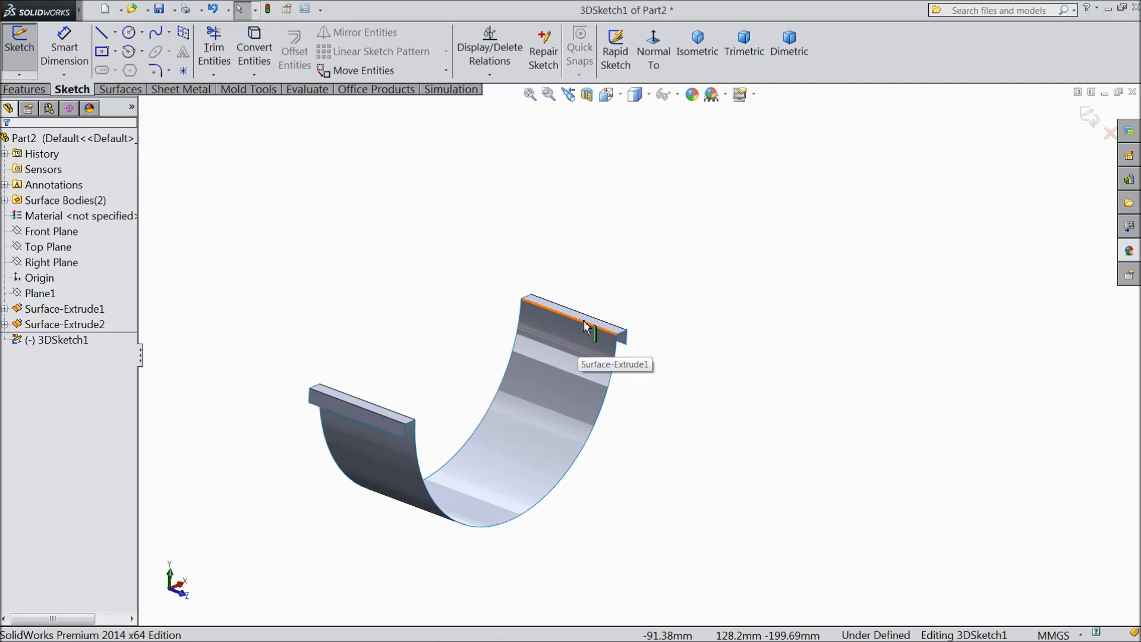
left_click(575, 327)
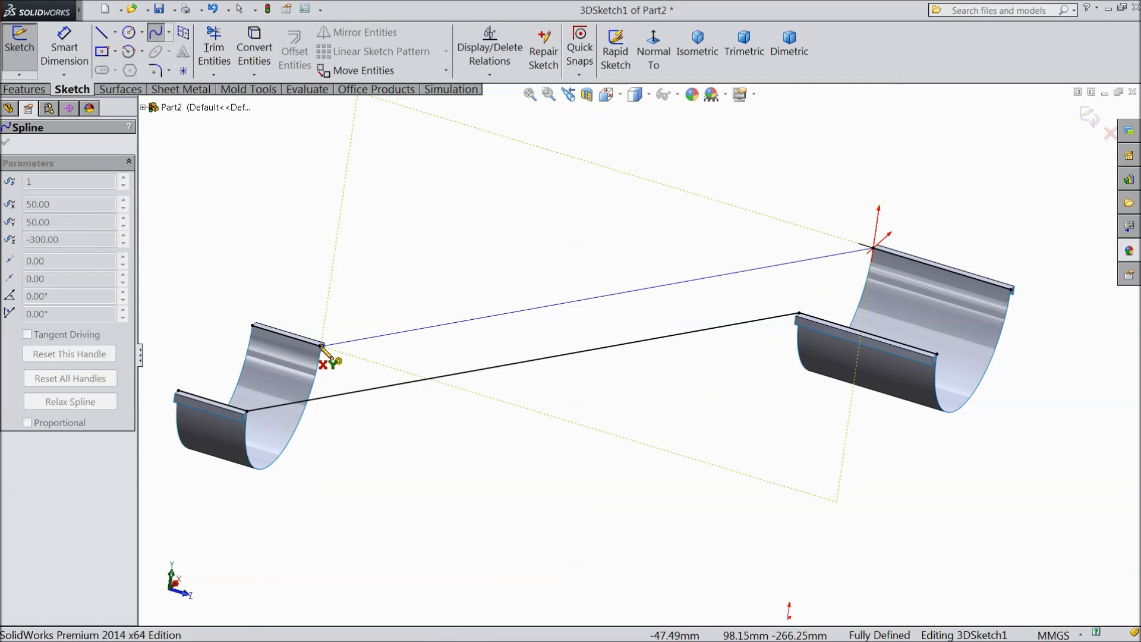
right_click(343, 364)
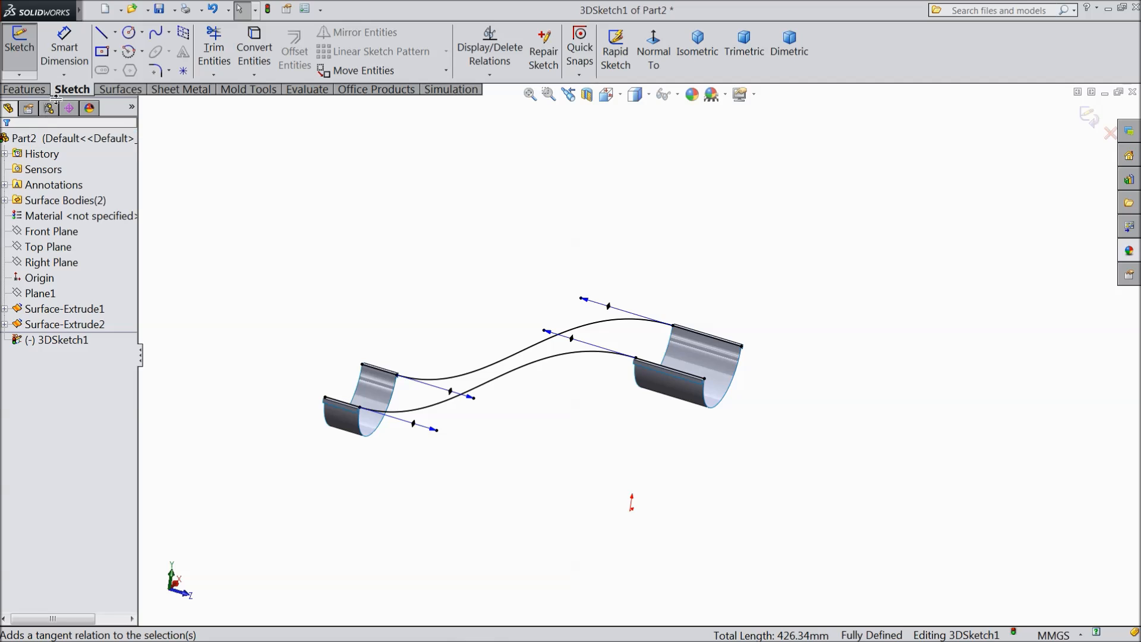
- Exit the 3D sketch and build Boundary-Surface1 from the channel edges and both splines
left_click(120, 88)
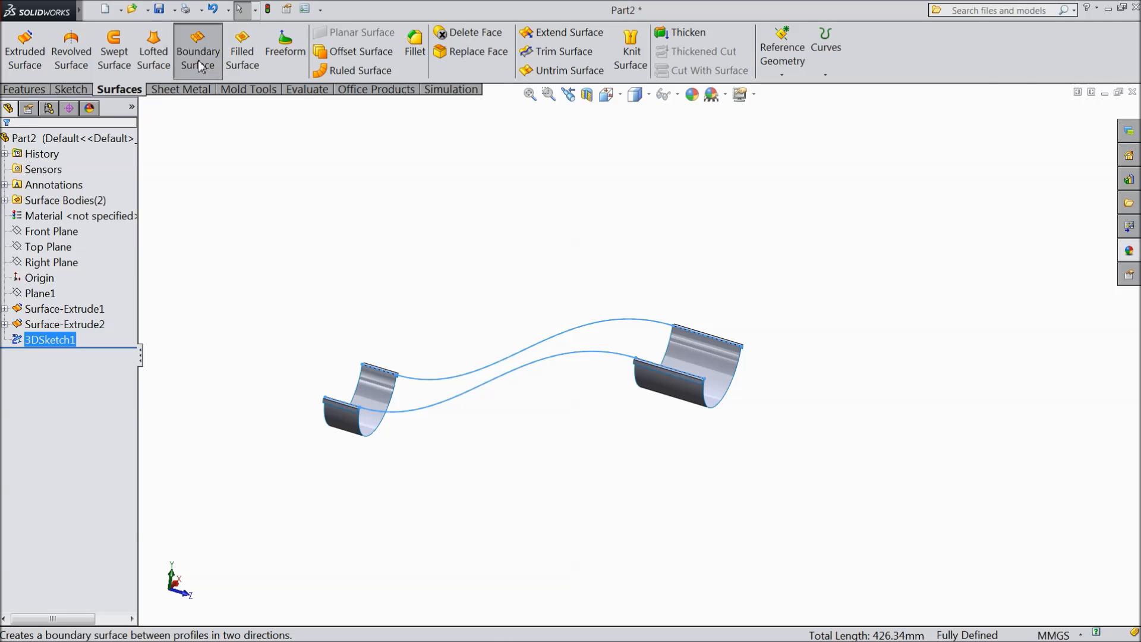
left_click(197, 50)
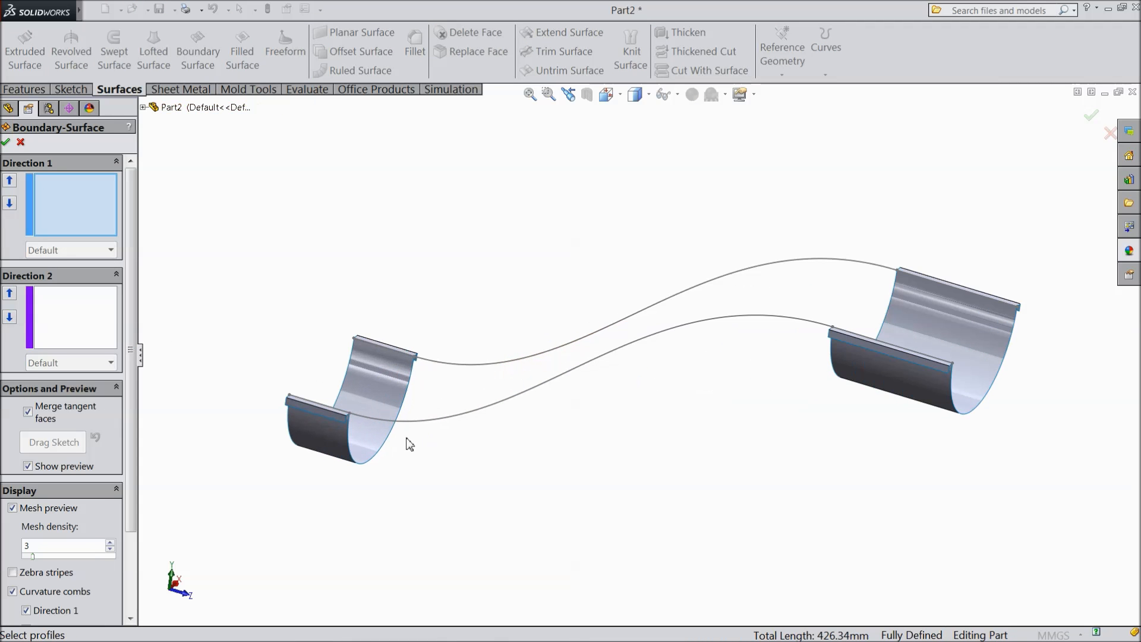
left_click(386, 451)
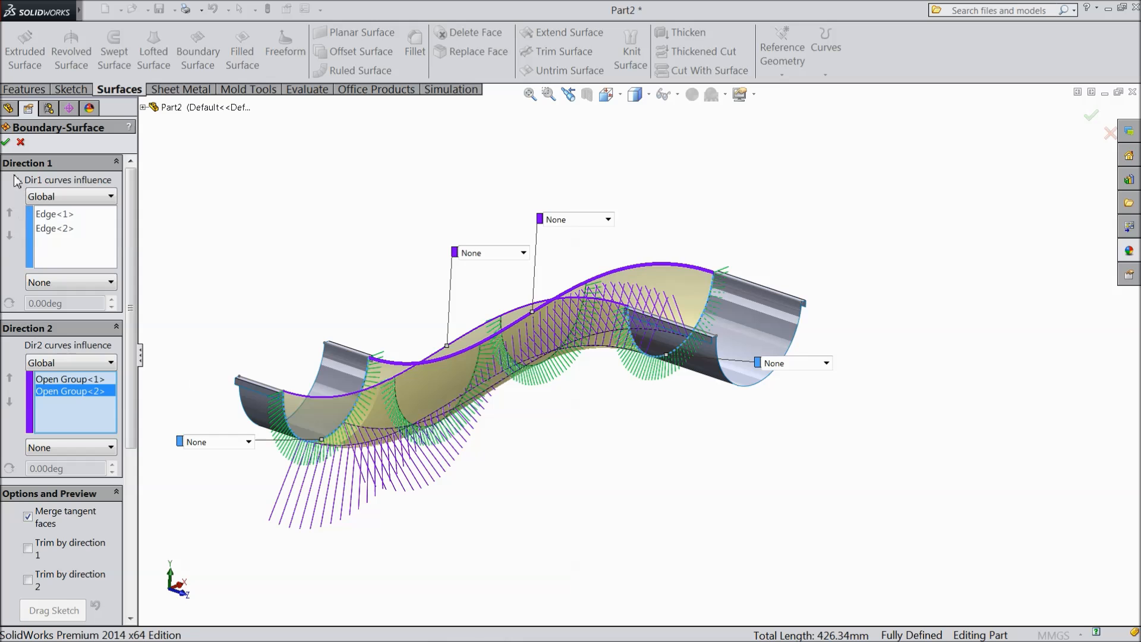
left_click(6, 142)
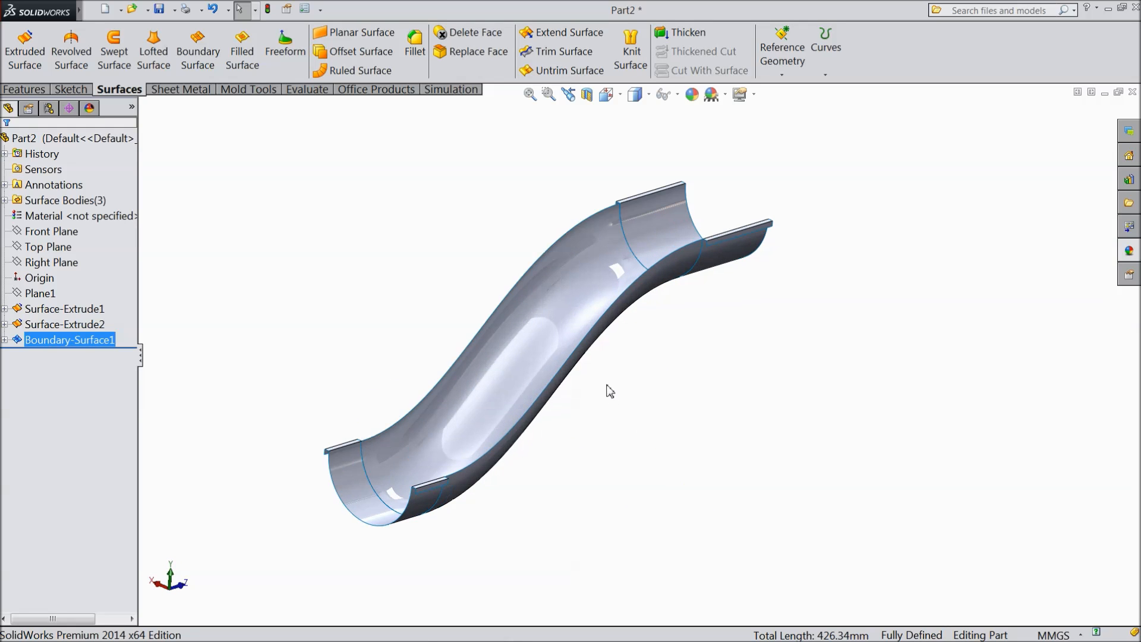
- Knit Surface-Extrude1, Surface-Extrude2 and Boundary-Surface1 into a single Surface-Knit1 body
left_click(487, 183)
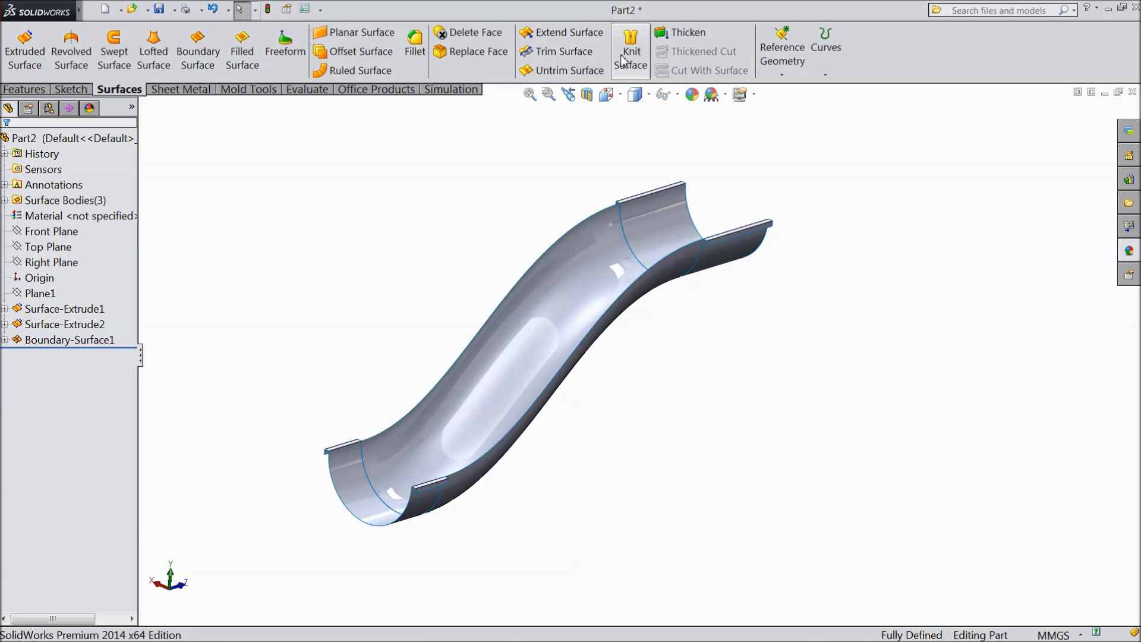
left_click(630, 51)
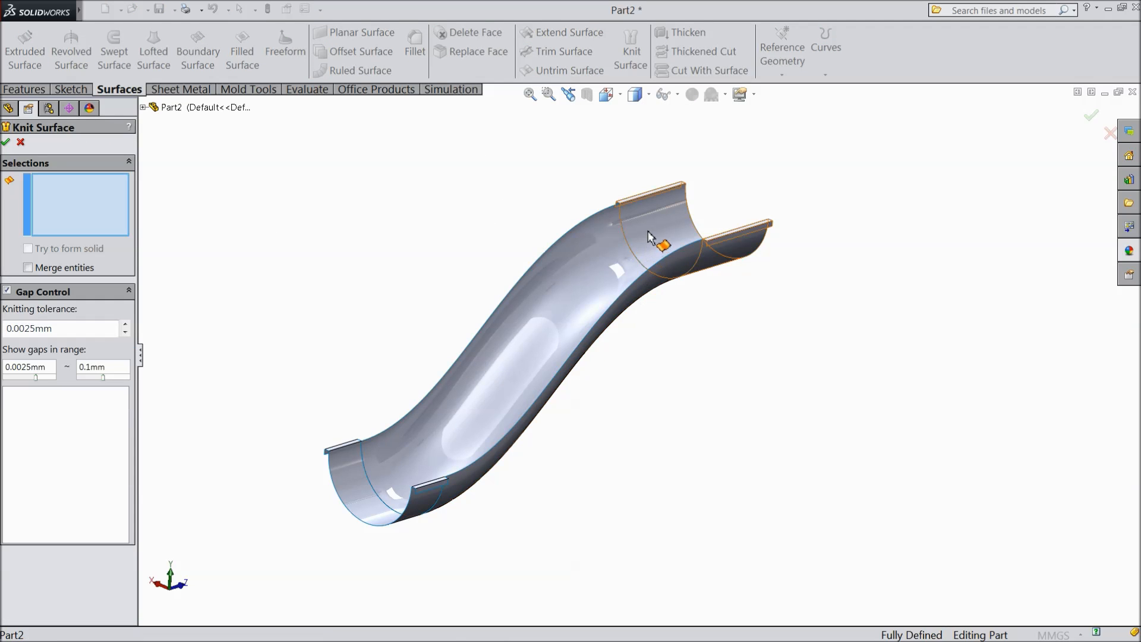
left_click(354, 495)
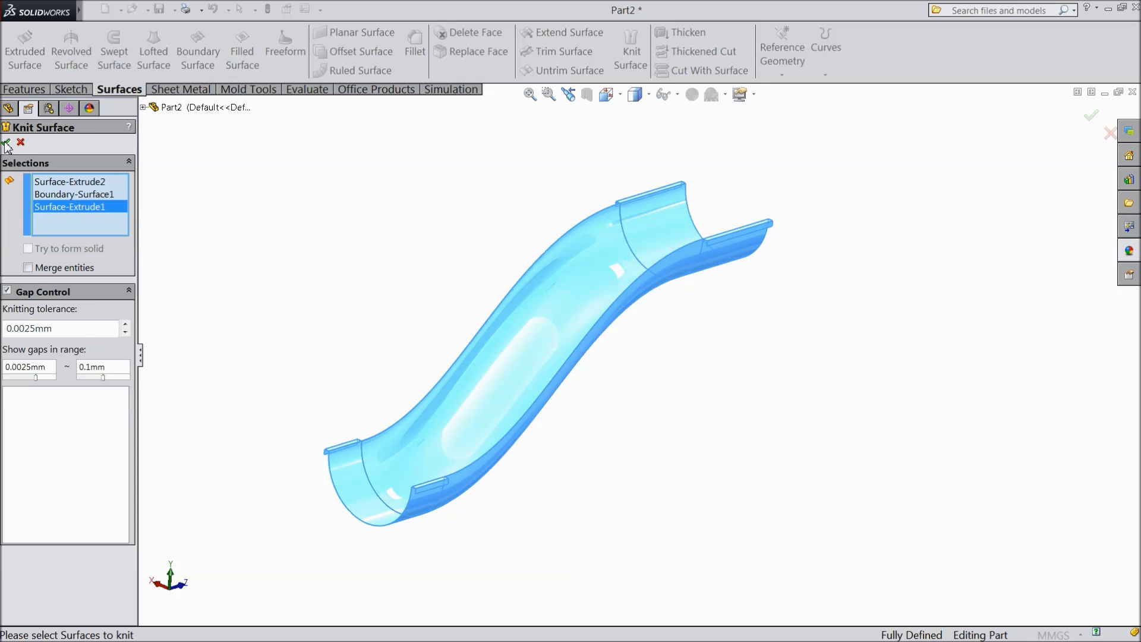
left_click(6, 142)
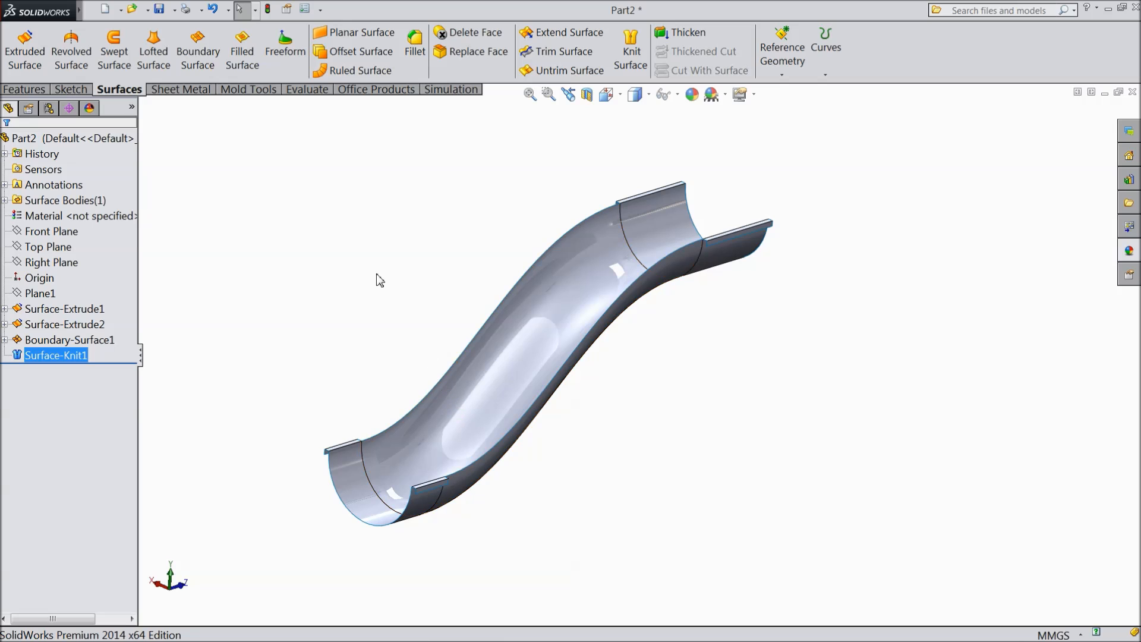
mouse_move(198, 49)
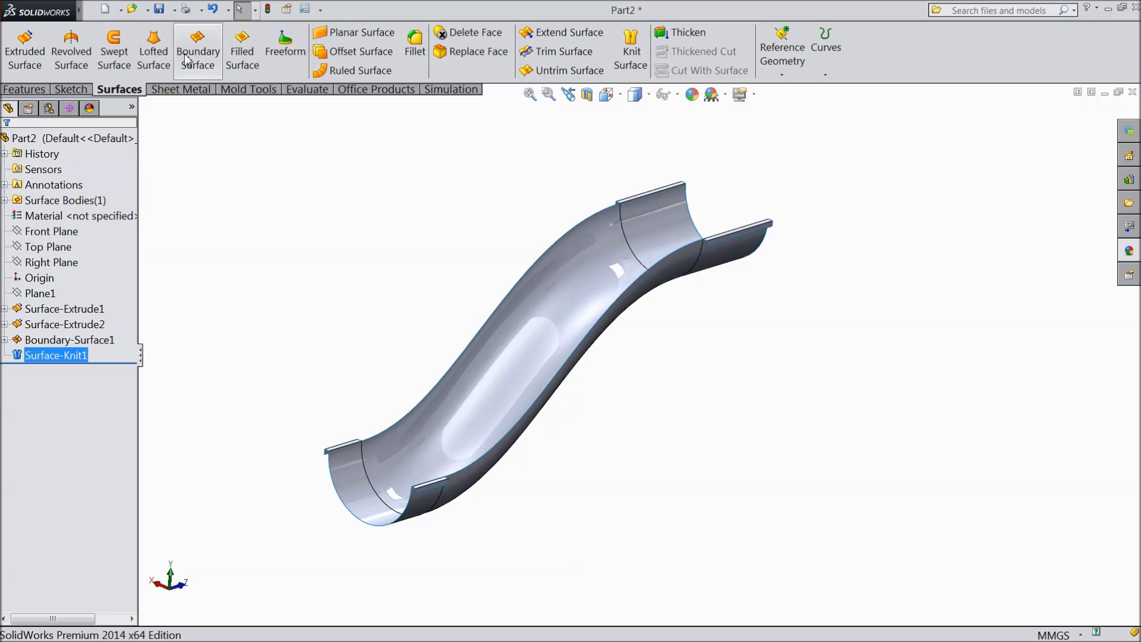
- Try thickening the knitted slide surface with a 2.00 mm thickness
left_click(216, 10)
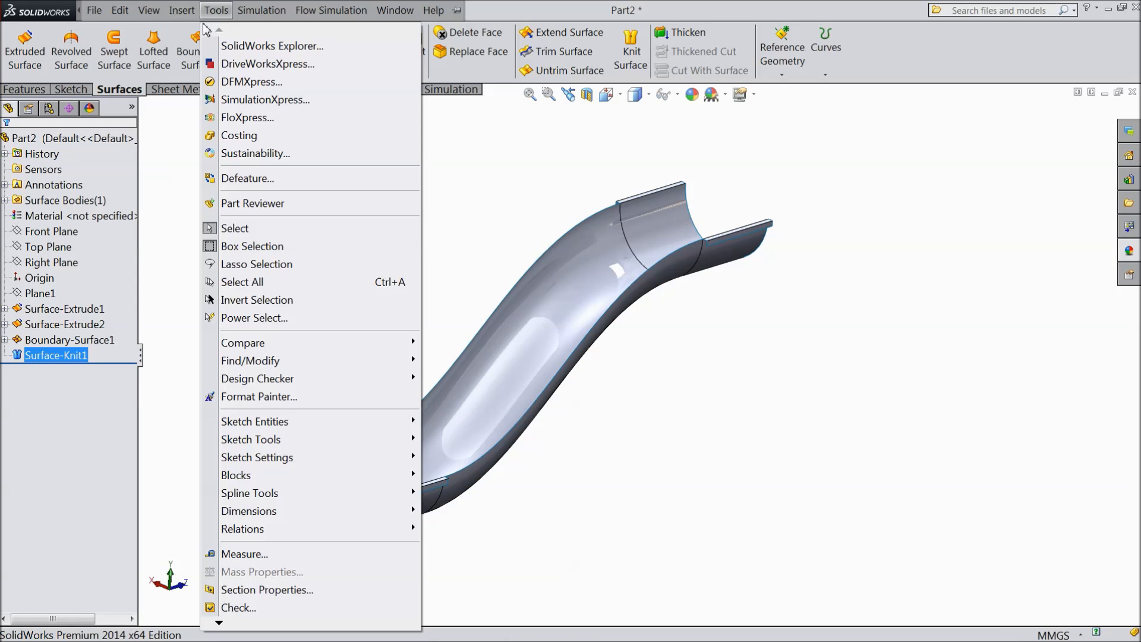
left_click(181, 11)
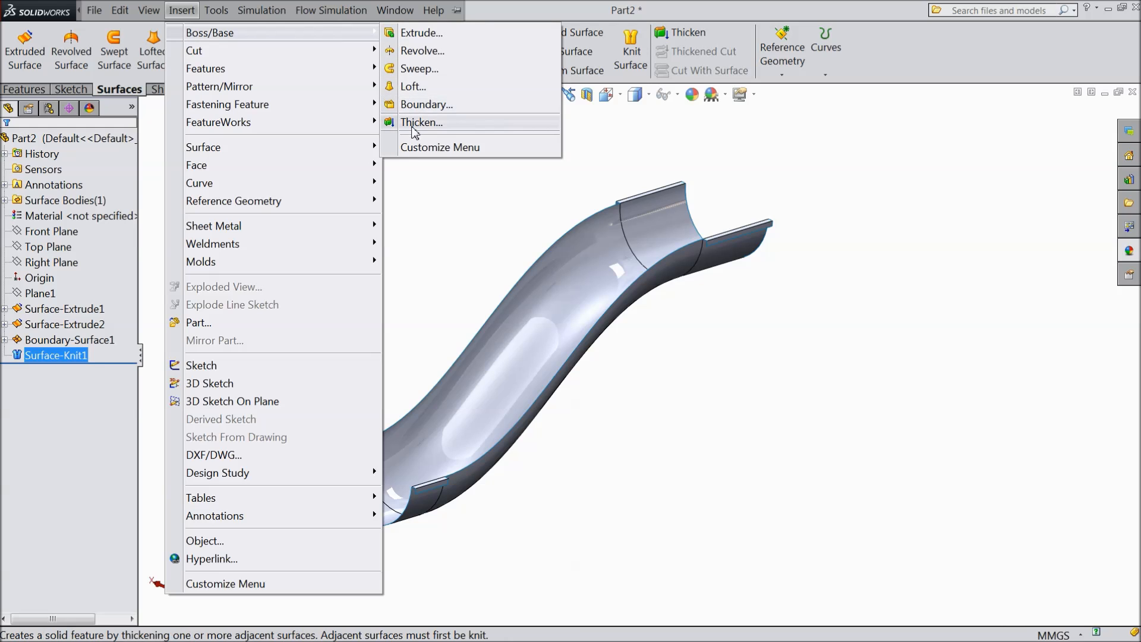
left_click(421, 121)
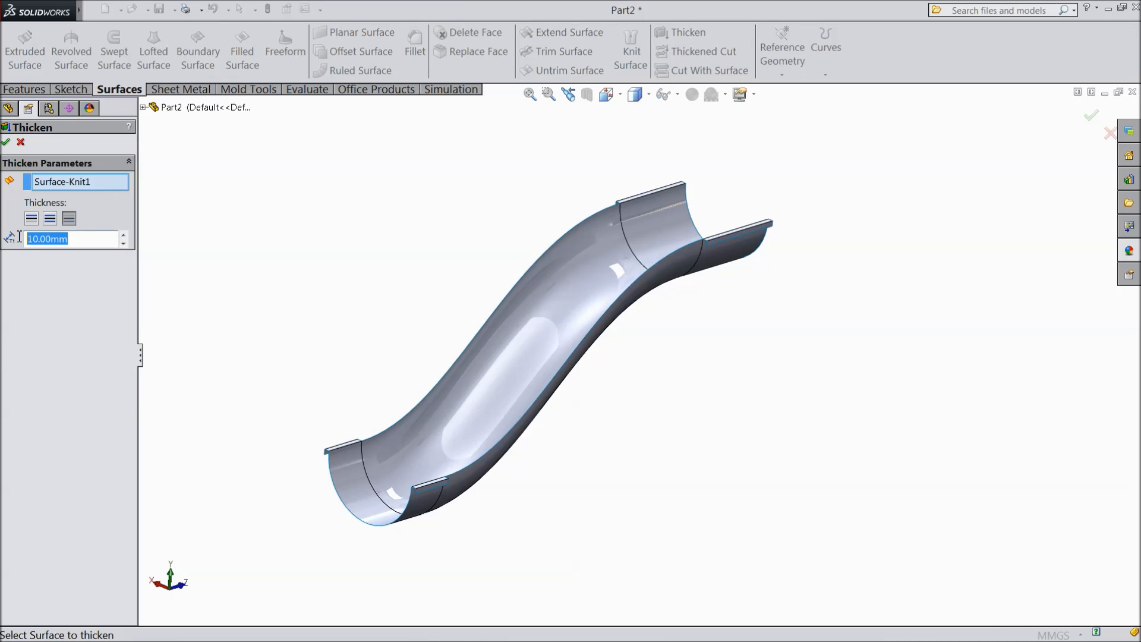
type("2.00mm")
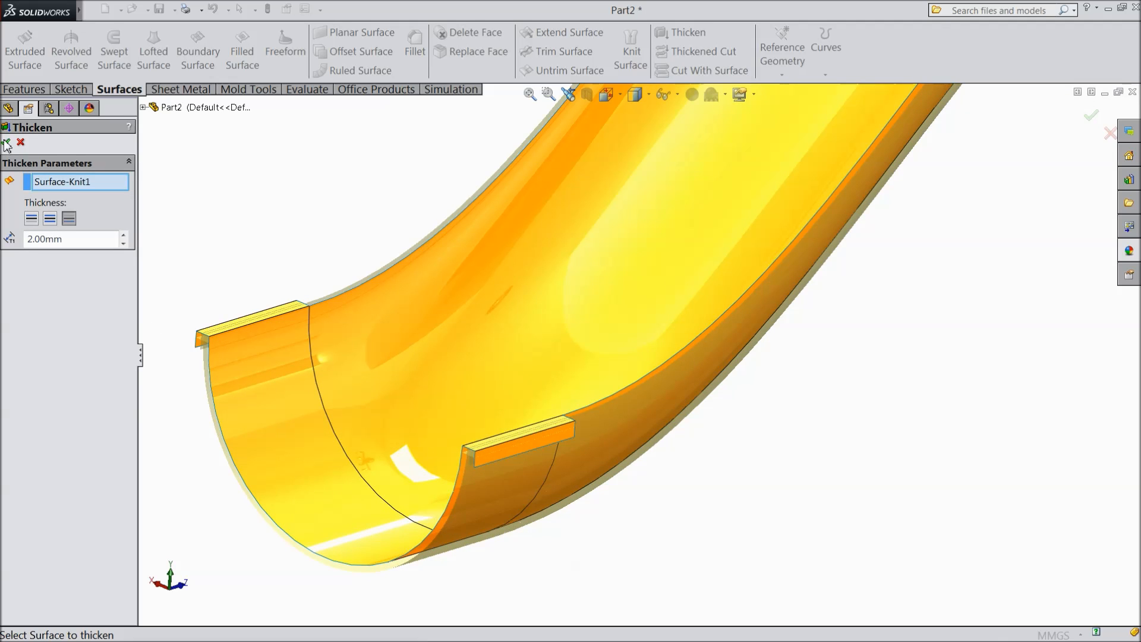
left_click(6, 142)
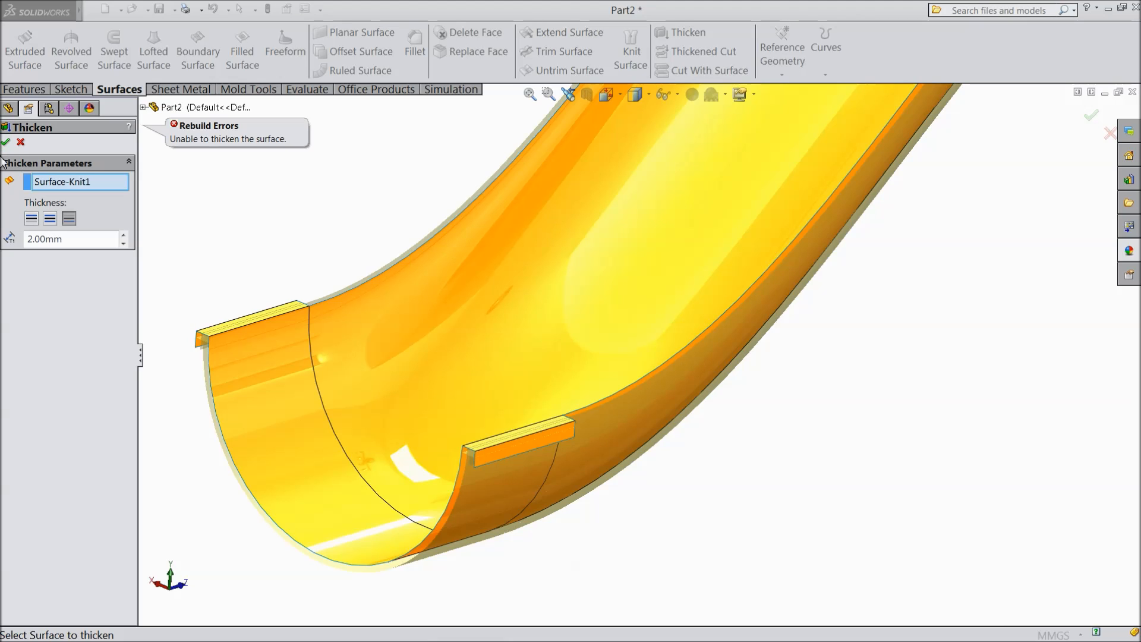
mouse_move(93, 260)
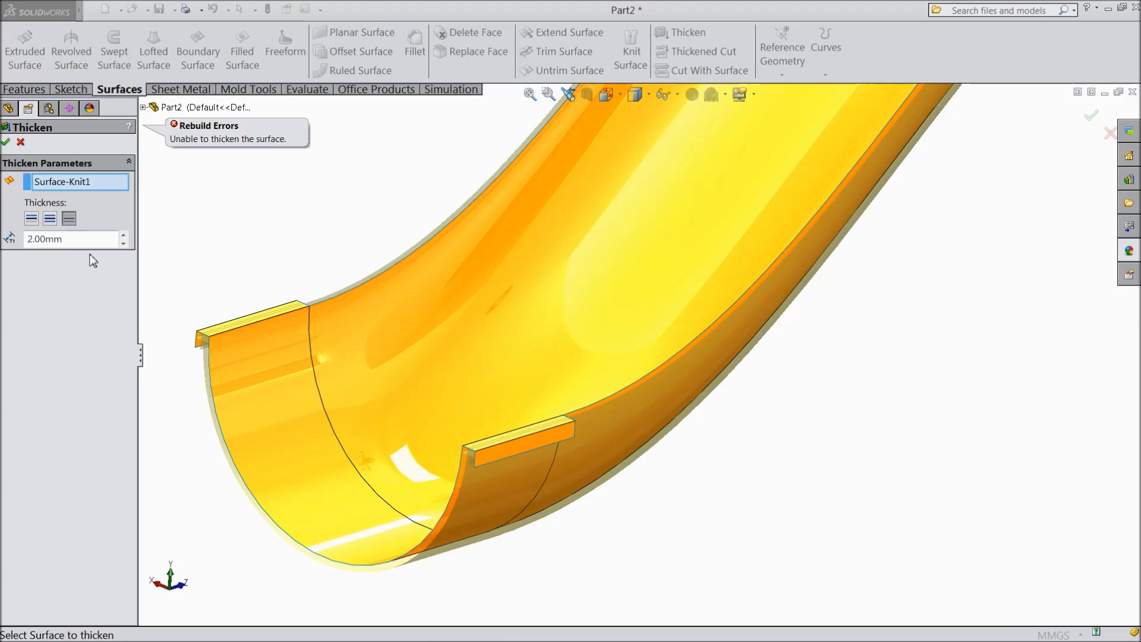
- Retry the thicken at 1.50 mm, thickening toward one side only
type("1")
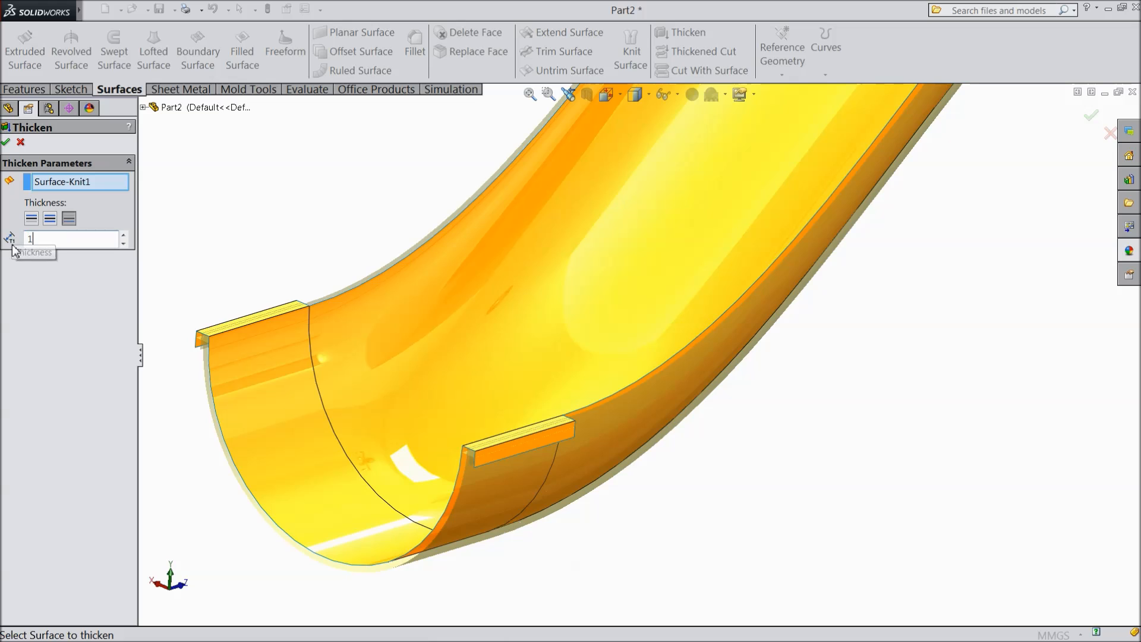
type("1.50mm")
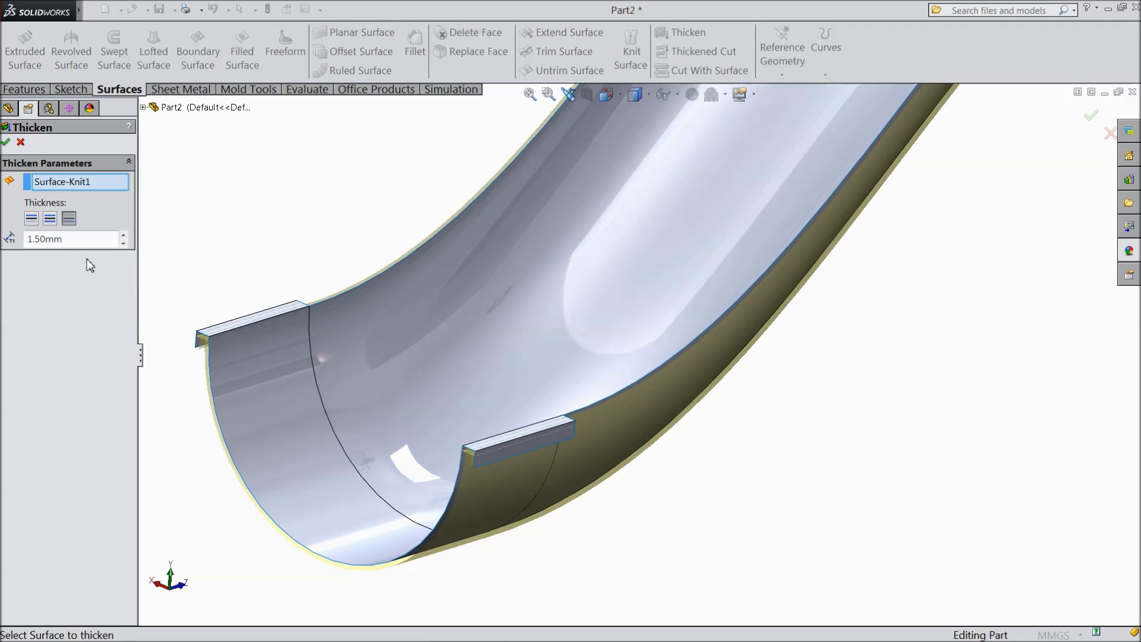
left_click(6, 142)
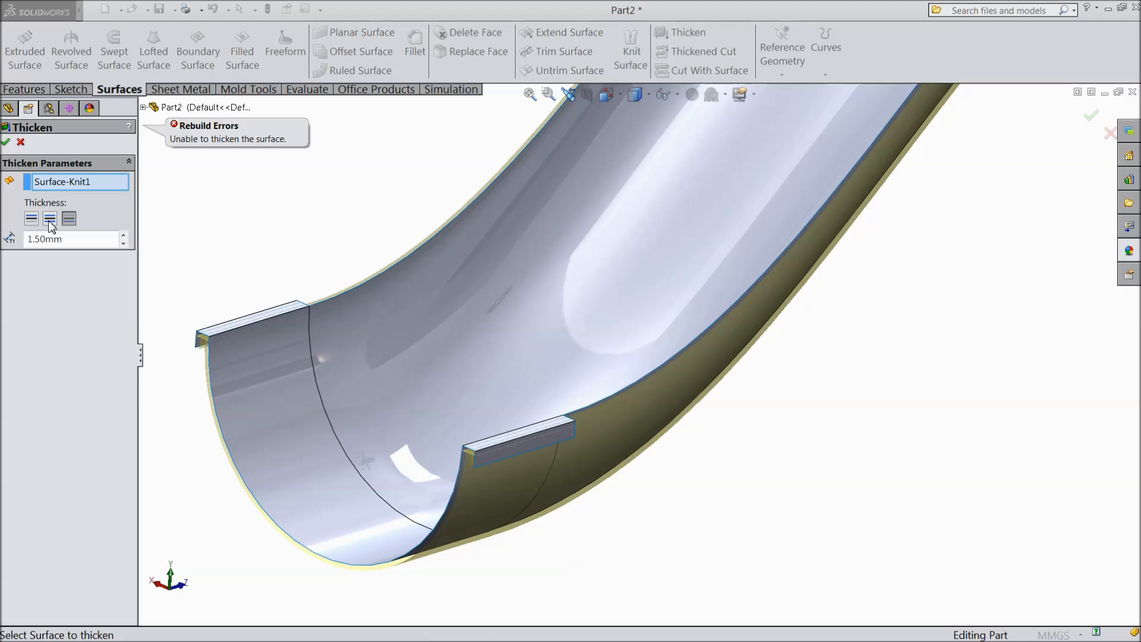
left_click(31, 218)
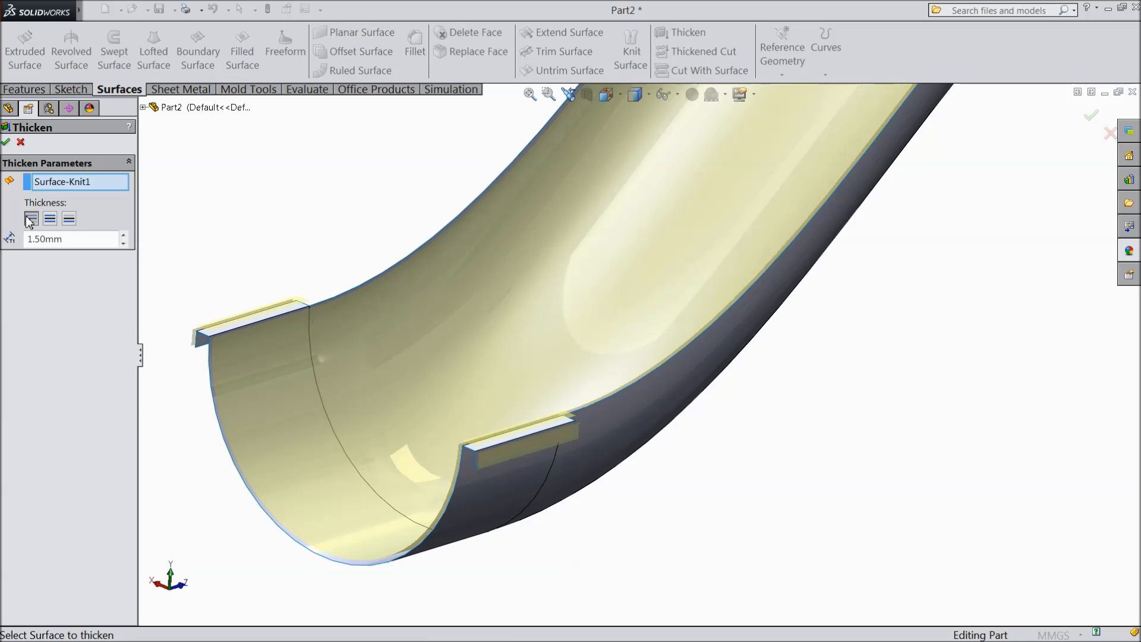
mouse_move(71, 240)
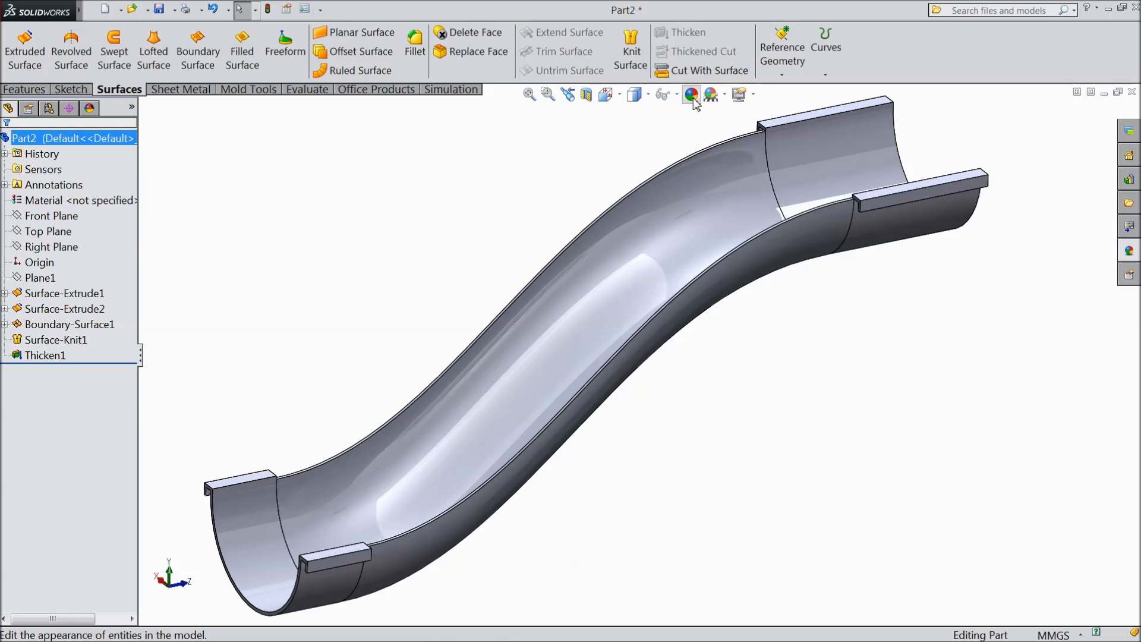
- Apply a red appearance colour to the entire Thicken1 slide part
left_click(691, 95)
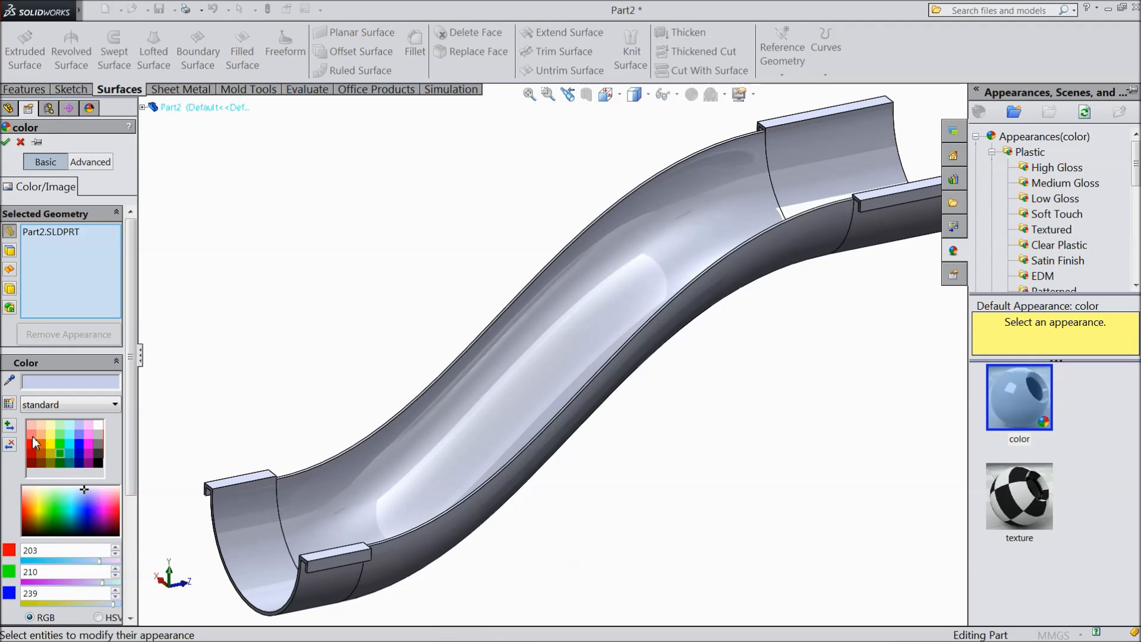
left_click(39, 440)
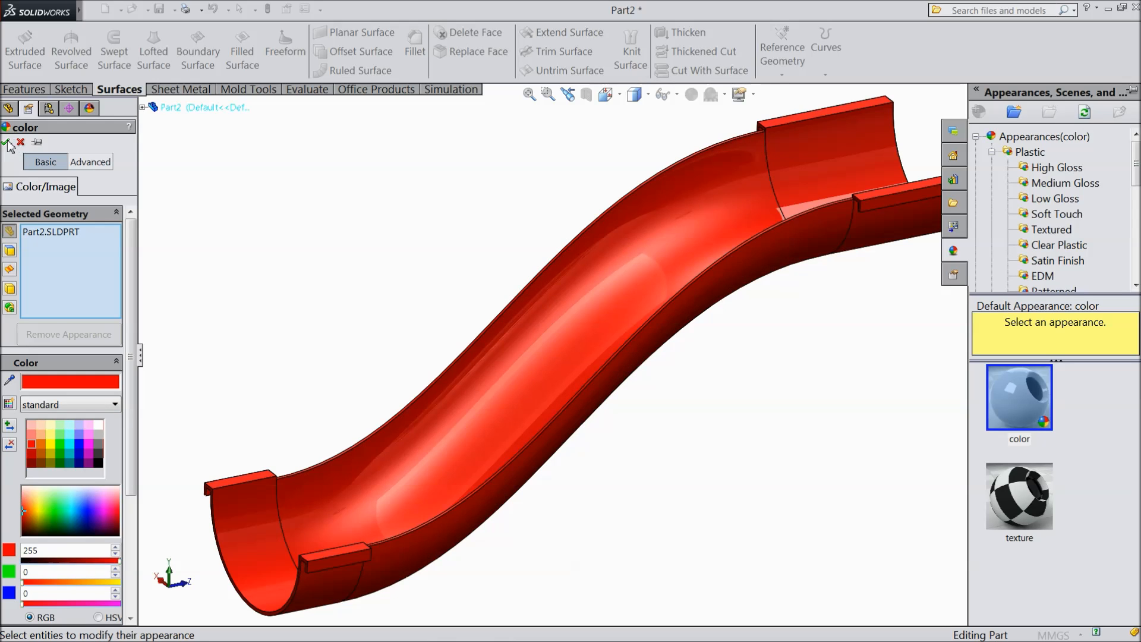
left_click(10, 142)
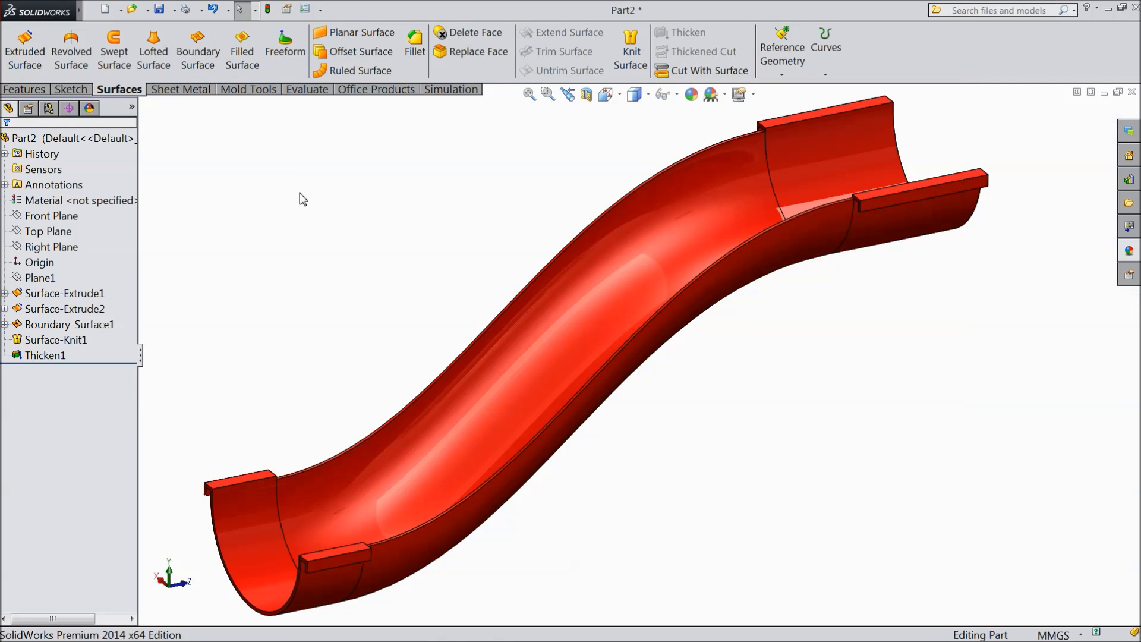
- Save the red slide part to the Desktop as Part1
left_click(158, 10)
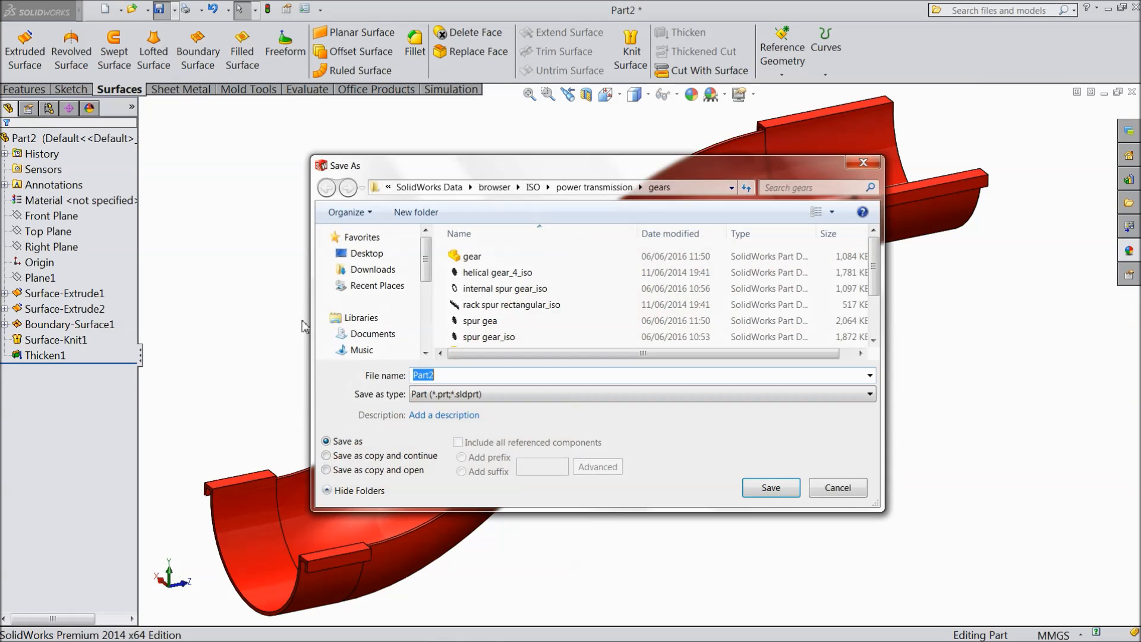
left_click(366, 254)
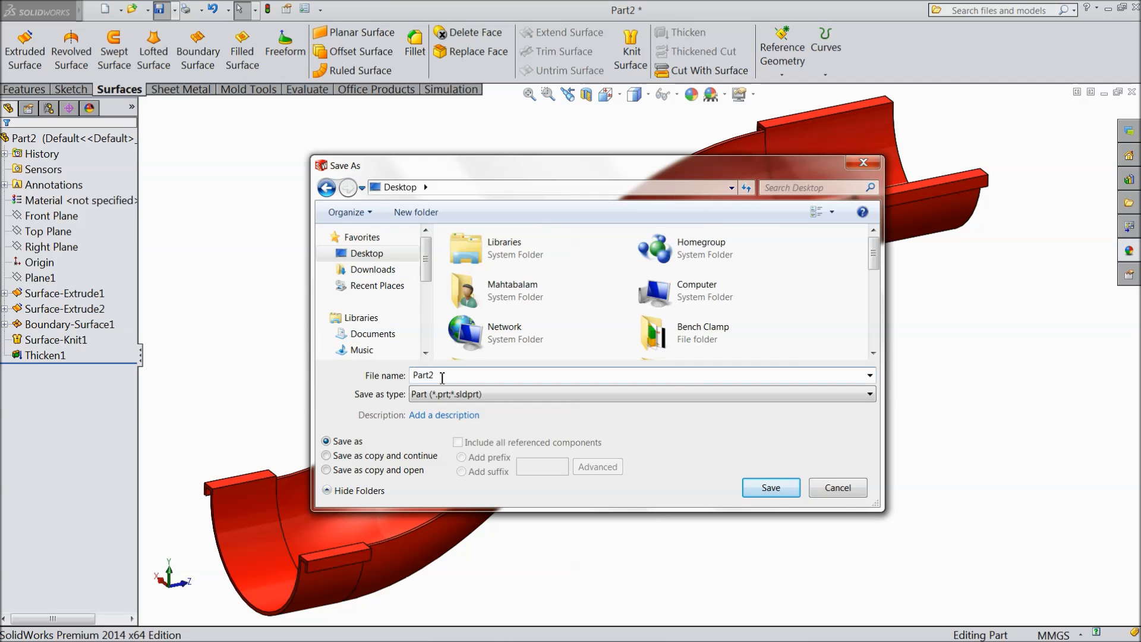
type("Part1")
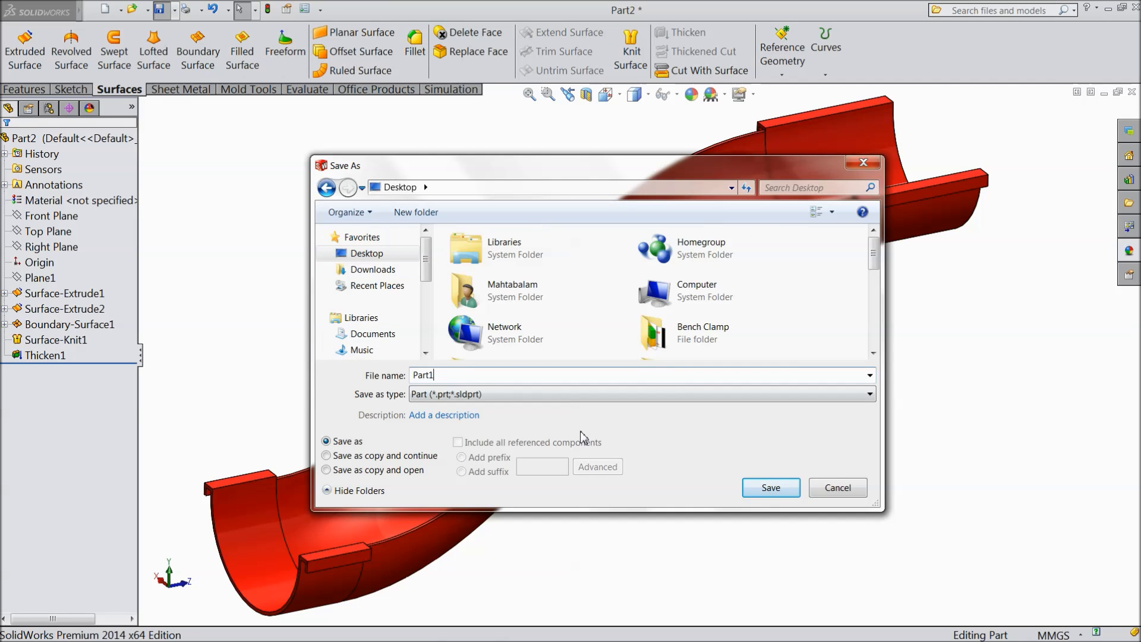
left_click(771, 488)
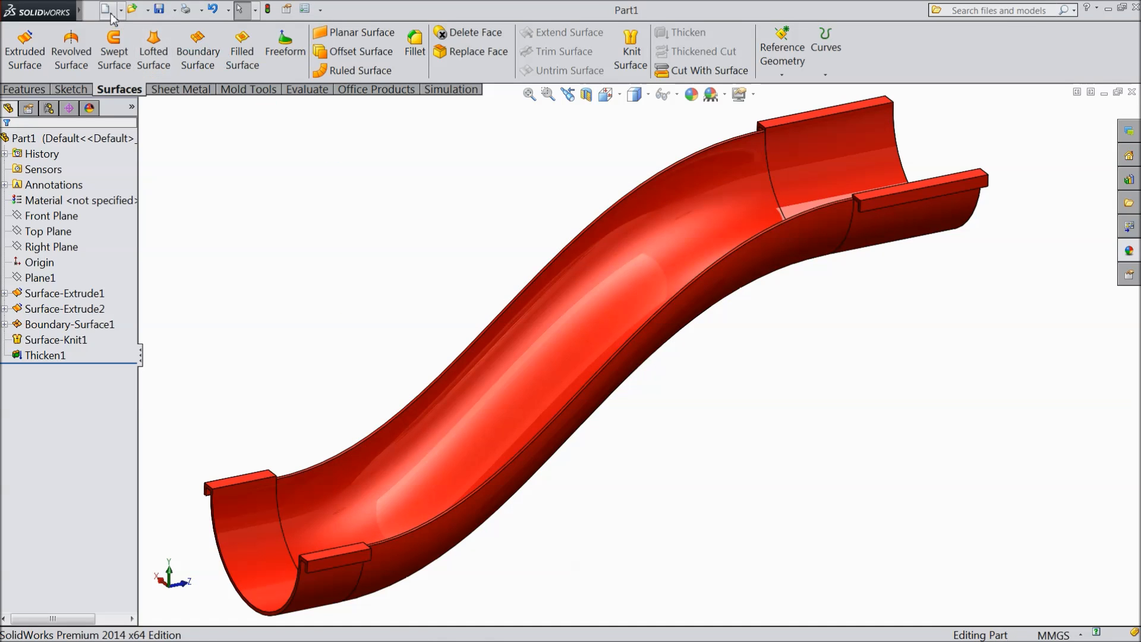
- Create a new blank part document and widen the feature tree panel
left_click(107, 10)
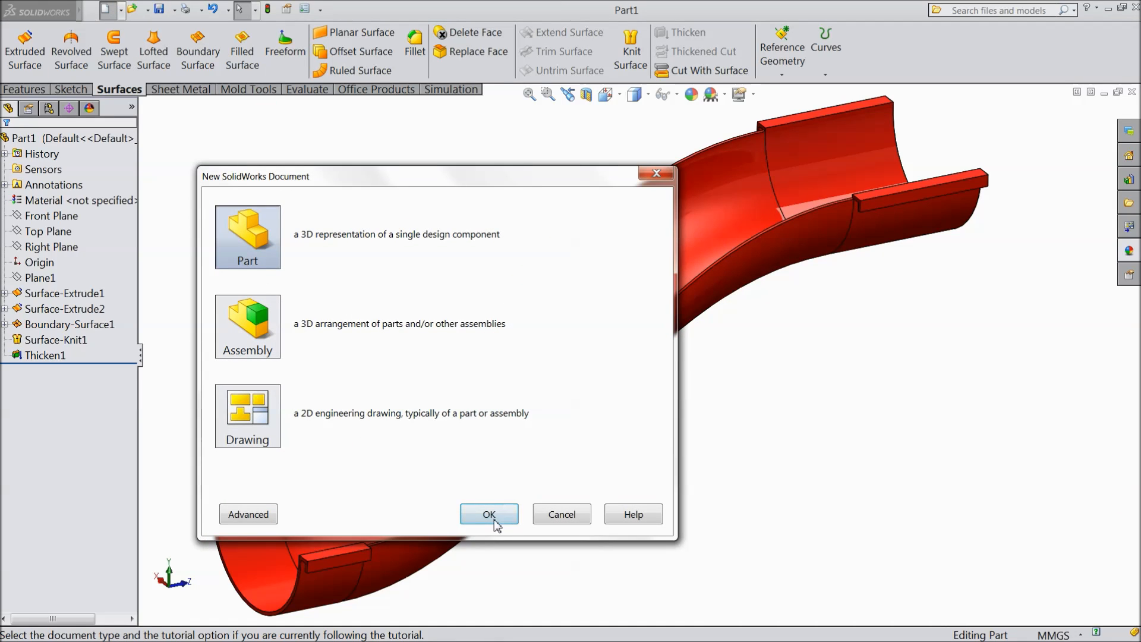
left_click(489, 514)
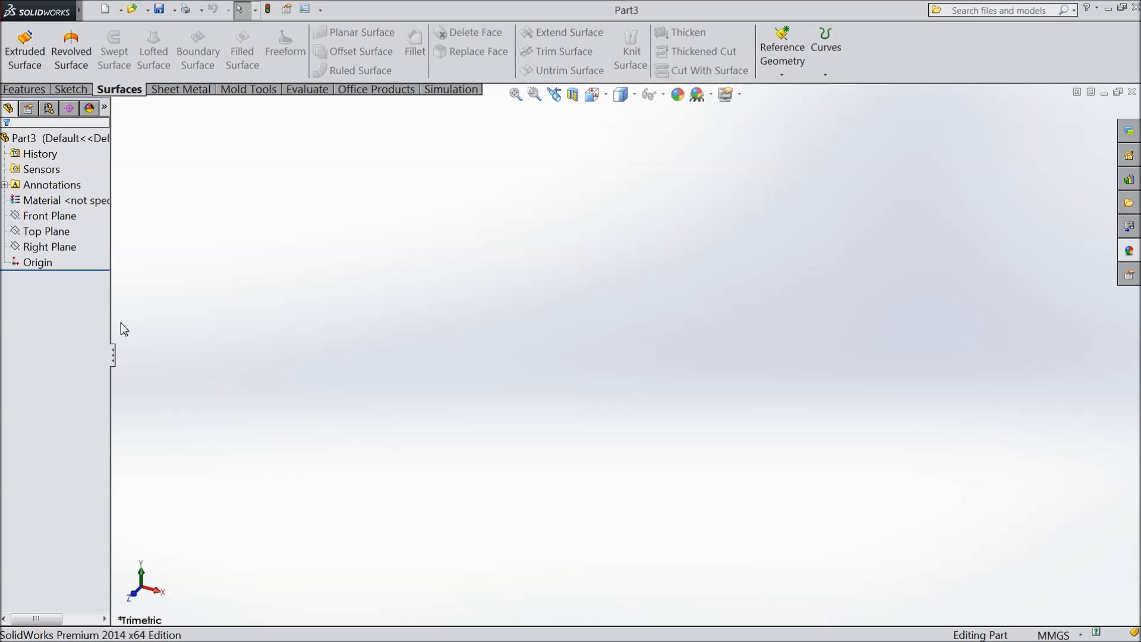
left_click_drag(111, 313, 143, 314)
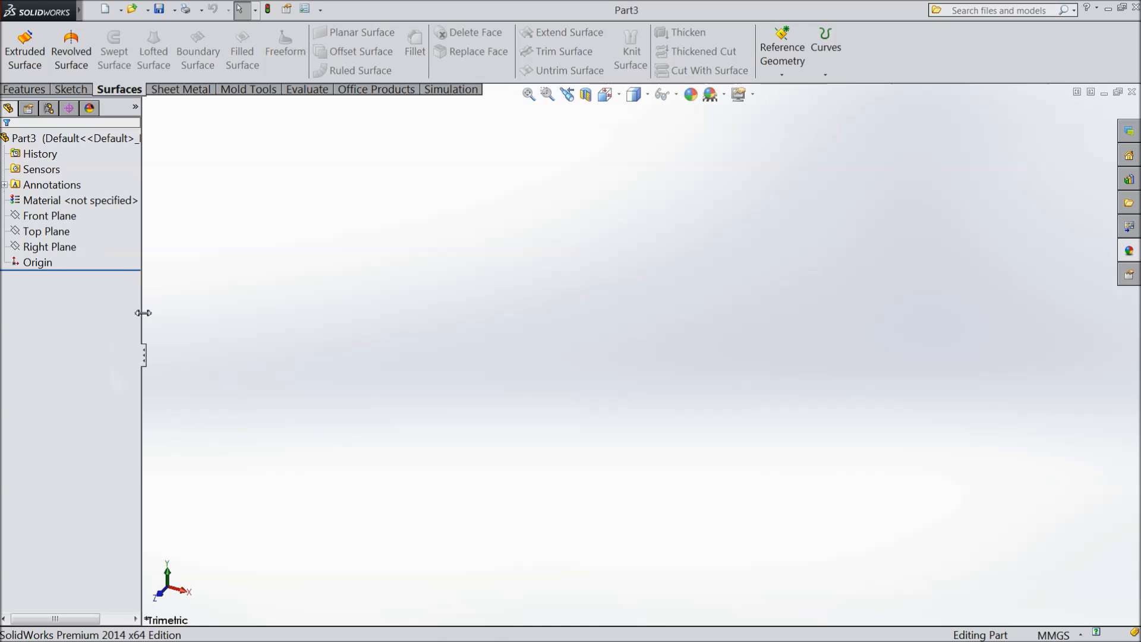
- Start Sketch1 on Part3's Front Plane after widening the FeatureManager panel
left_click_drag(142, 313, 153, 314)
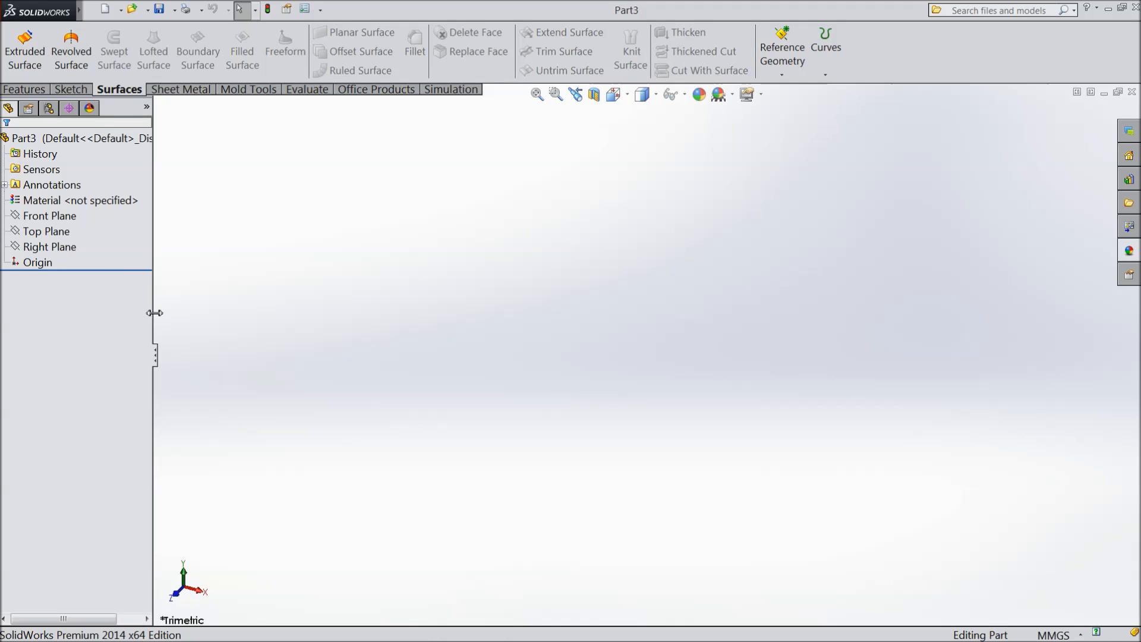
mouse_move(117, 297)
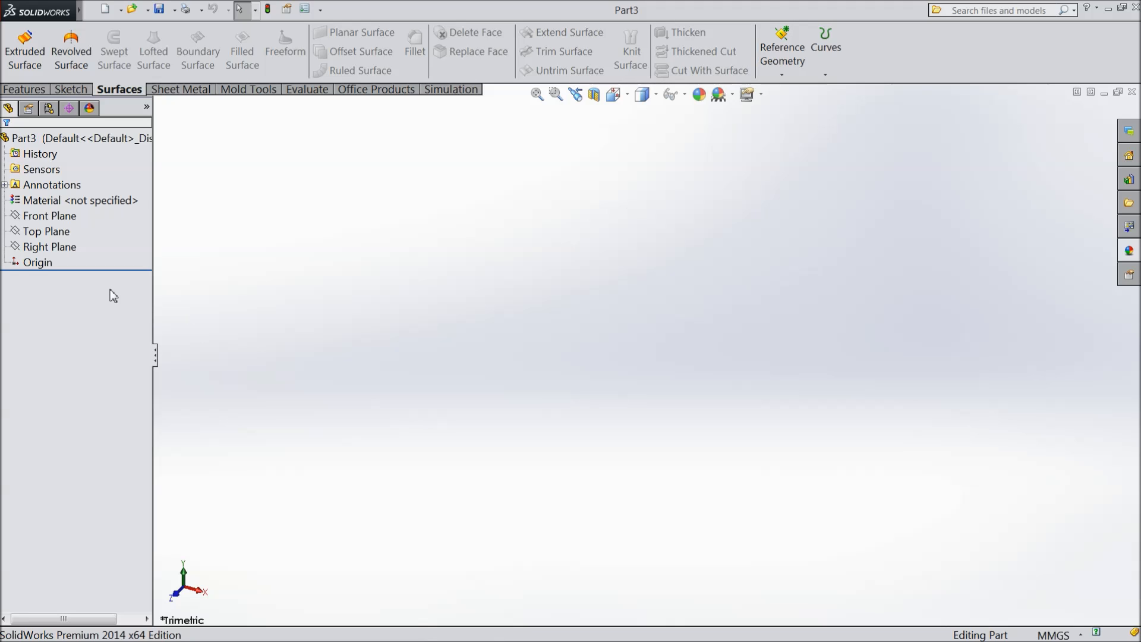
left_click(50, 216)
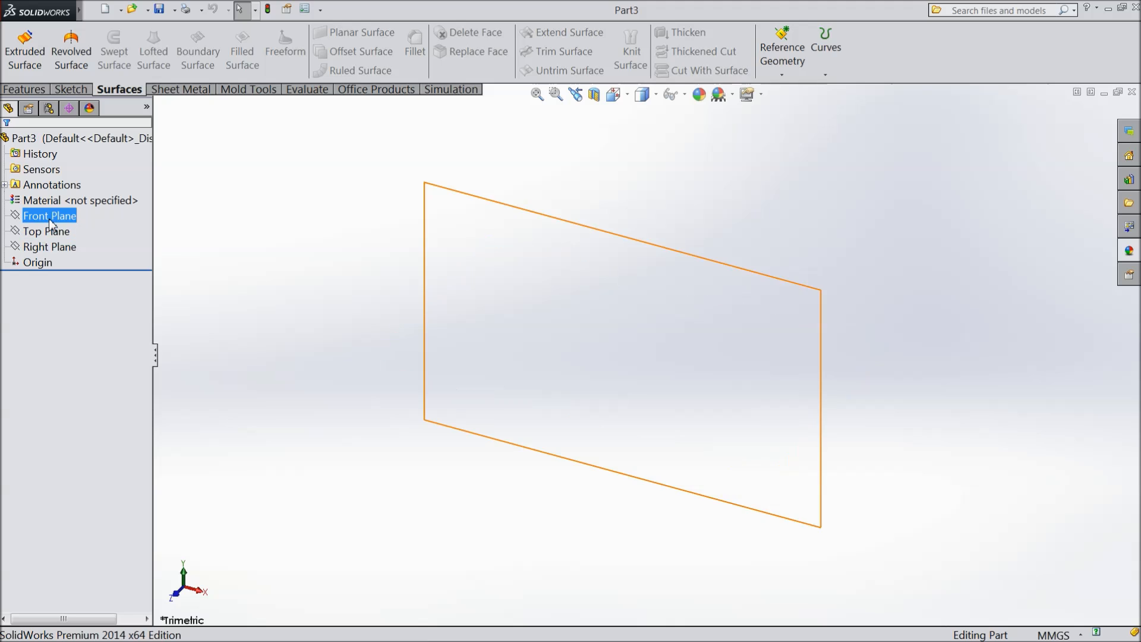
left_click(49, 215)
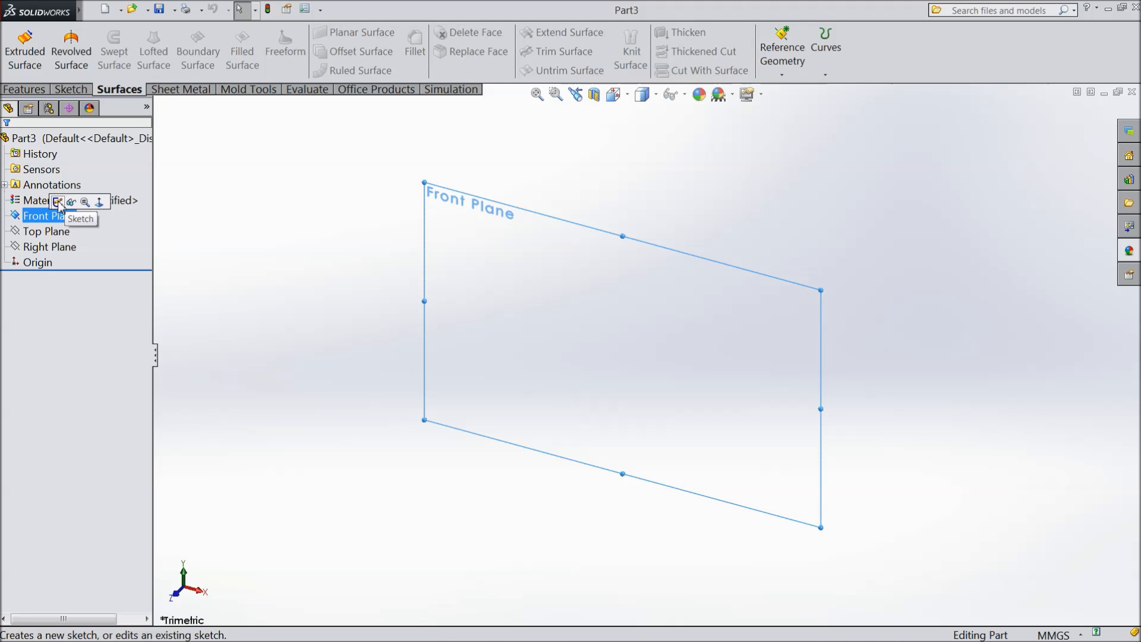
left_click(58, 202)
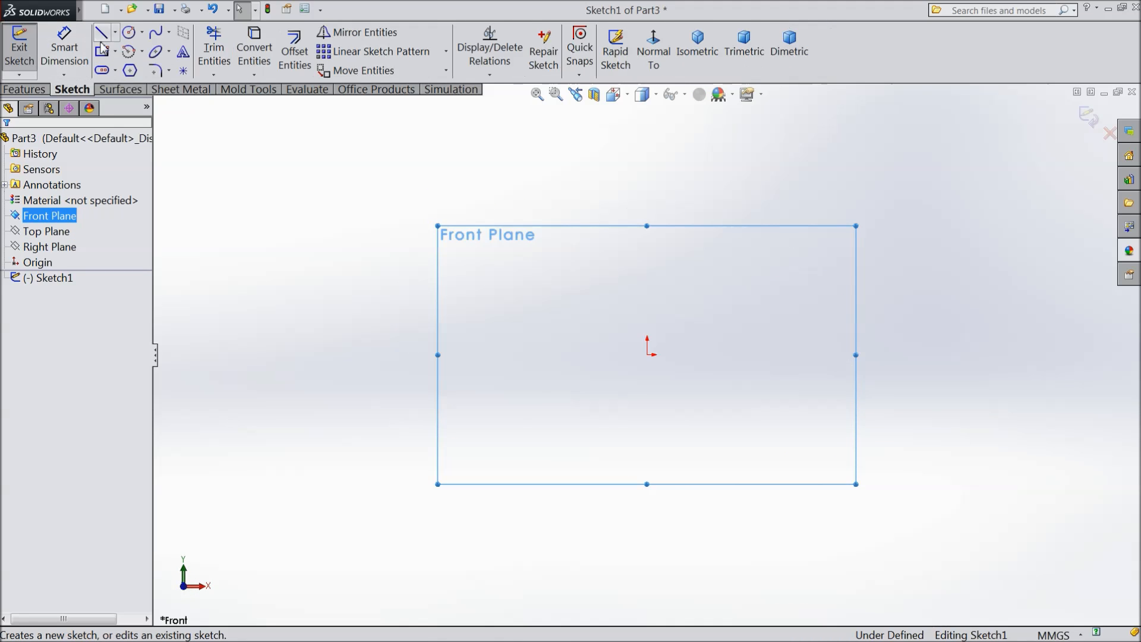
- Dimension the path 197.50, 70 and 130, fillet R10, align bottom points horizontally, exit
left_click(101, 32)
type("197")
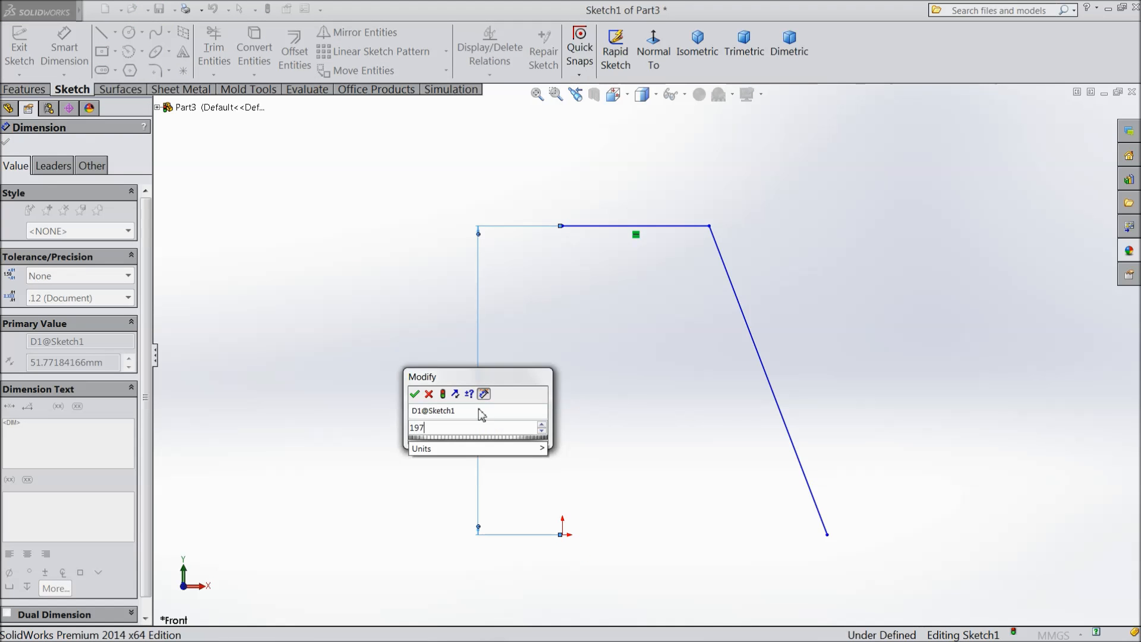
left_click(415, 394)
type("70")
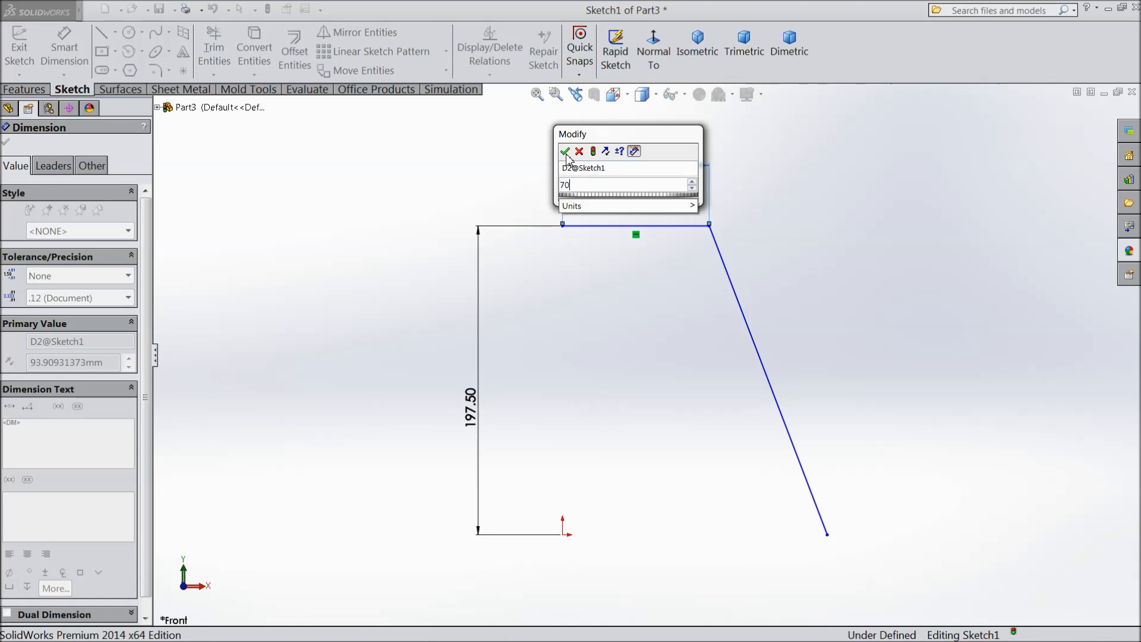
left_click(565, 151)
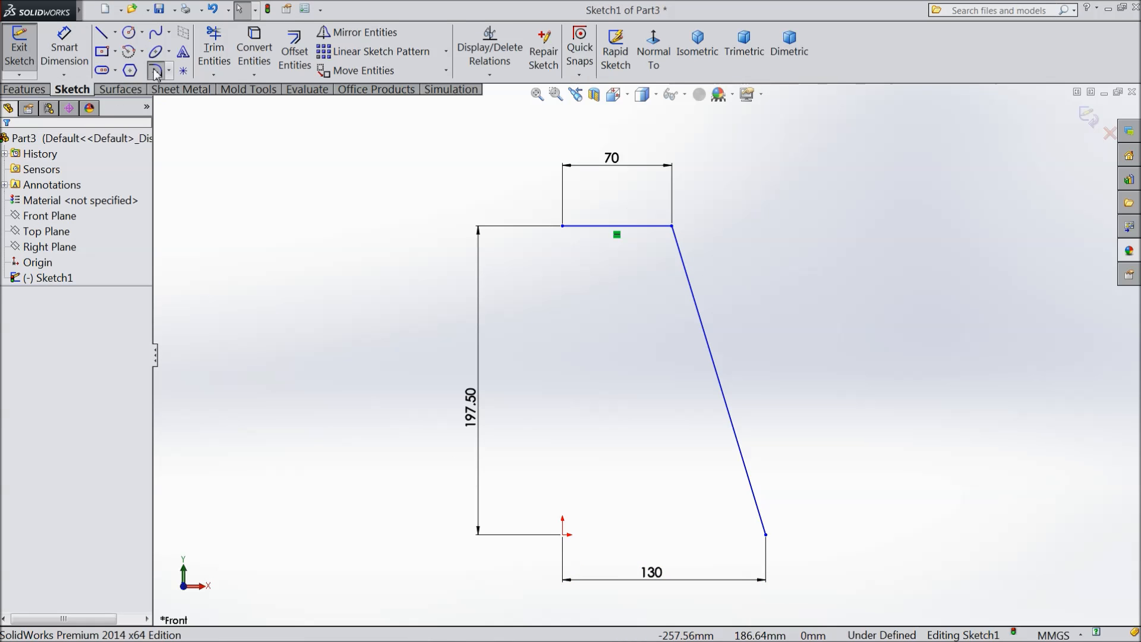
left_click(154, 71)
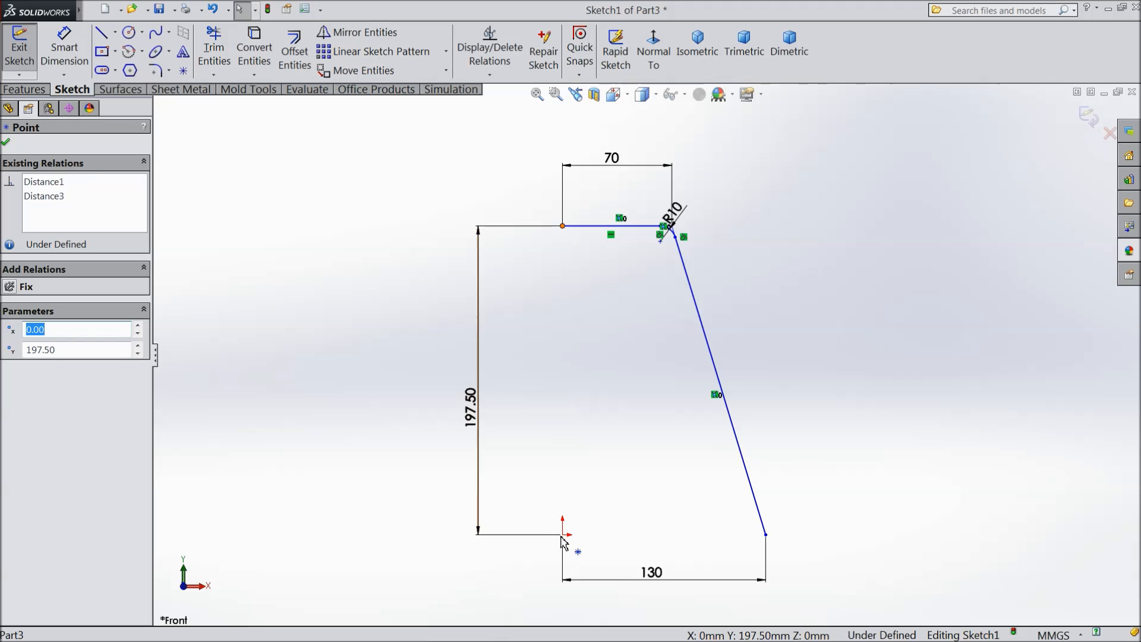
mouse_move(564, 542)
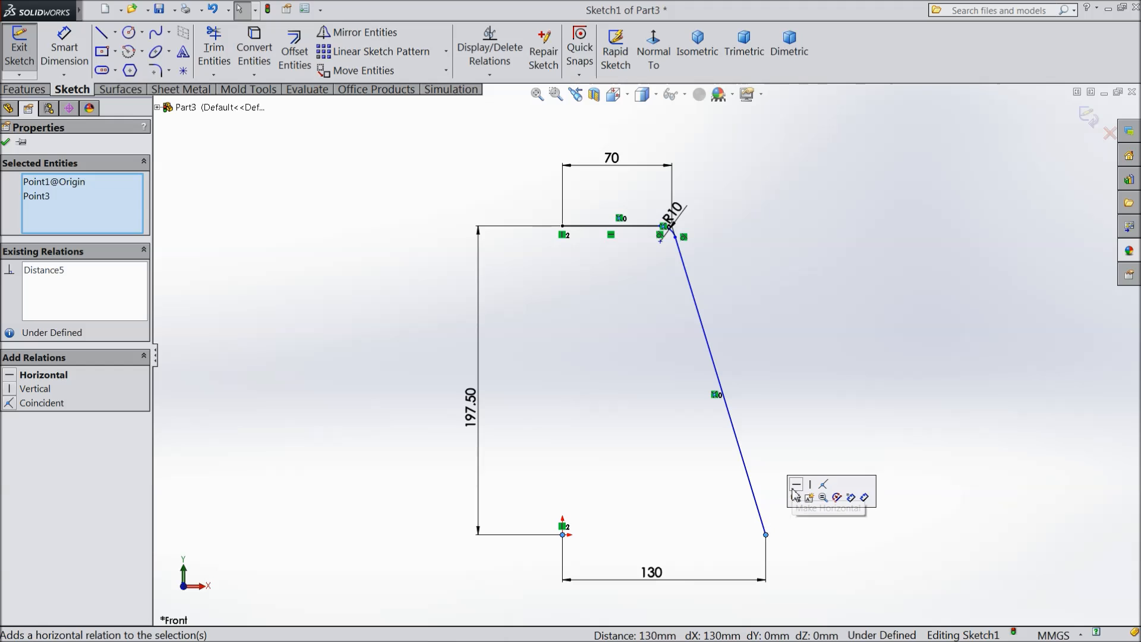
left_click(797, 484)
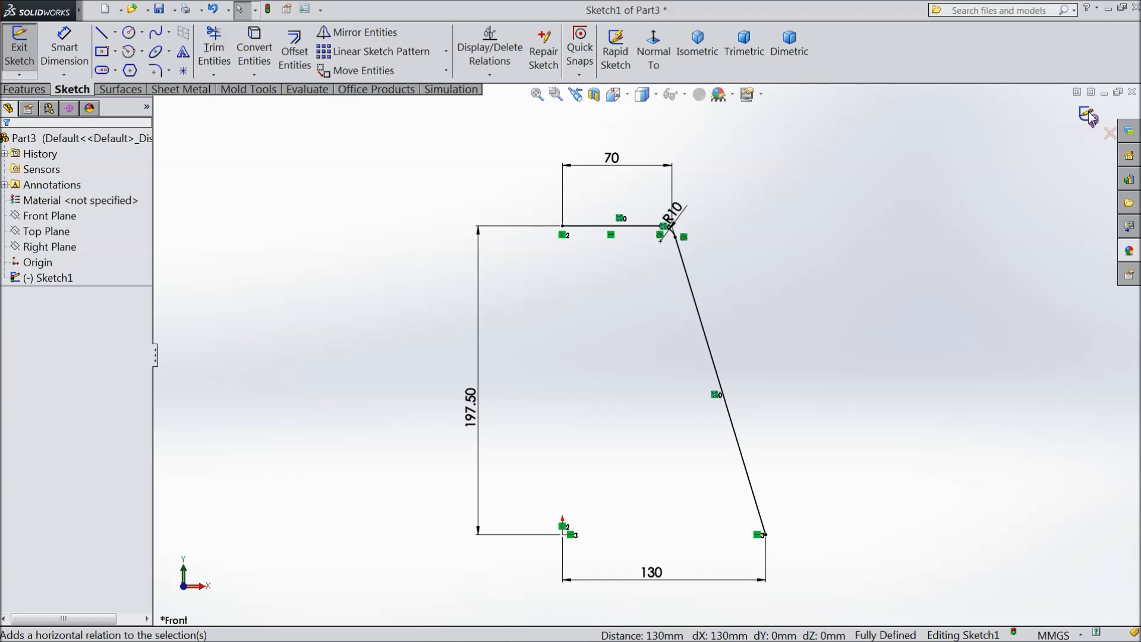
left_click(19, 48)
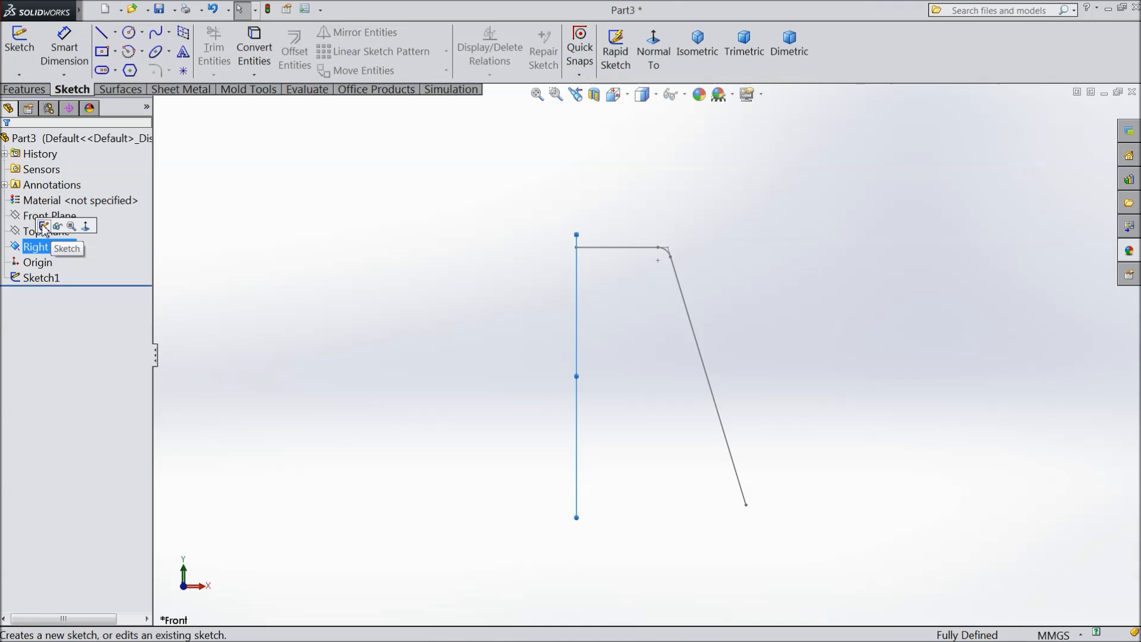
- Sketch a profile circle on the Right Plane at the path's end and dimension it
left_click(129, 32)
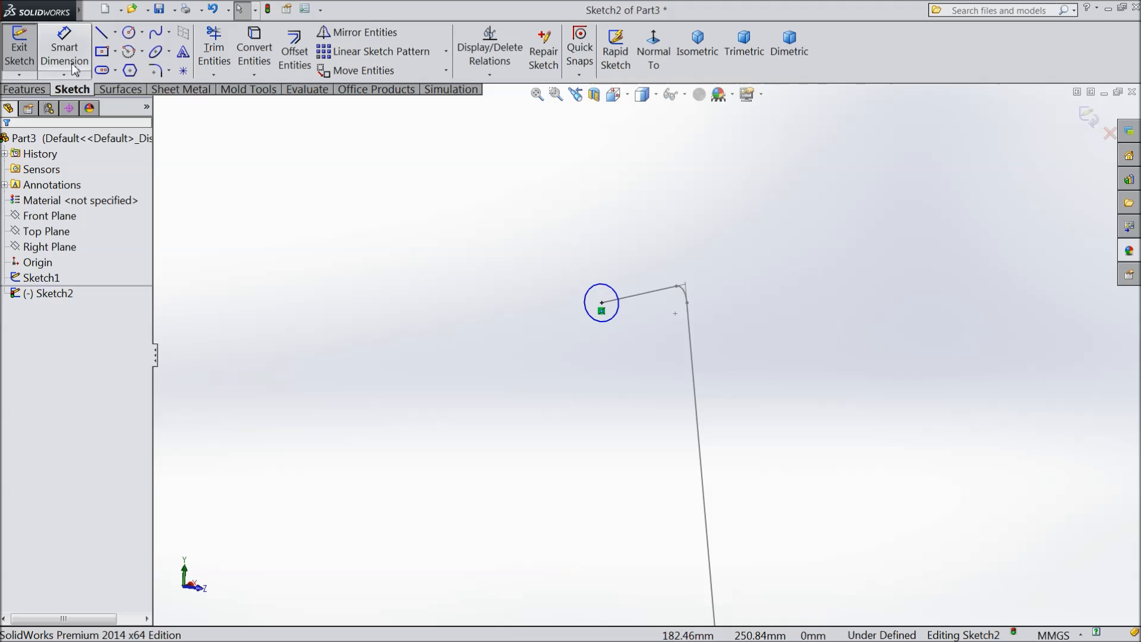
left_click(65, 49)
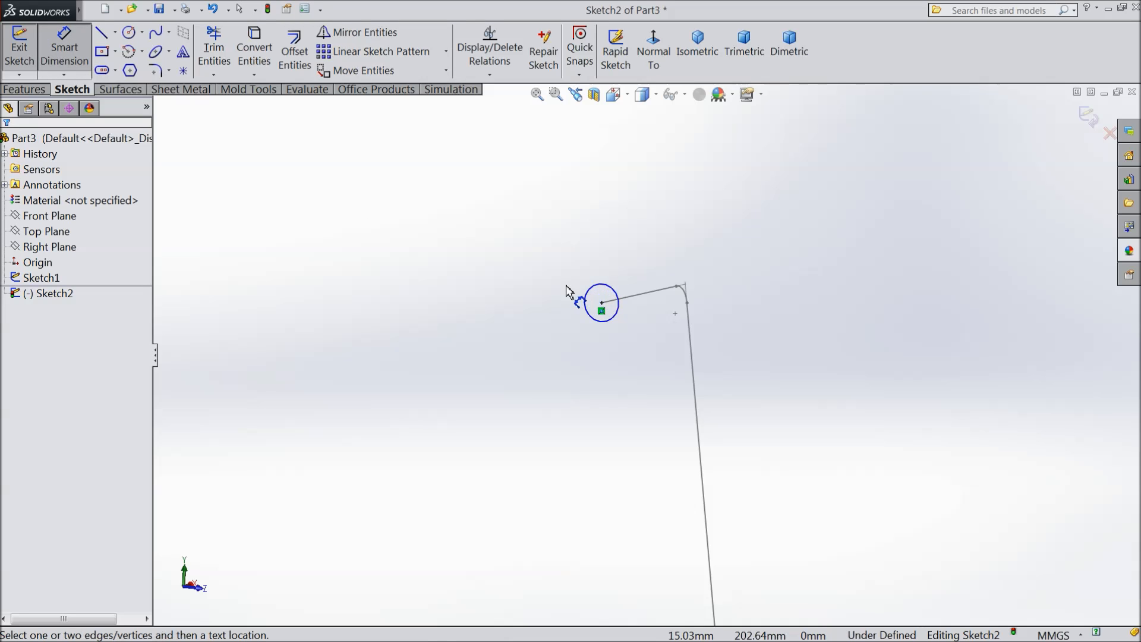
left_click(600, 302)
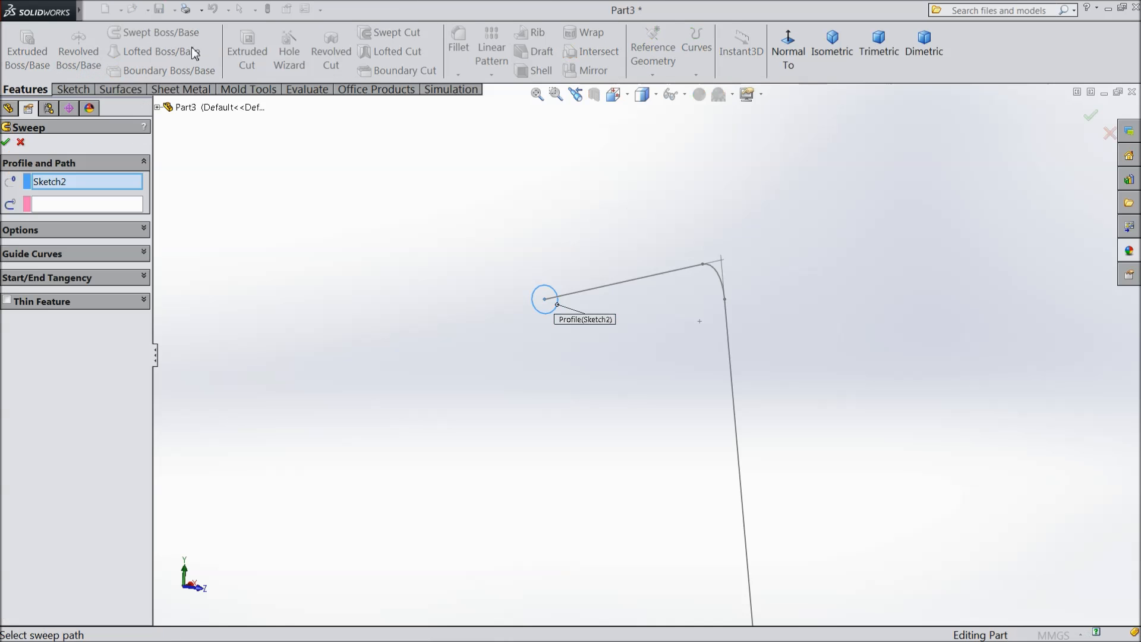
left_click(622, 280)
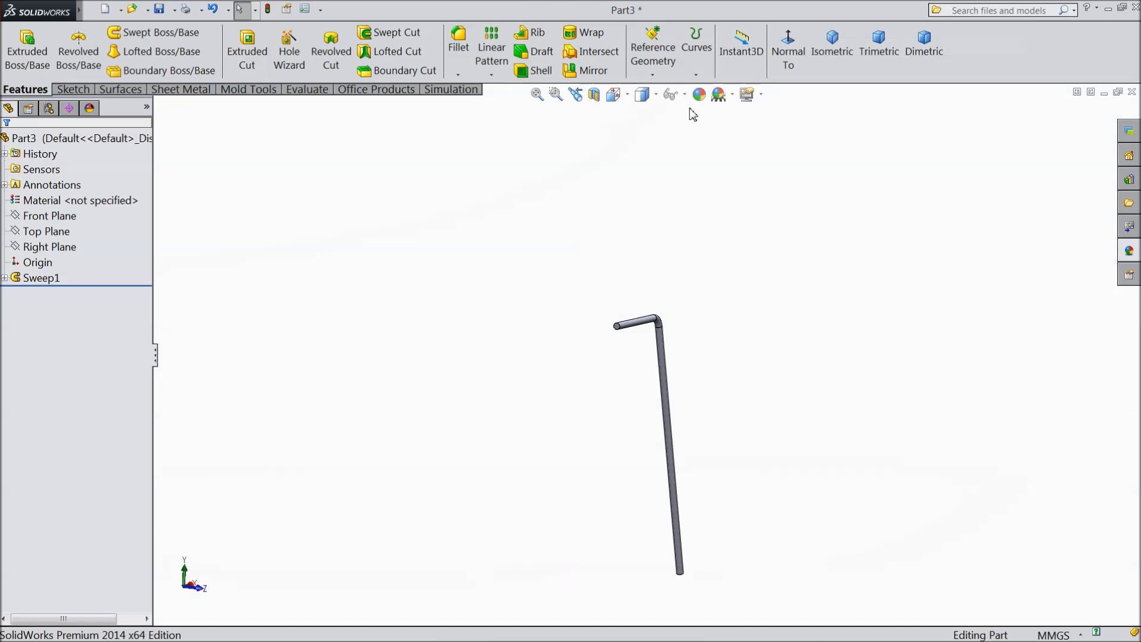
left_click(49, 246)
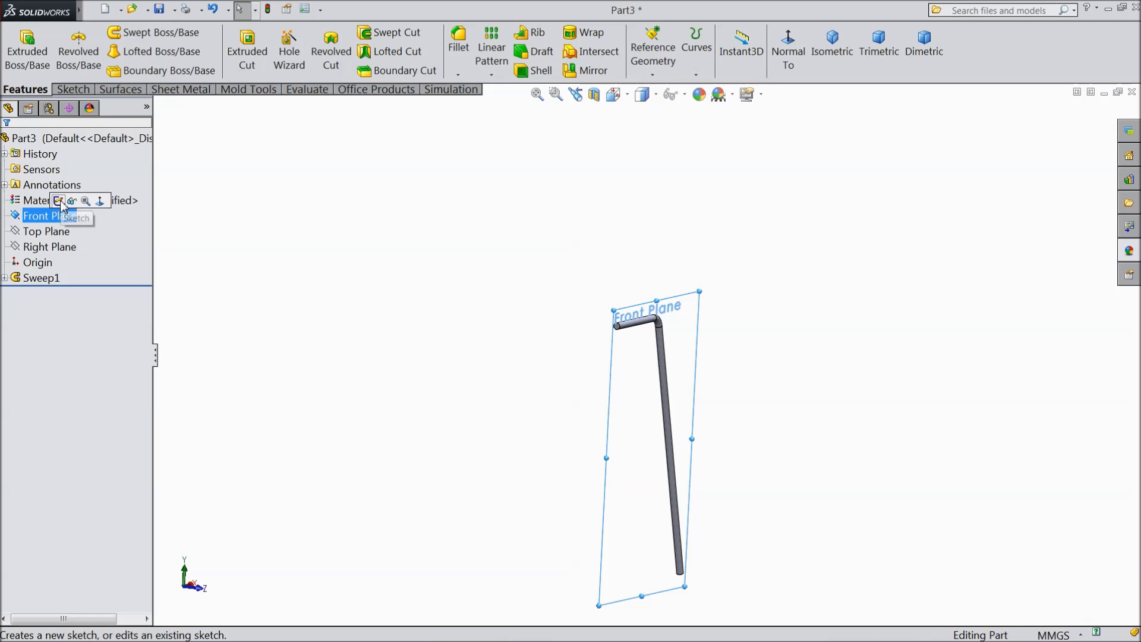
- On the Front Plane, draw a circle near the rail's bottom, tangent to its edge
left_click(58, 201)
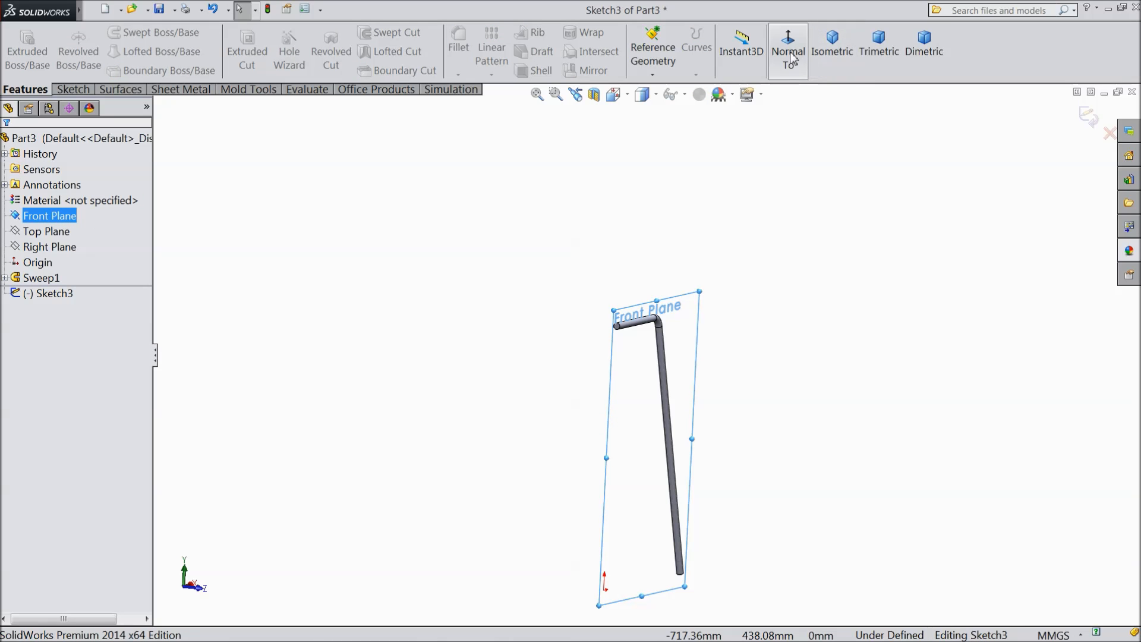
left_click(788, 45)
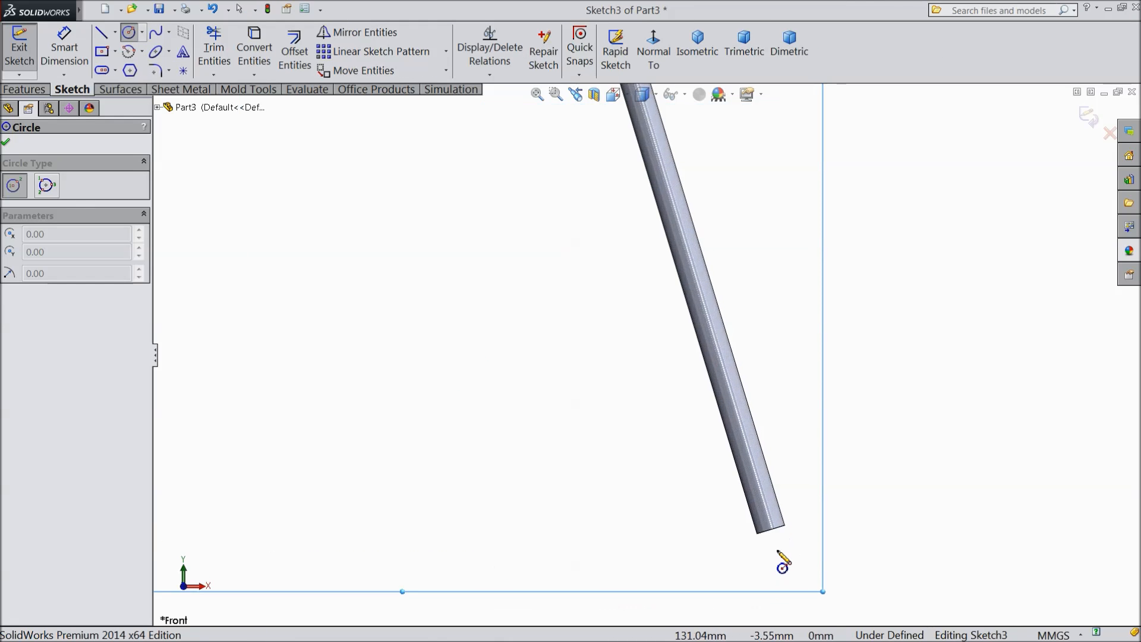
left_click(720, 435)
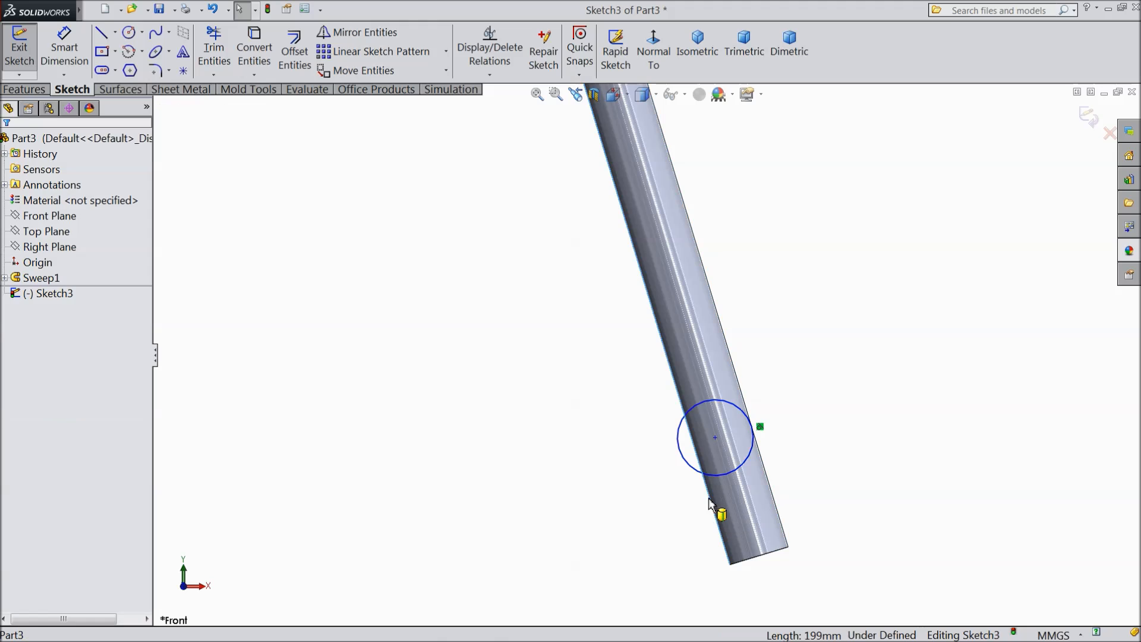
left_click(710, 455)
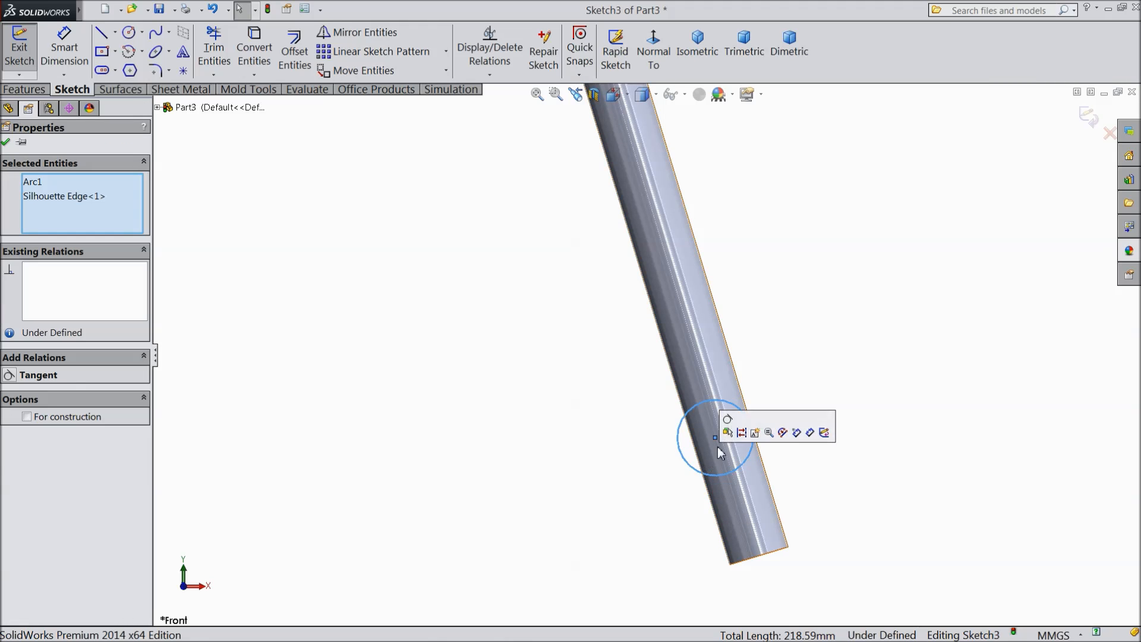
left_click(36, 375)
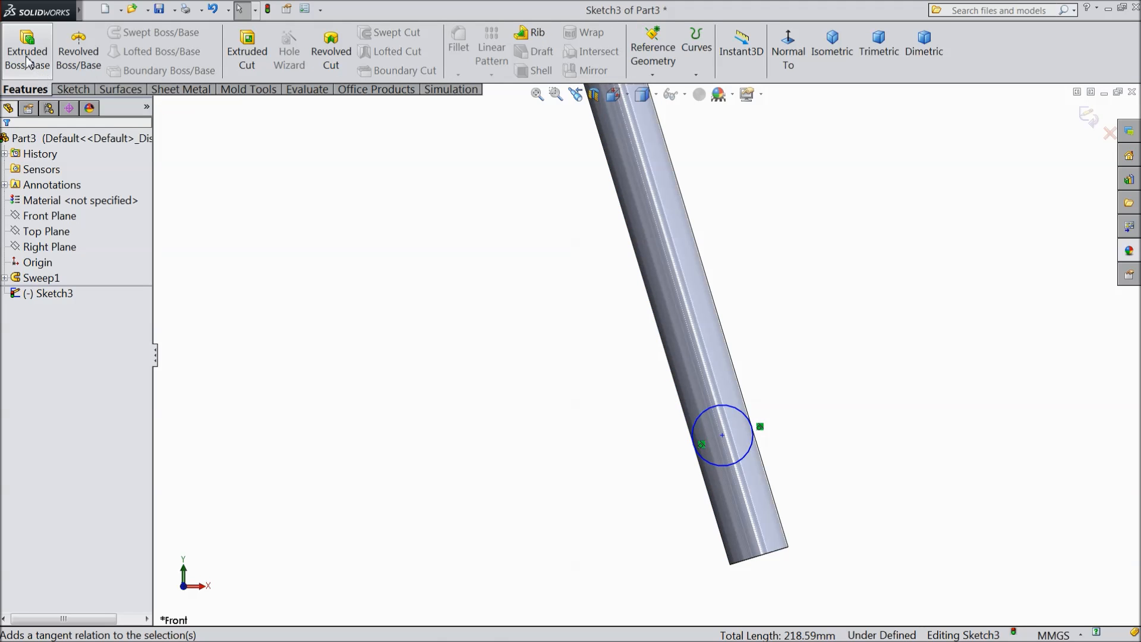
- Extrude the tangent circle 55 mm Blind into the first rung, Boss-Extrude1
left_click(27, 48)
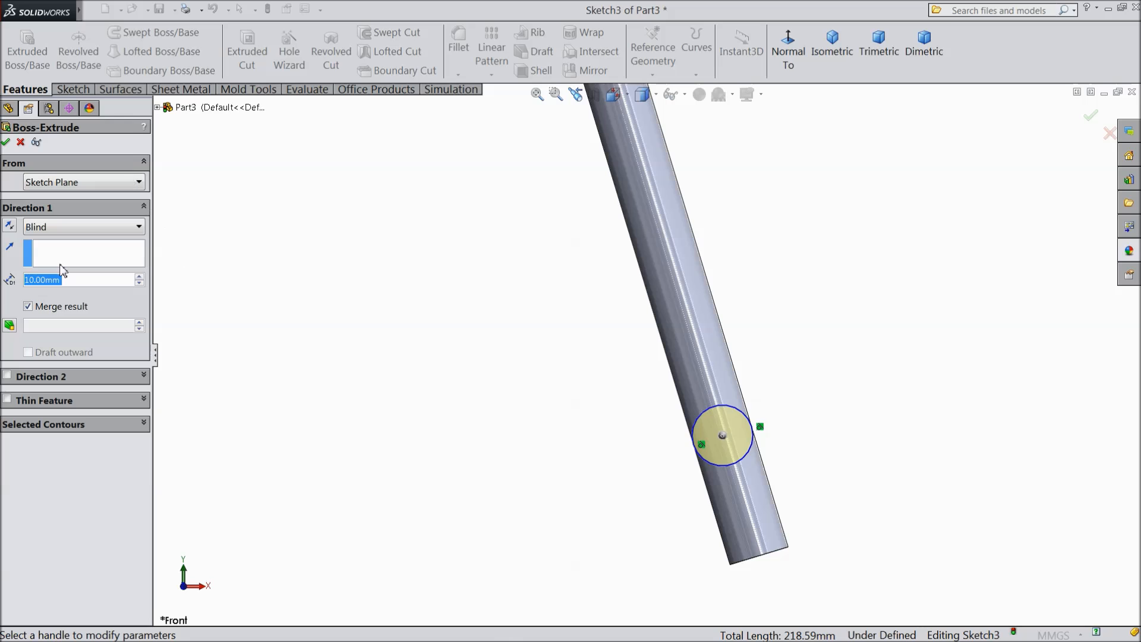
type("55.00mm")
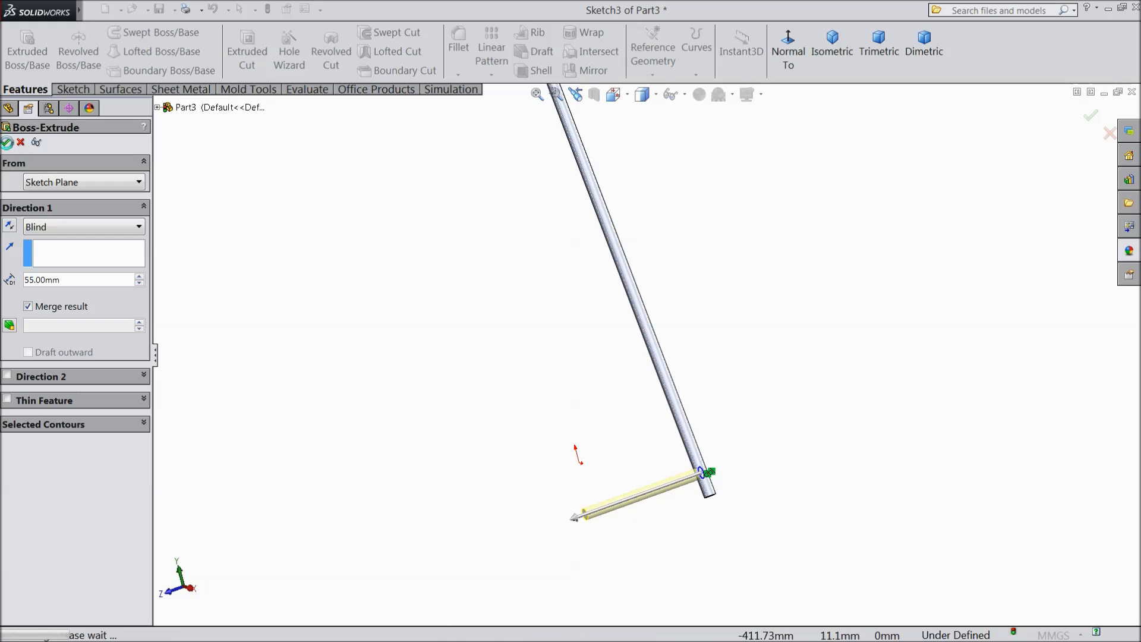
left_click(6, 141)
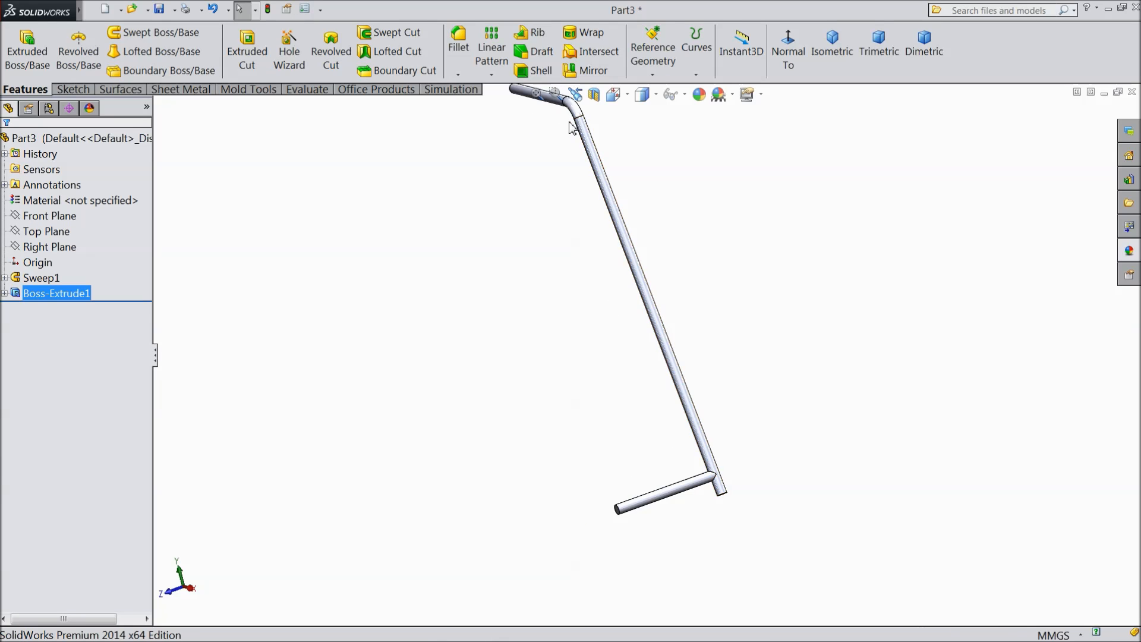
mouse_move(491, 47)
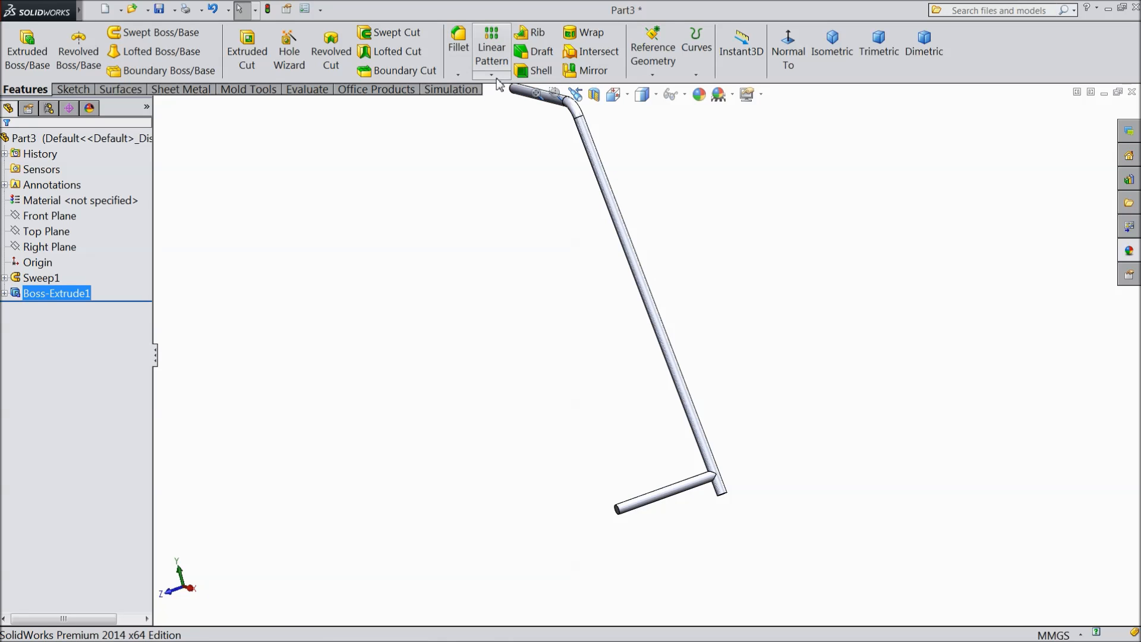
- Pattern the rung along Sketch1 with 10 instances at 25 mm unequal spacing
left_click(492, 74)
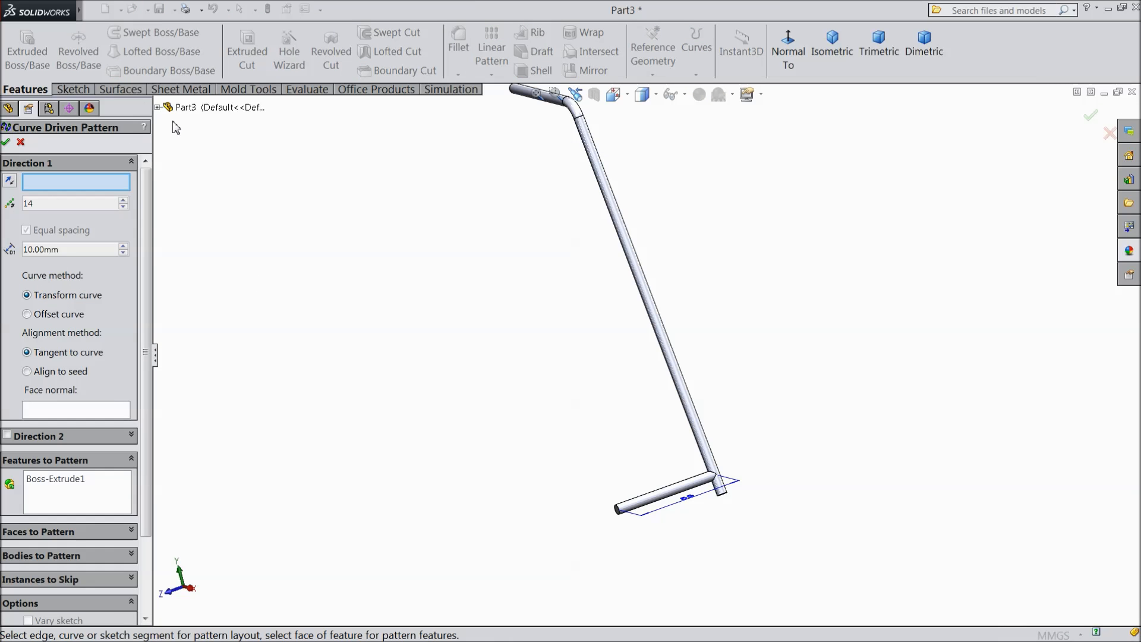
left_click(156, 107)
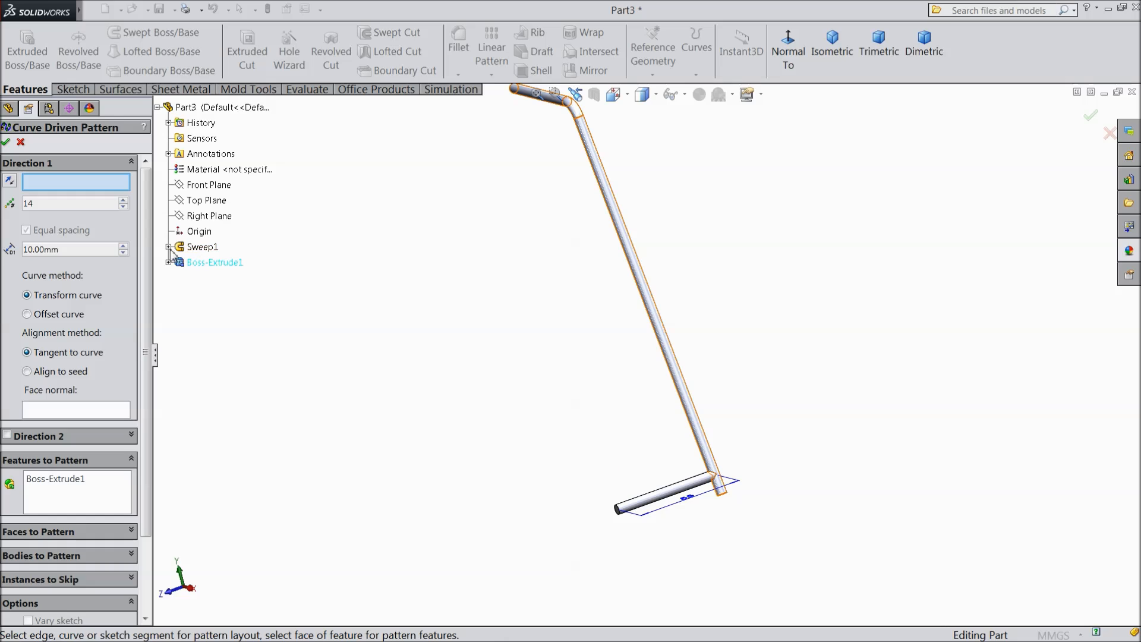
left_click(212, 278)
type("10")
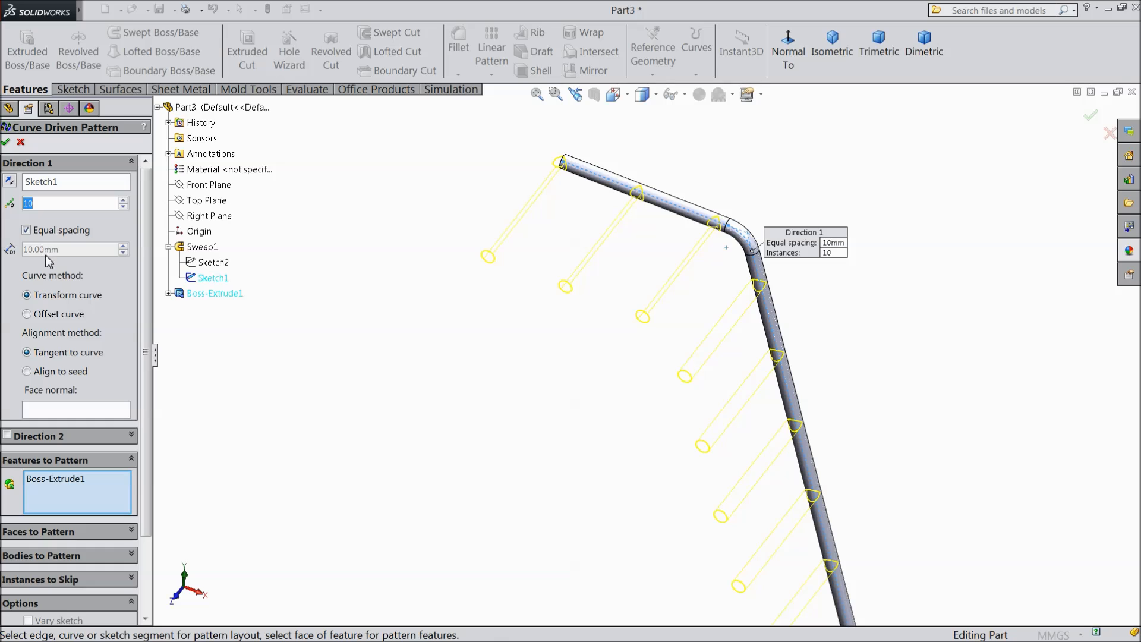
mouse_move(72, 249)
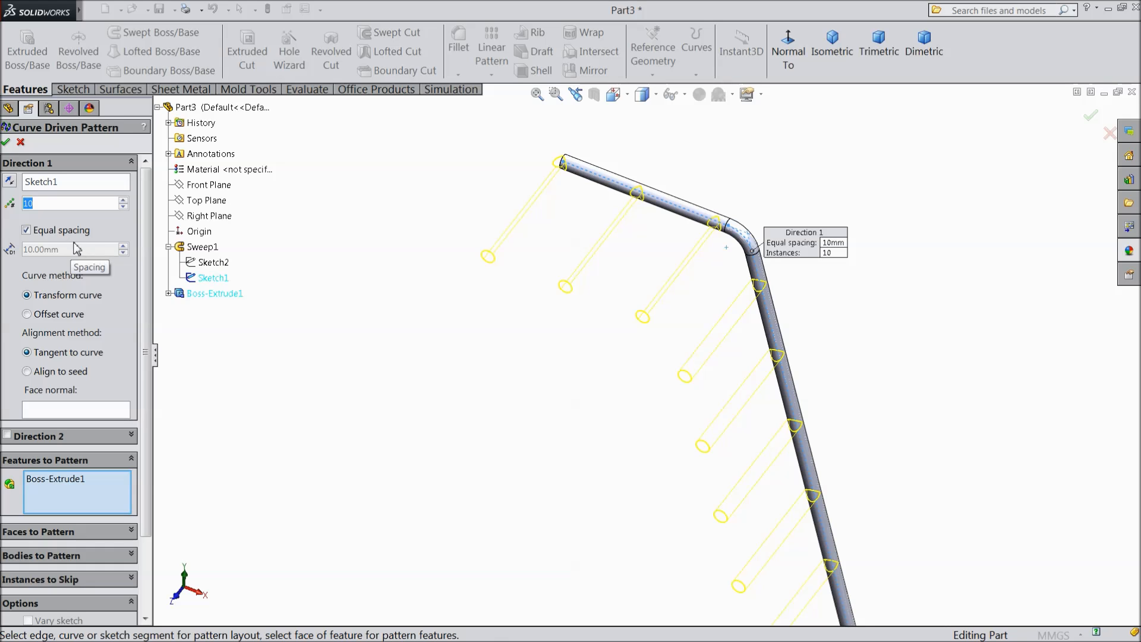
left_click(26, 230)
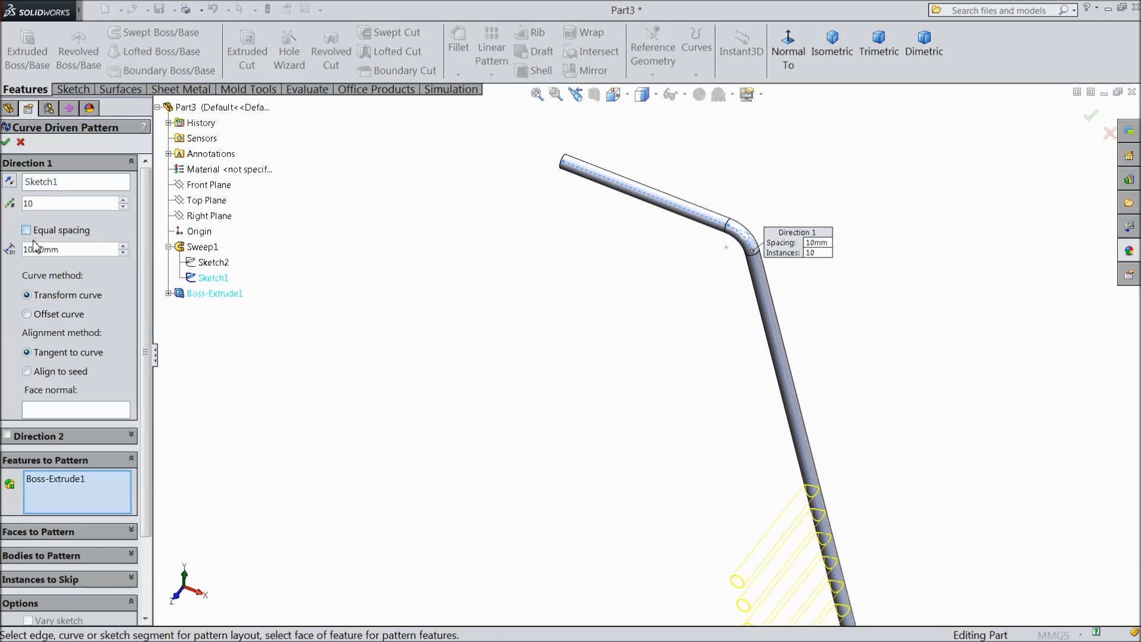
left_click(69, 249)
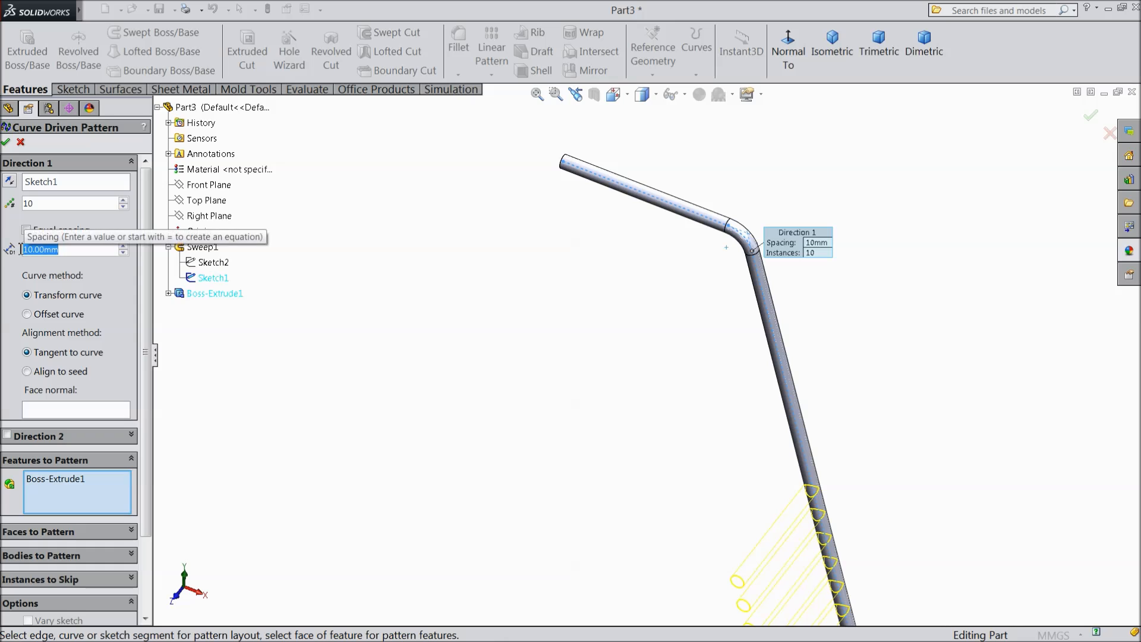
type("25")
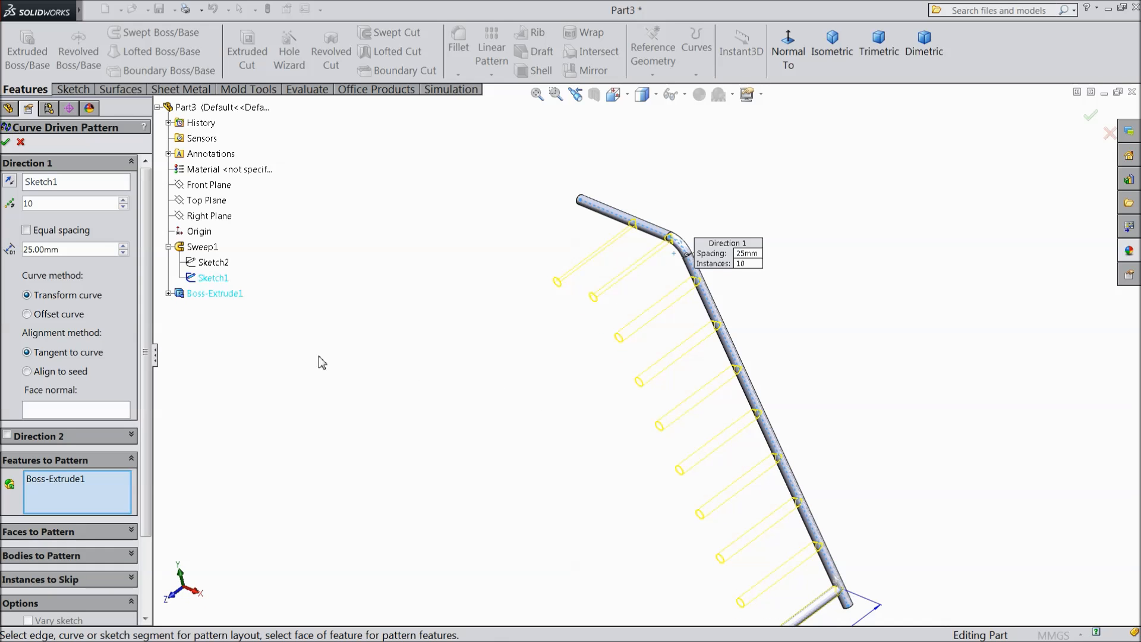
mouse_move(69, 249)
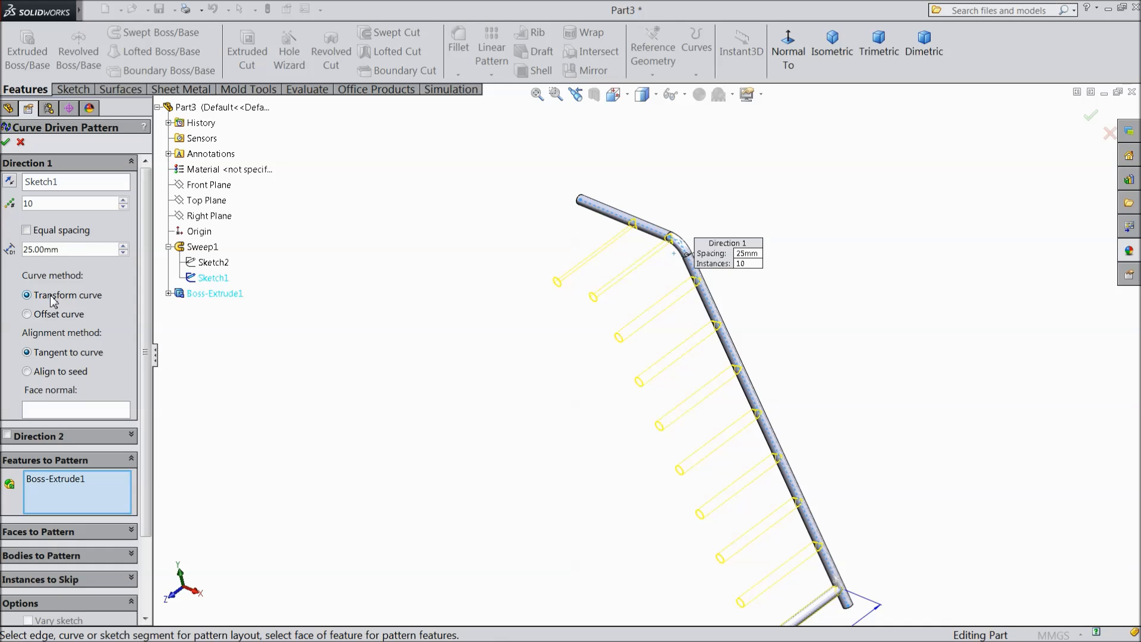
left_click(7, 142)
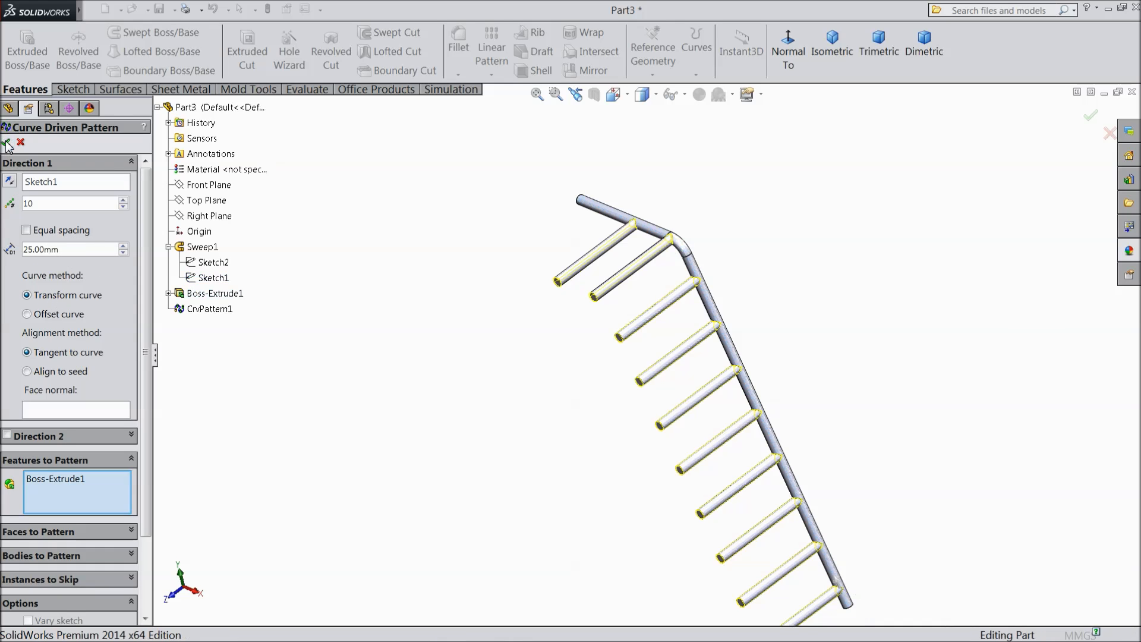
left_click(7, 143)
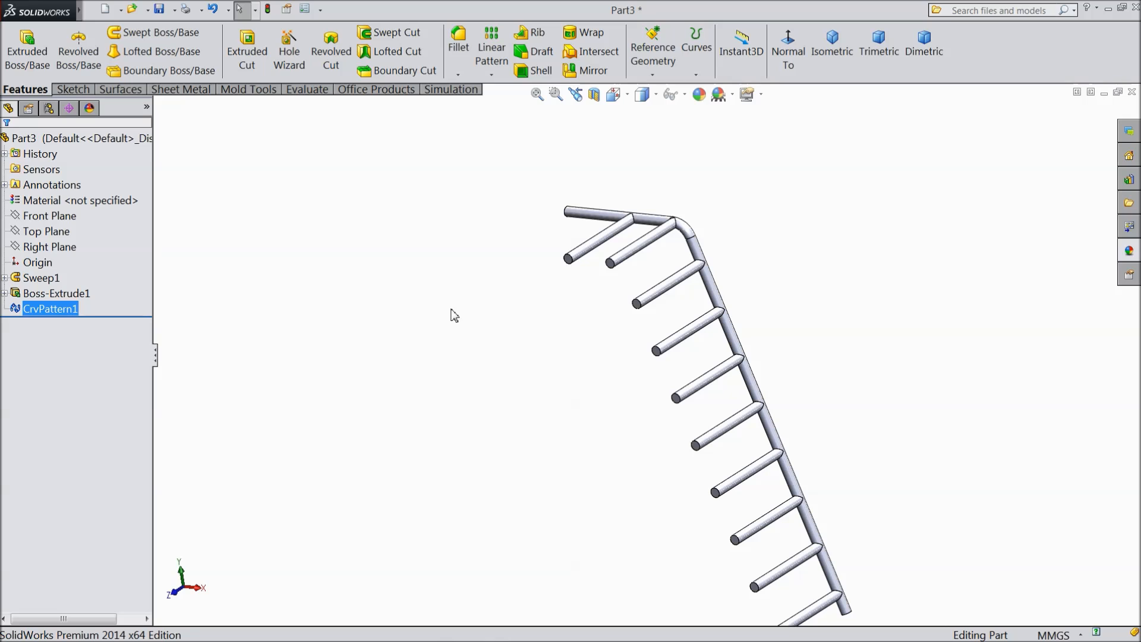
- Create reference plane Plane1 offset 27.5 mm from the Front Plane
left_click(49, 215)
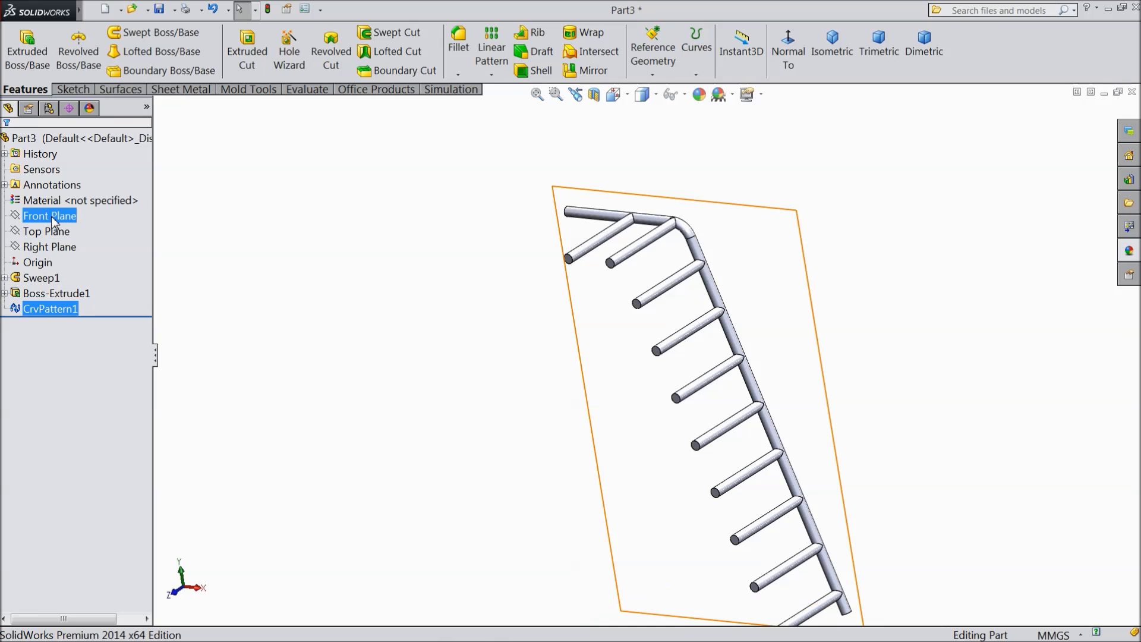
left_click(652, 46)
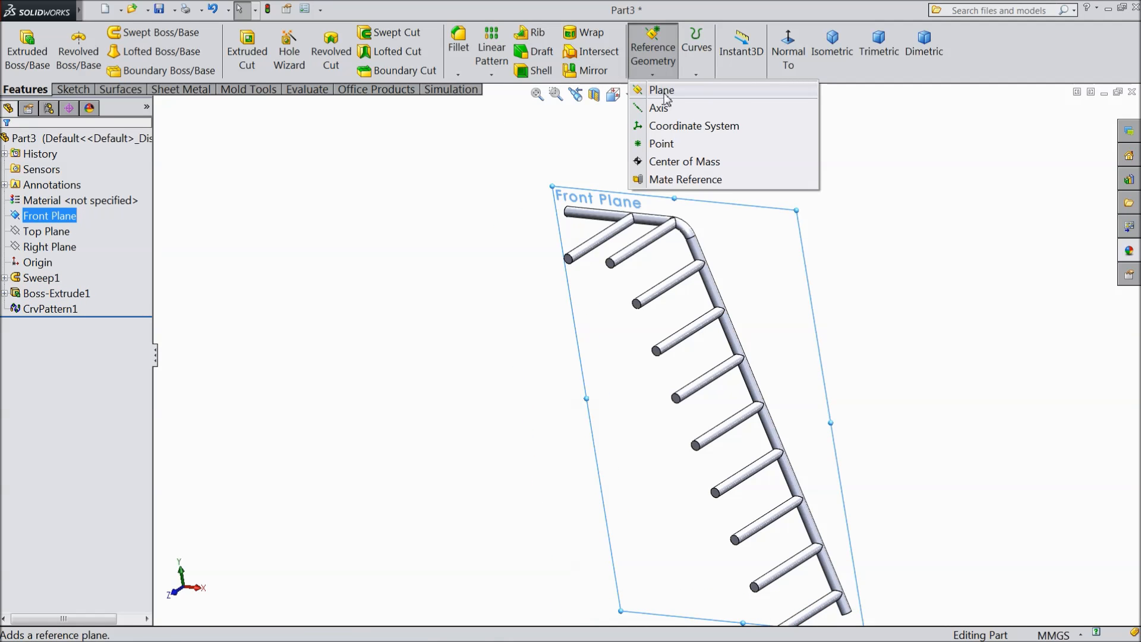
left_click(661, 90)
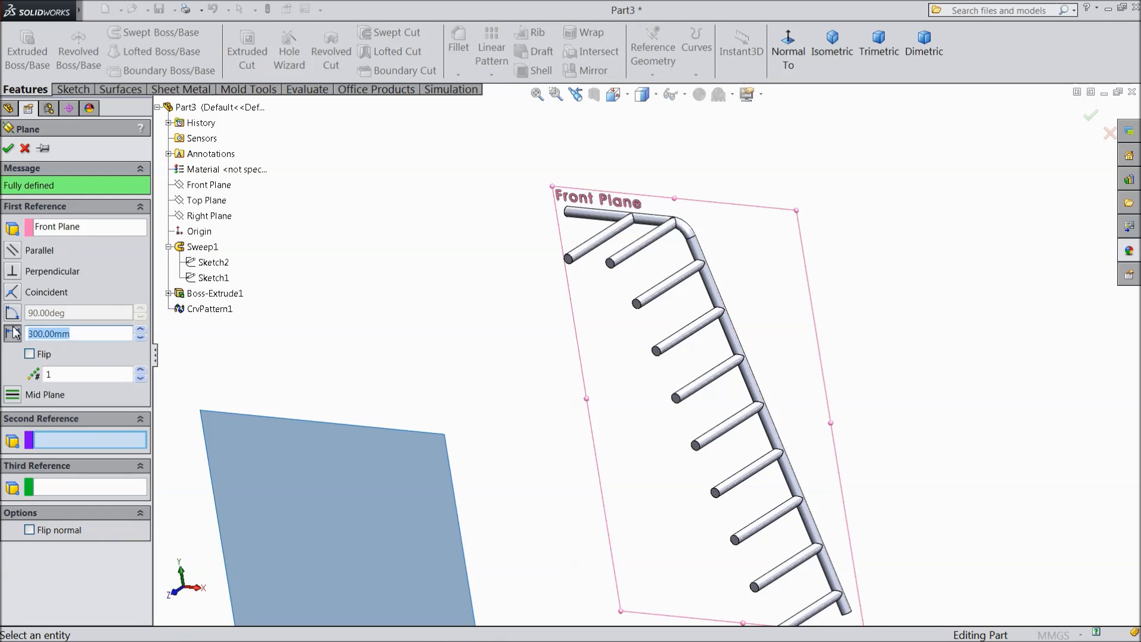
type("27.5")
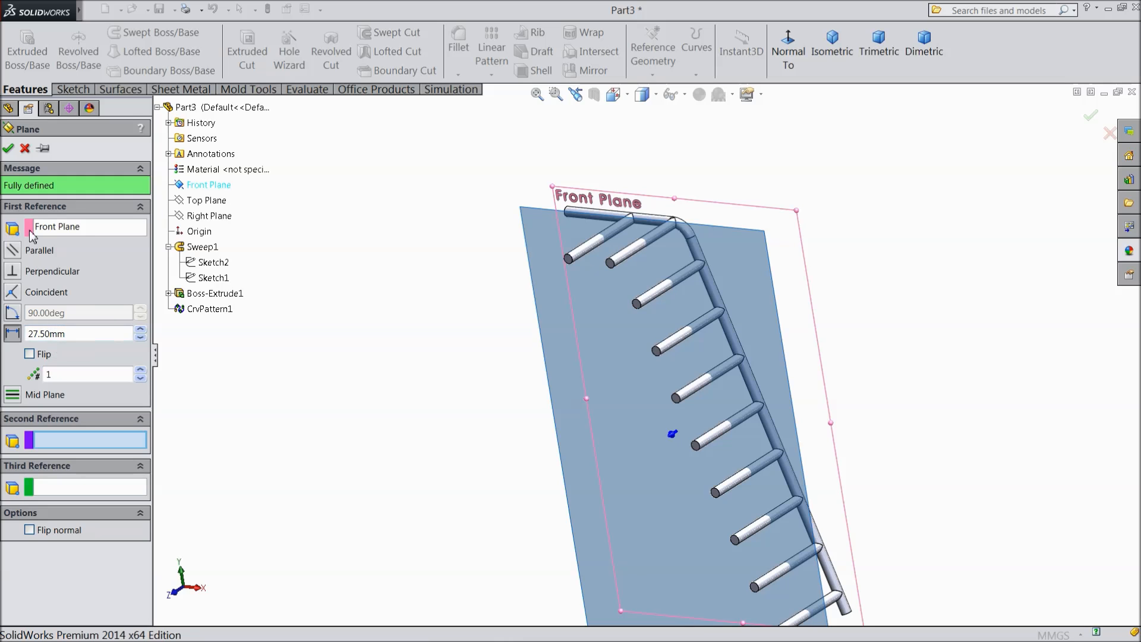
left_click(9, 148)
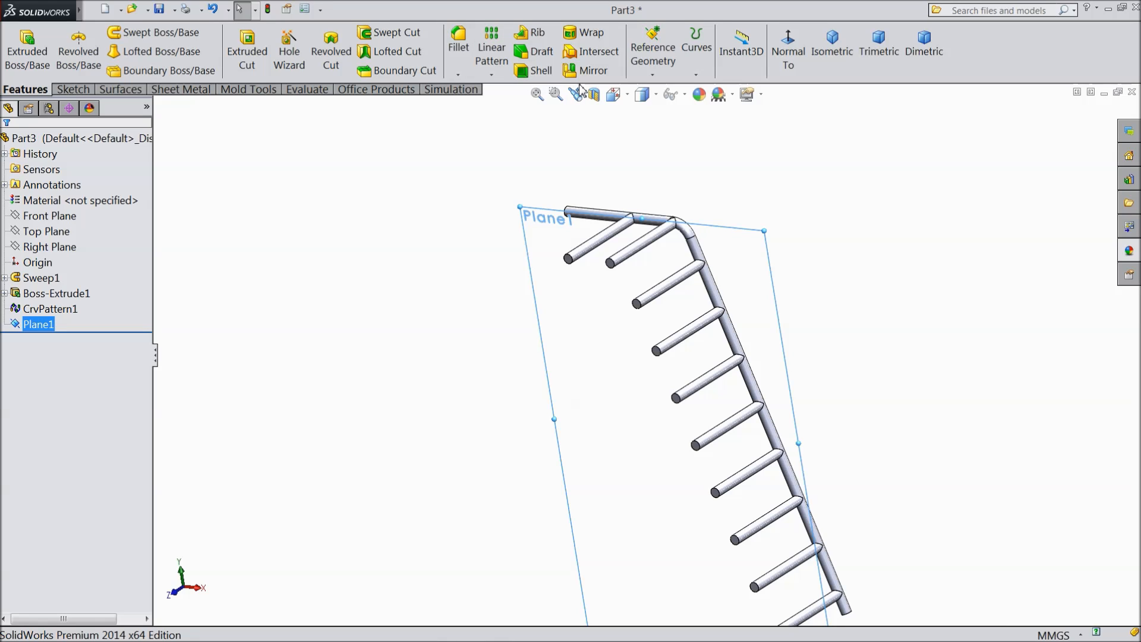
- Mirror the rail and rung pattern across Plane1 to form the second rail, then hide Plane1
left_click(594, 71)
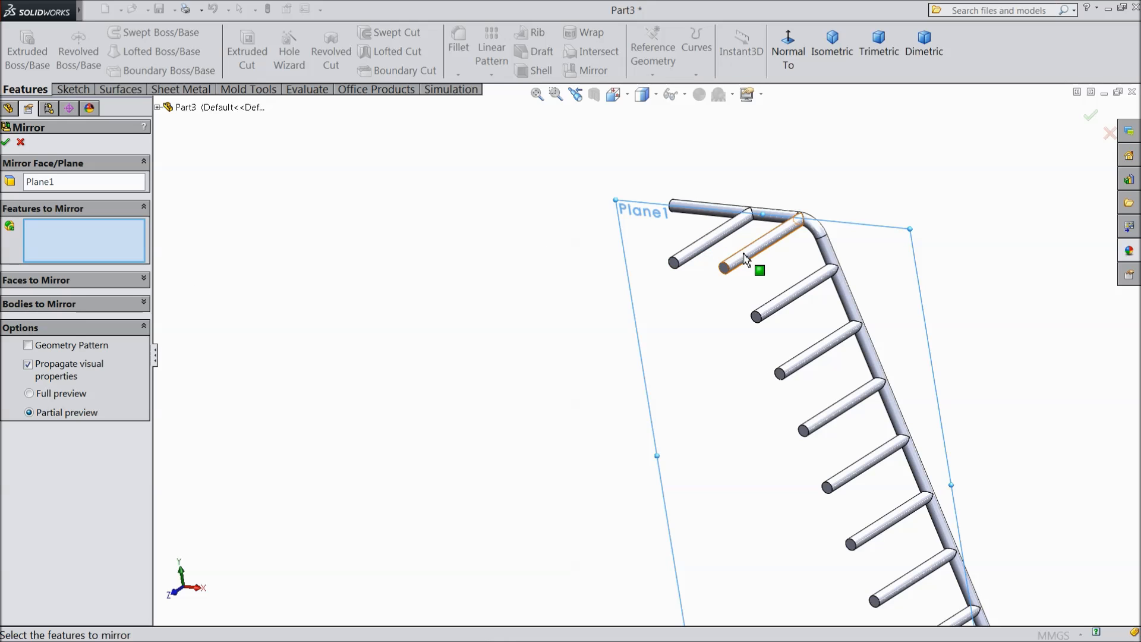
left_click(742, 262)
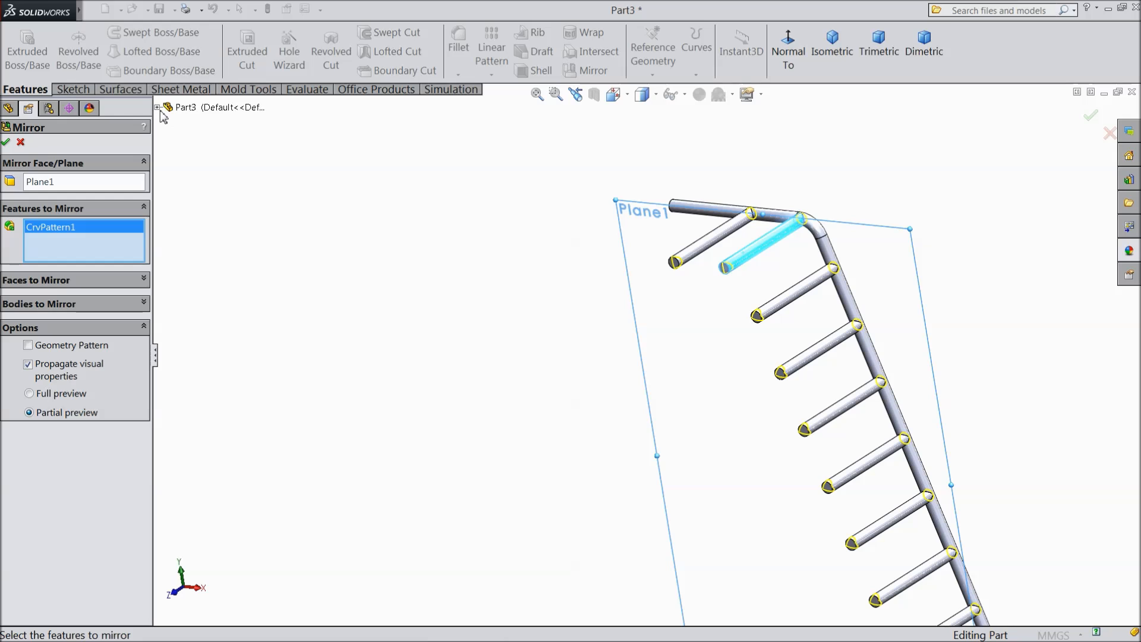
mouse_move(843, 258)
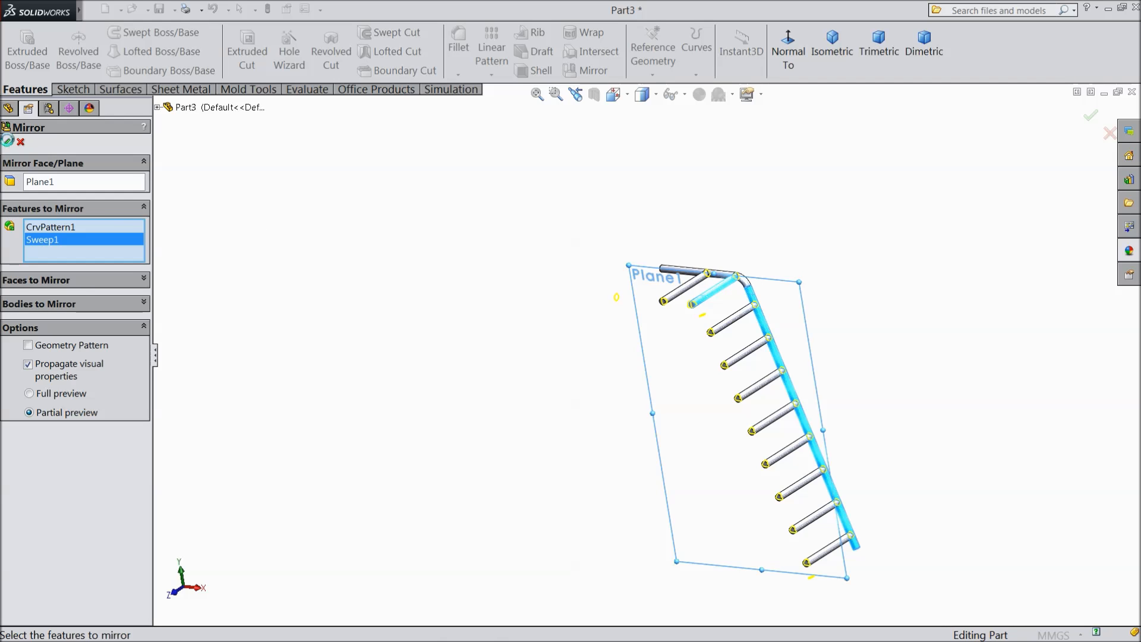
left_click(1090, 116)
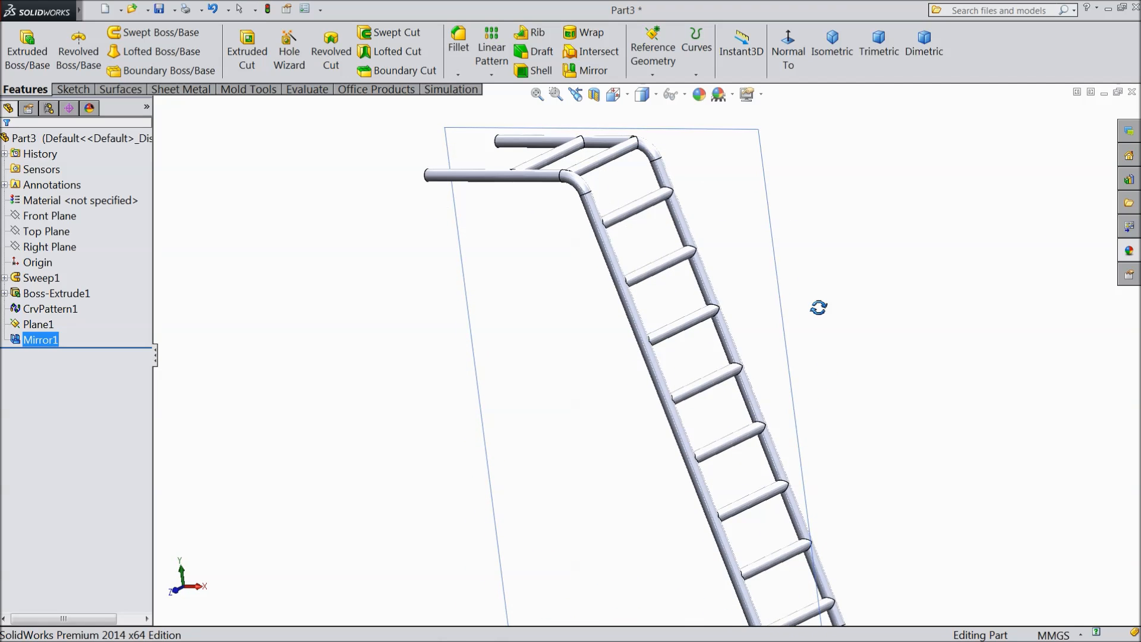
left_click(39, 324)
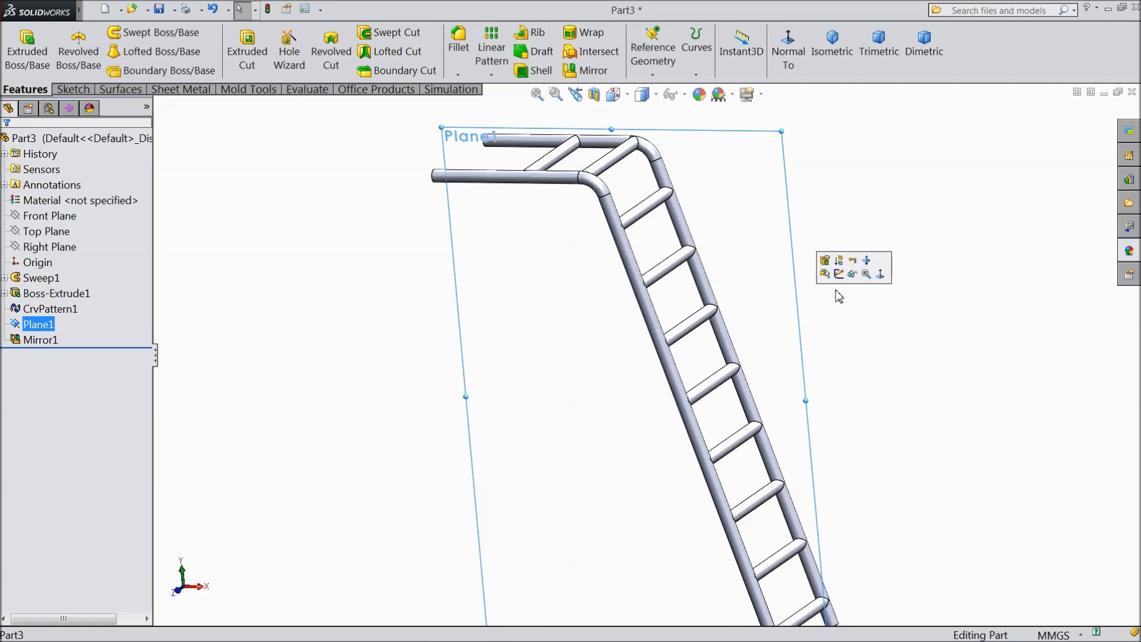
left_click(831, 301)
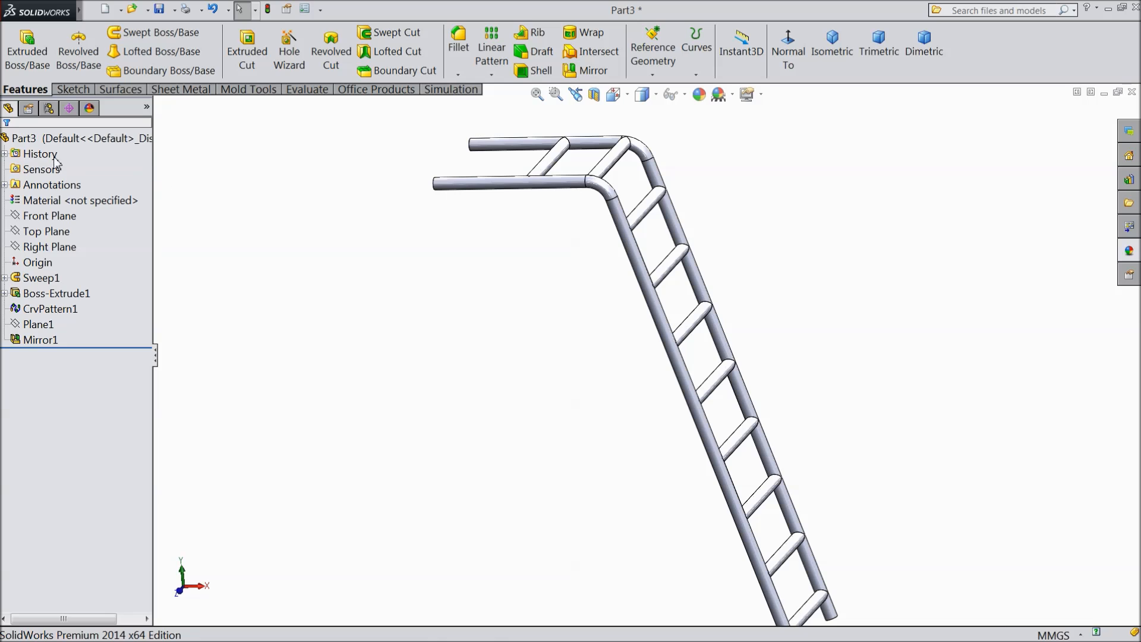
- Revise Boss-Extrude1 to 105 mm and Plane1's offset to 52.5 mm, widening the ladder
left_click(1129, 251)
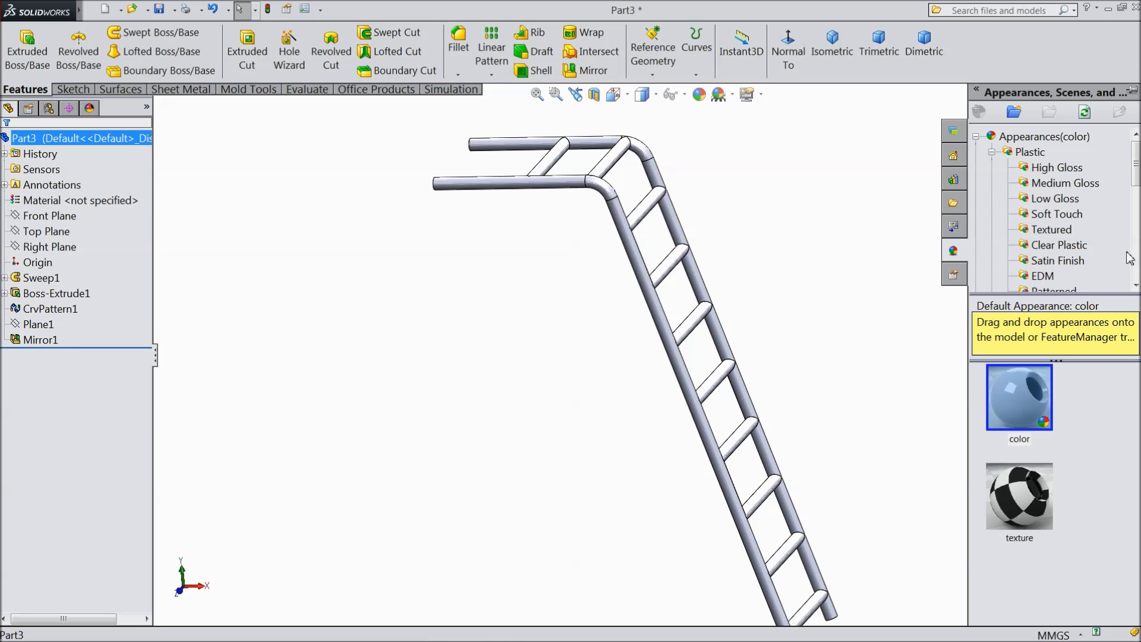
scroll("down", 3)
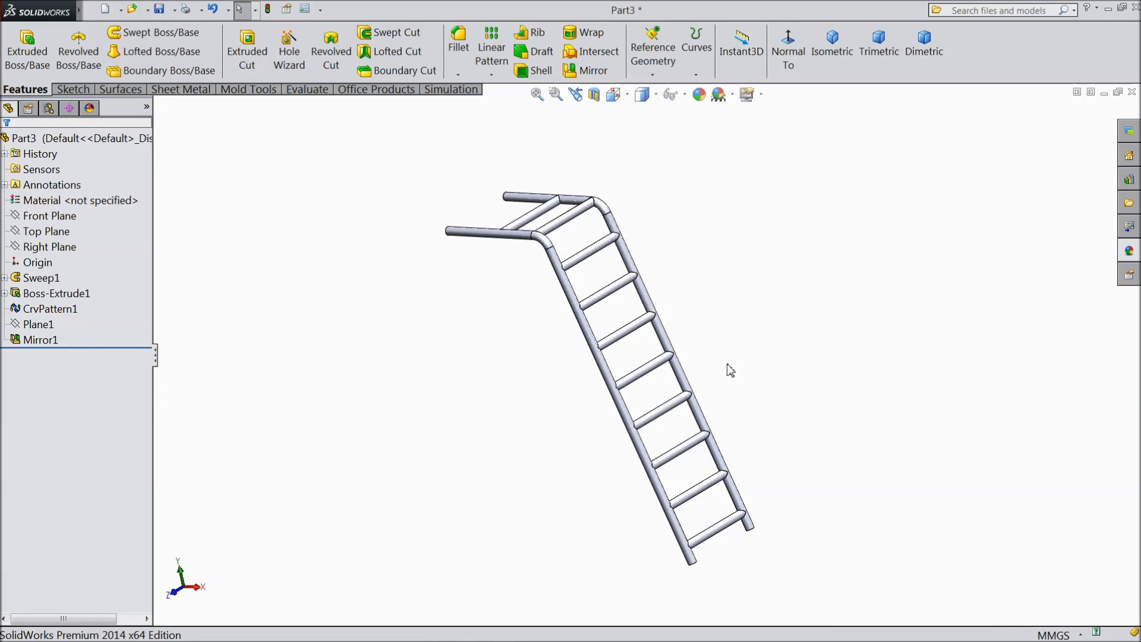
left_click(50, 308)
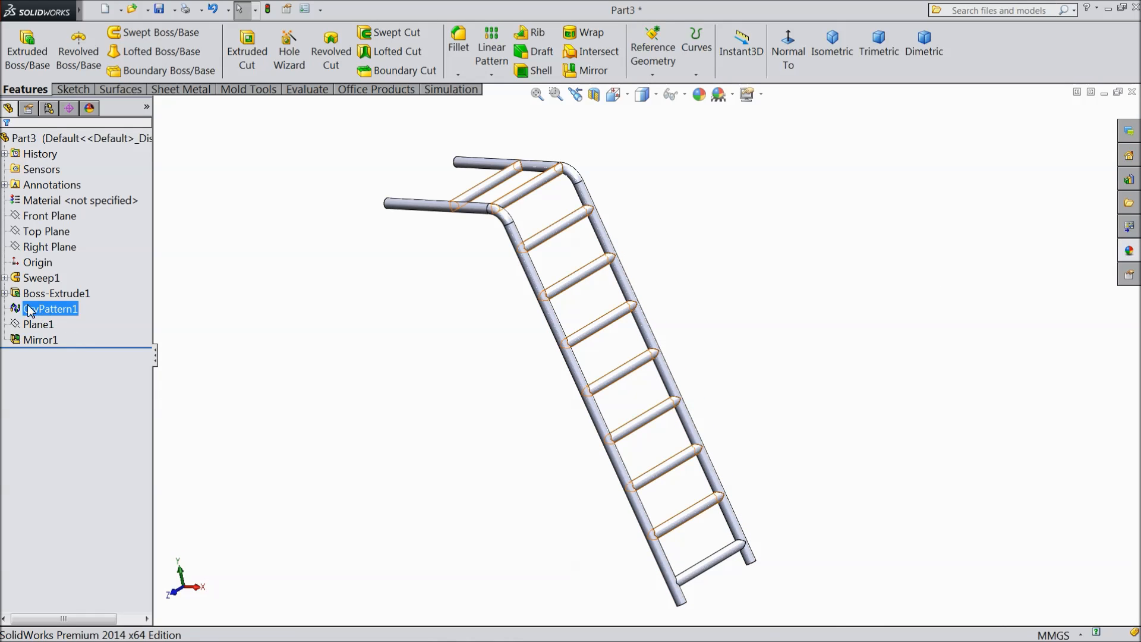
left_click(56, 293)
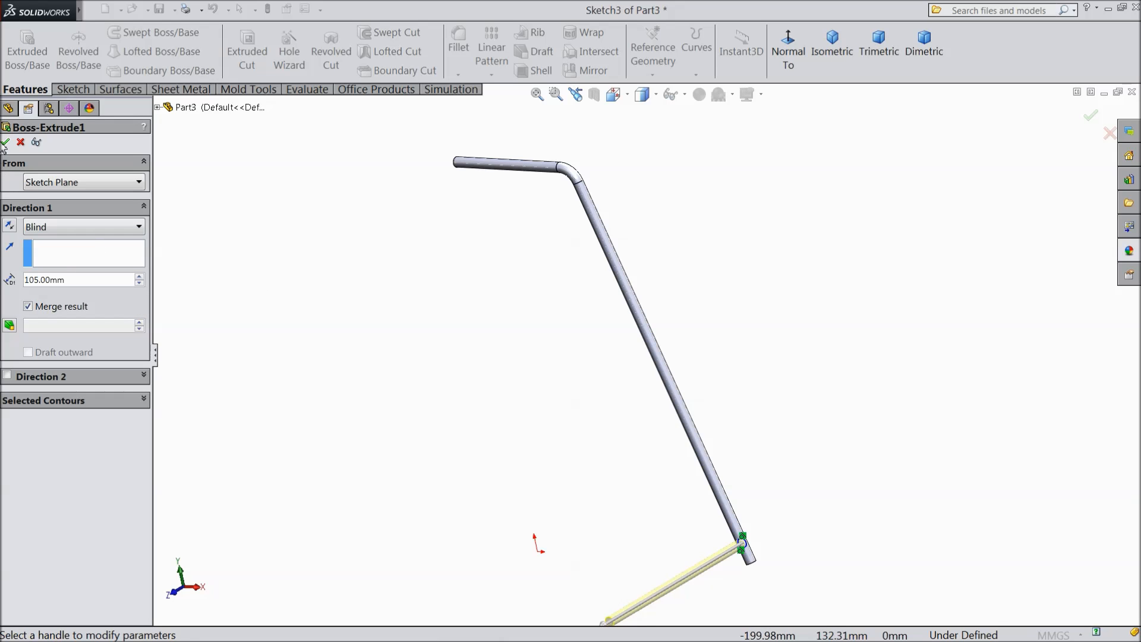
left_click(6, 142)
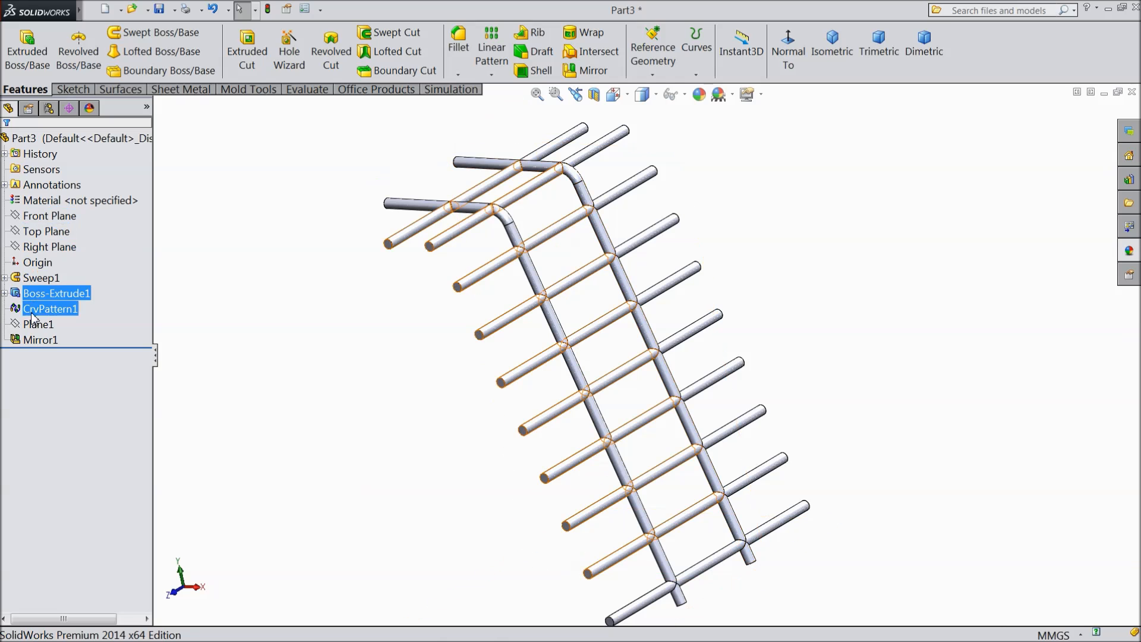
left_click(39, 325)
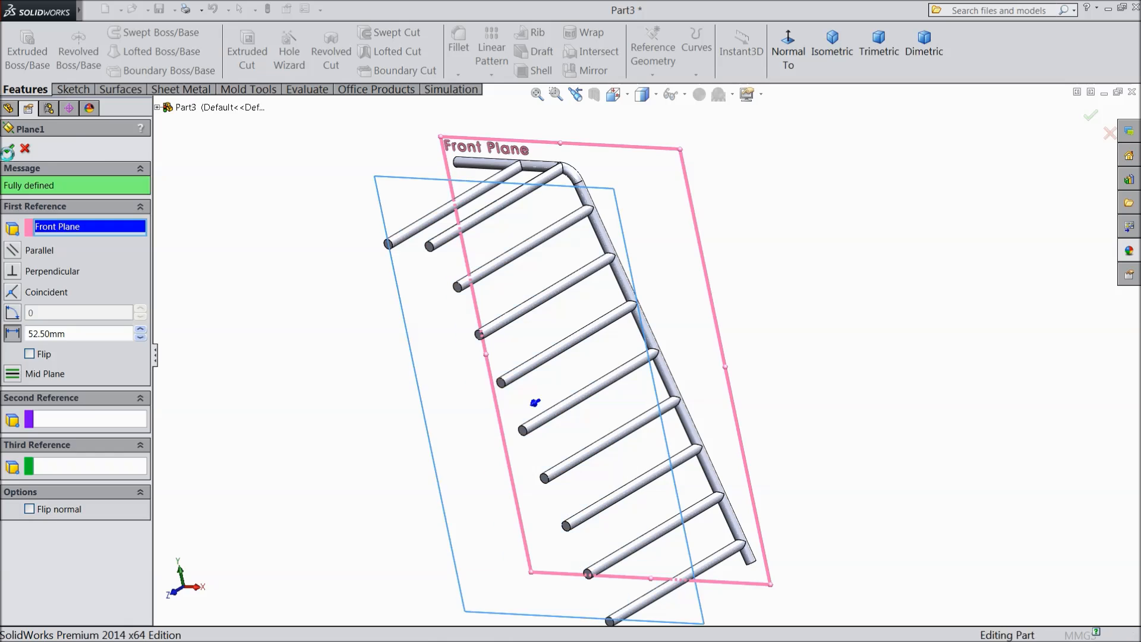
left_click(1090, 115)
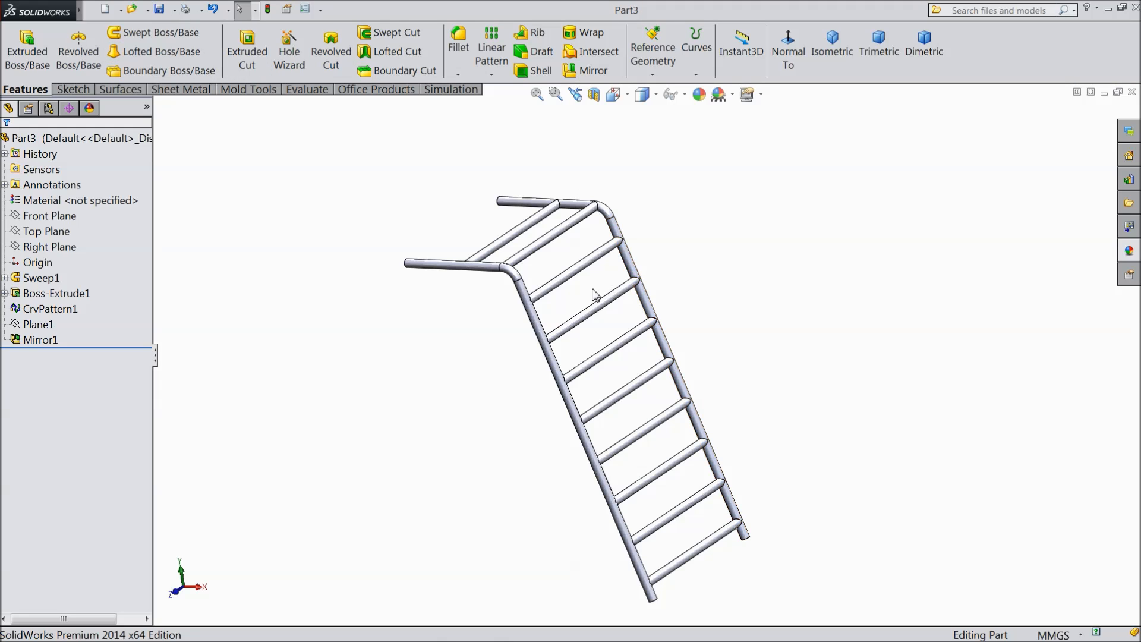
- Create a new assembly, place the red slide Part1, and start inserting another component
left_click(105, 9)
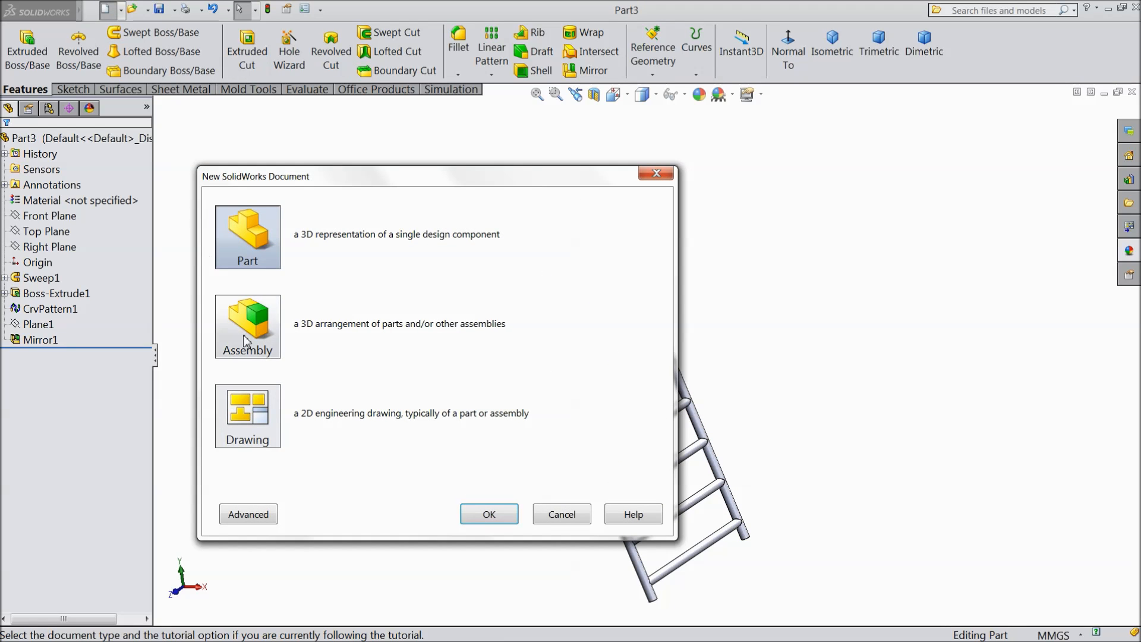
left_click(488, 514)
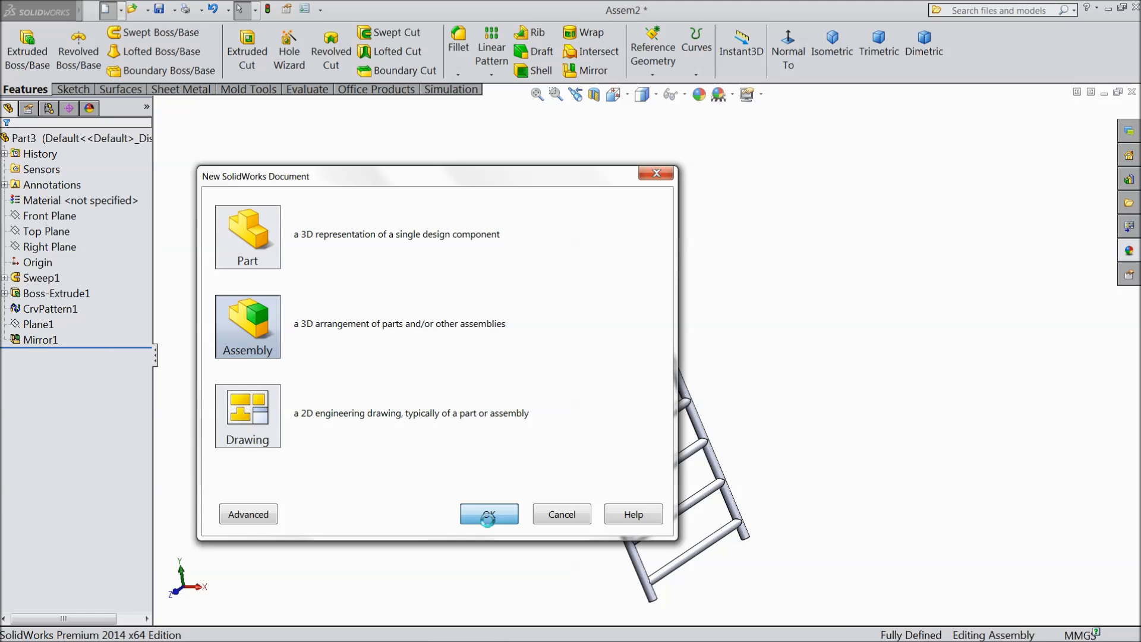
left_click(489, 514)
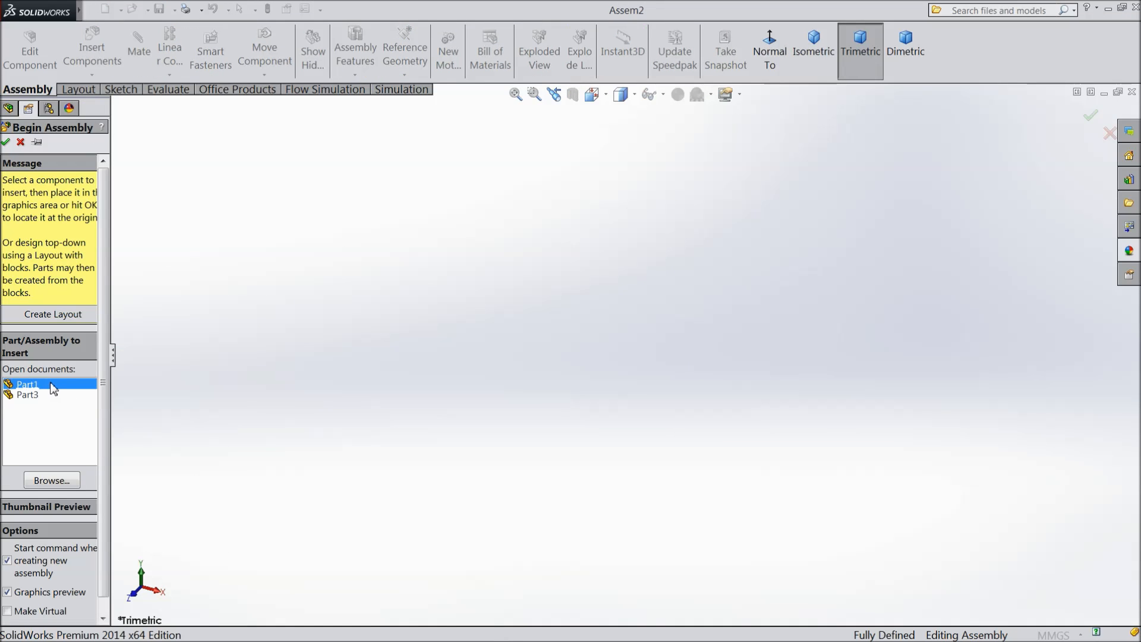
left_click(27, 384)
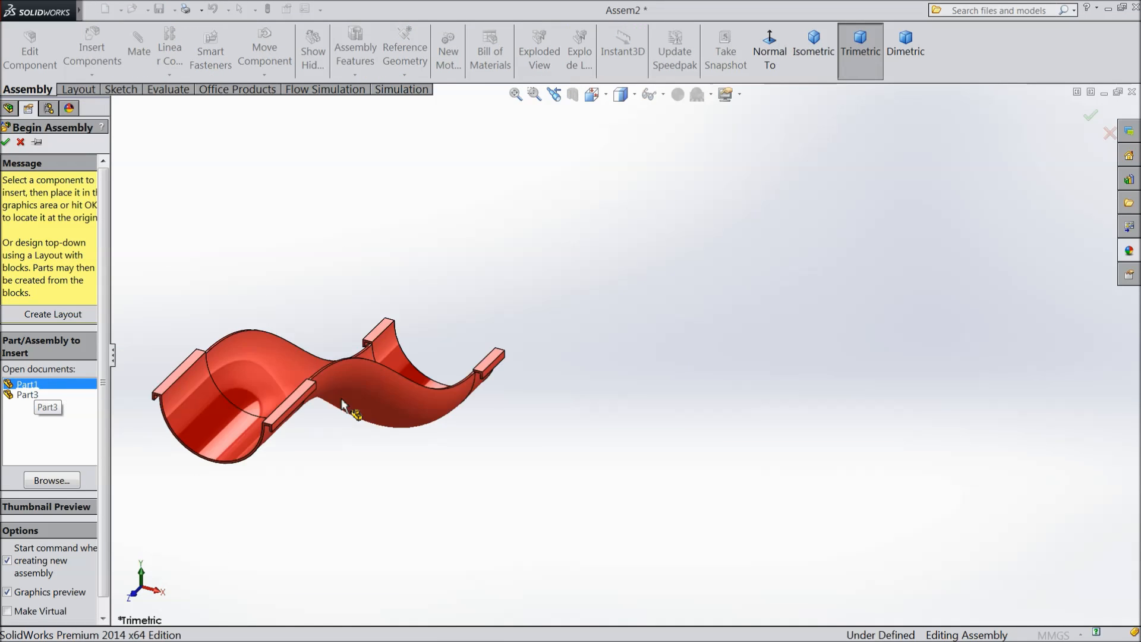
left_click(6, 143)
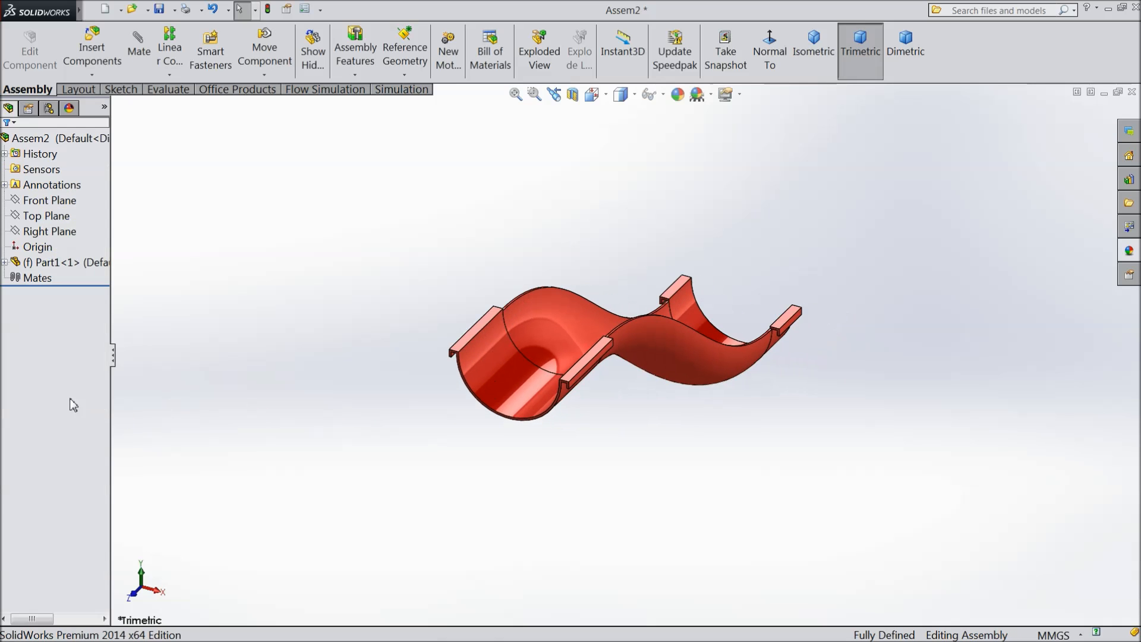
mouse_move(92, 49)
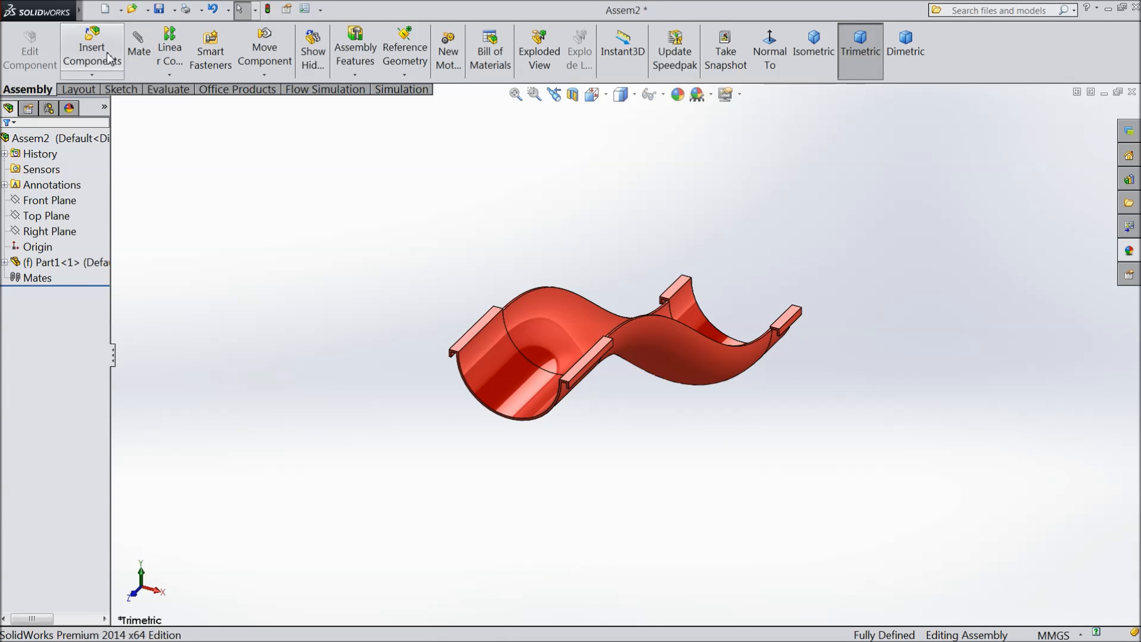
left_click(91, 49)
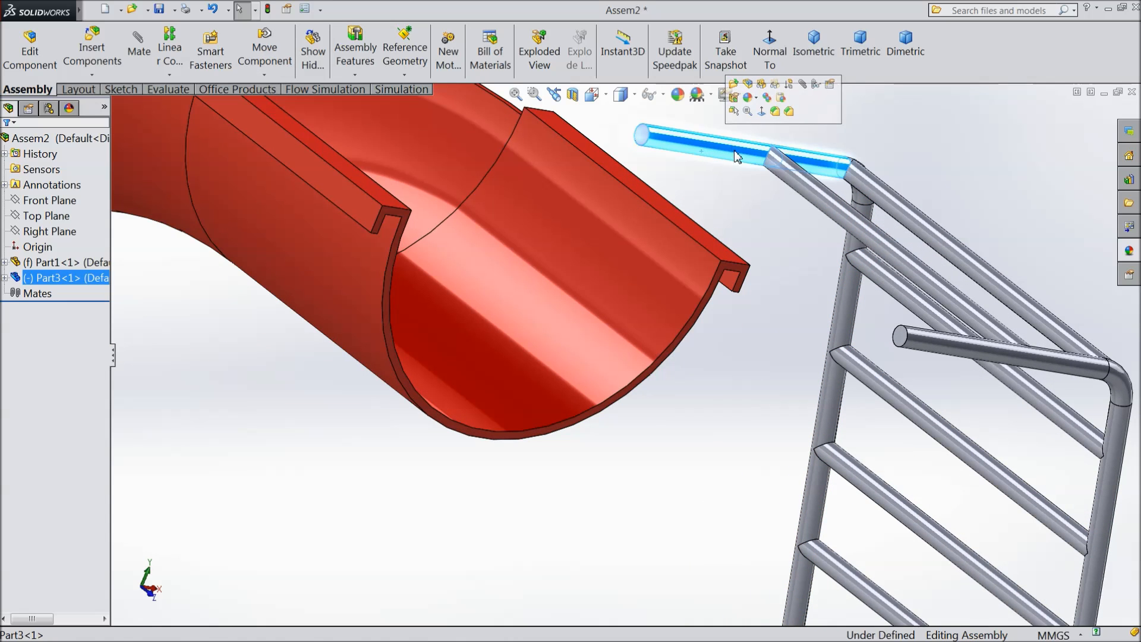
- Add two tangent mates seating the ladder's top rail against the slide, then clear selections
left_click(138, 50)
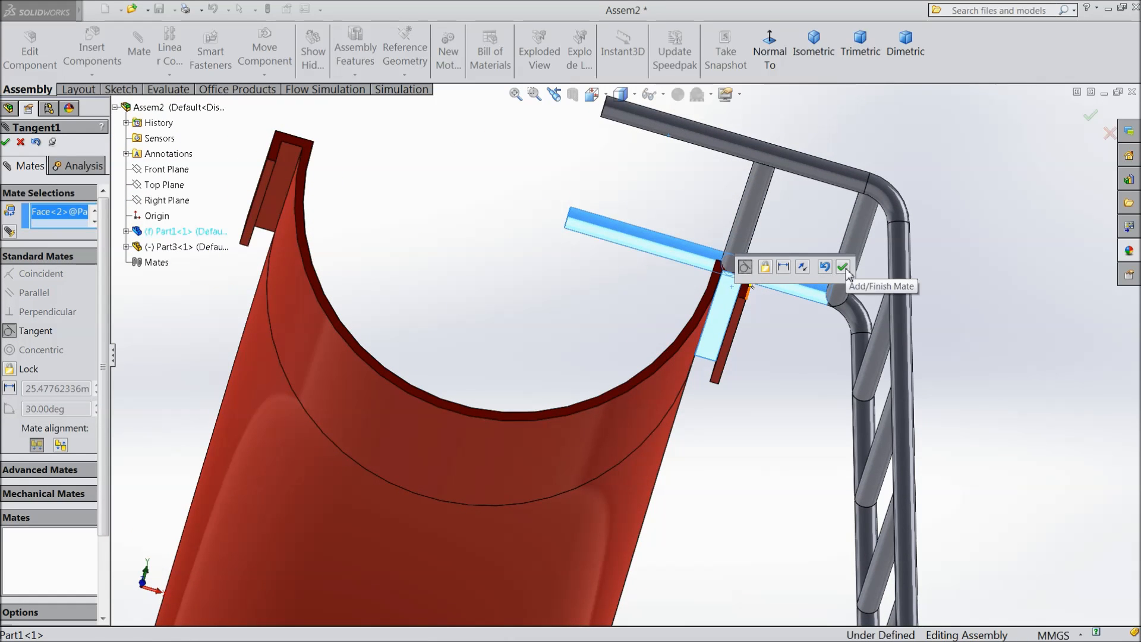
left_click(843, 266)
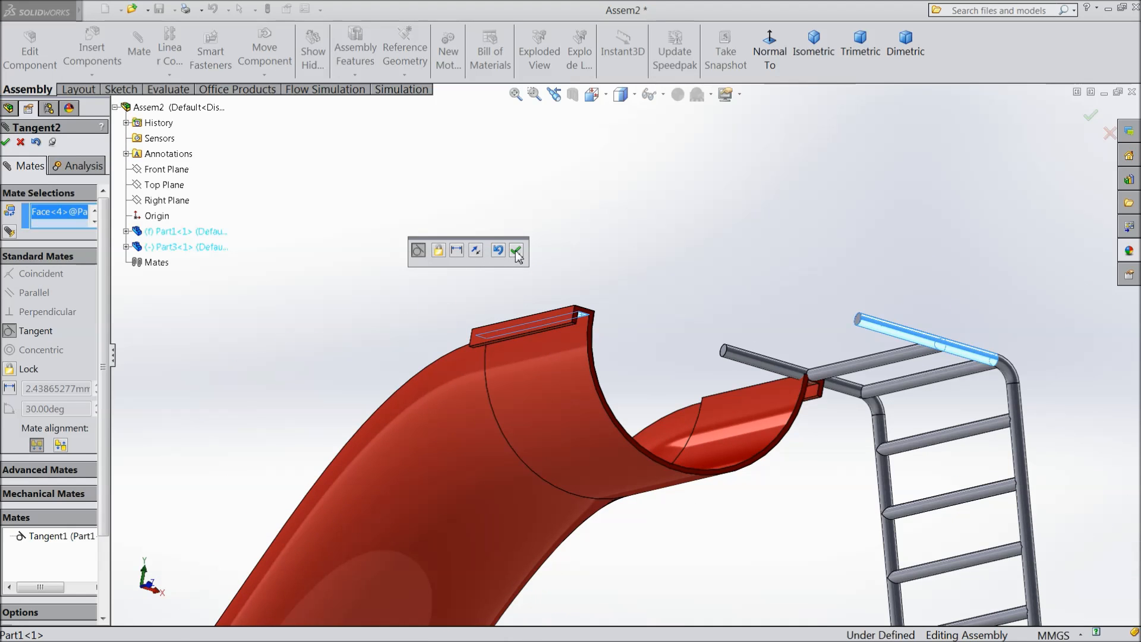
left_click(517, 250)
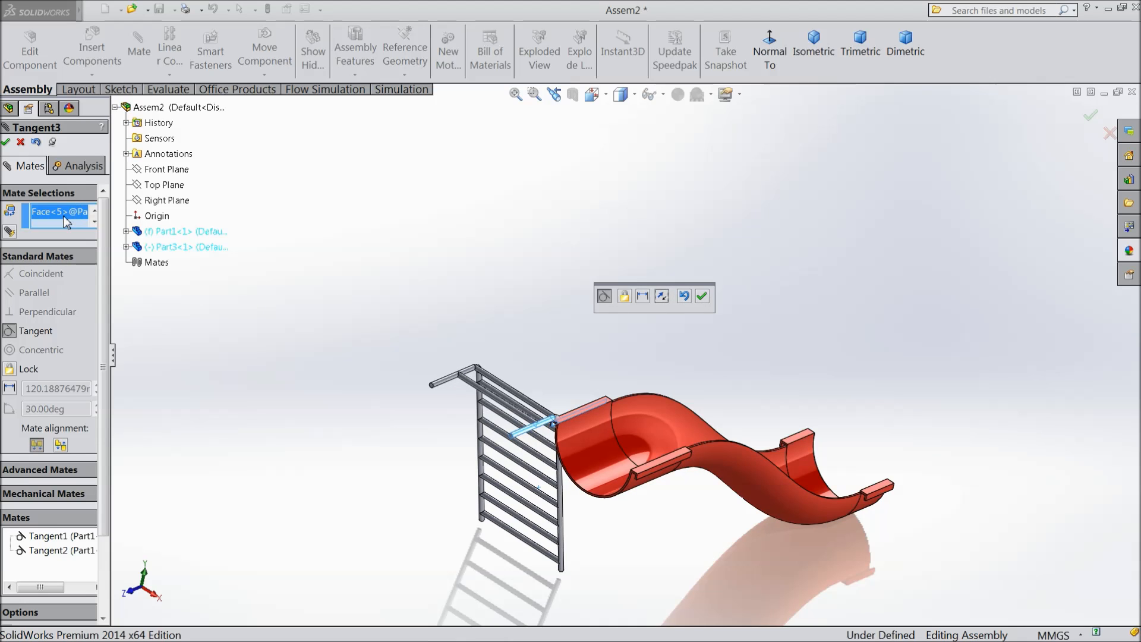
right_click(62, 222)
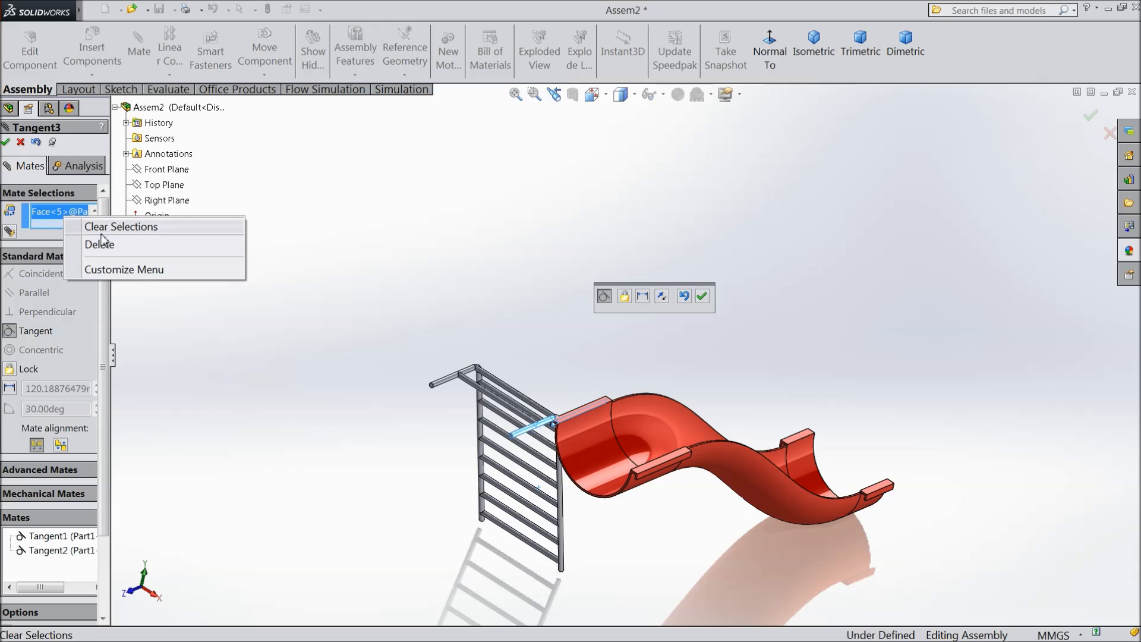
left_click(120, 227)
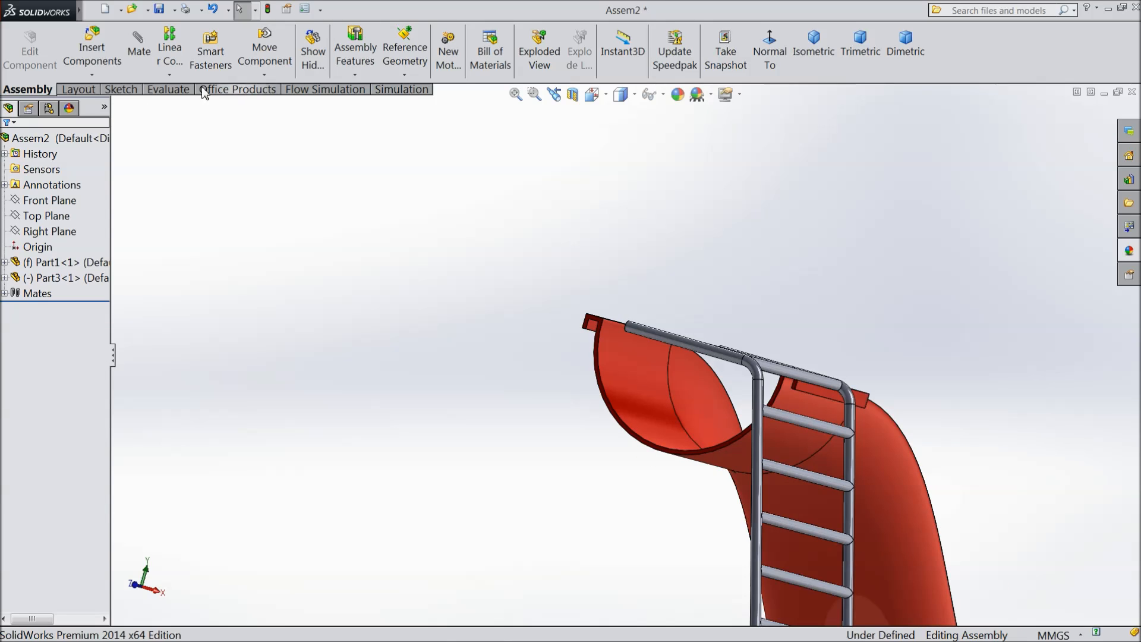
- Rotate the ladder, then add tangent mate Tangent4 with flipped alignment to the slide's opposite lip
left_click(264, 49)
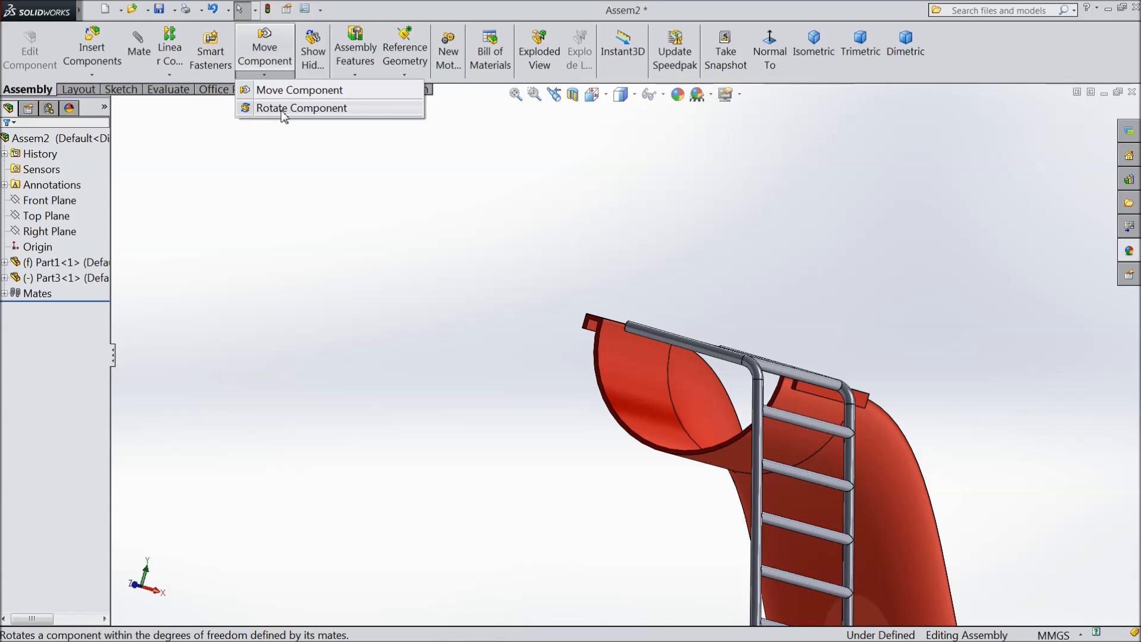
left_click(301, 108)
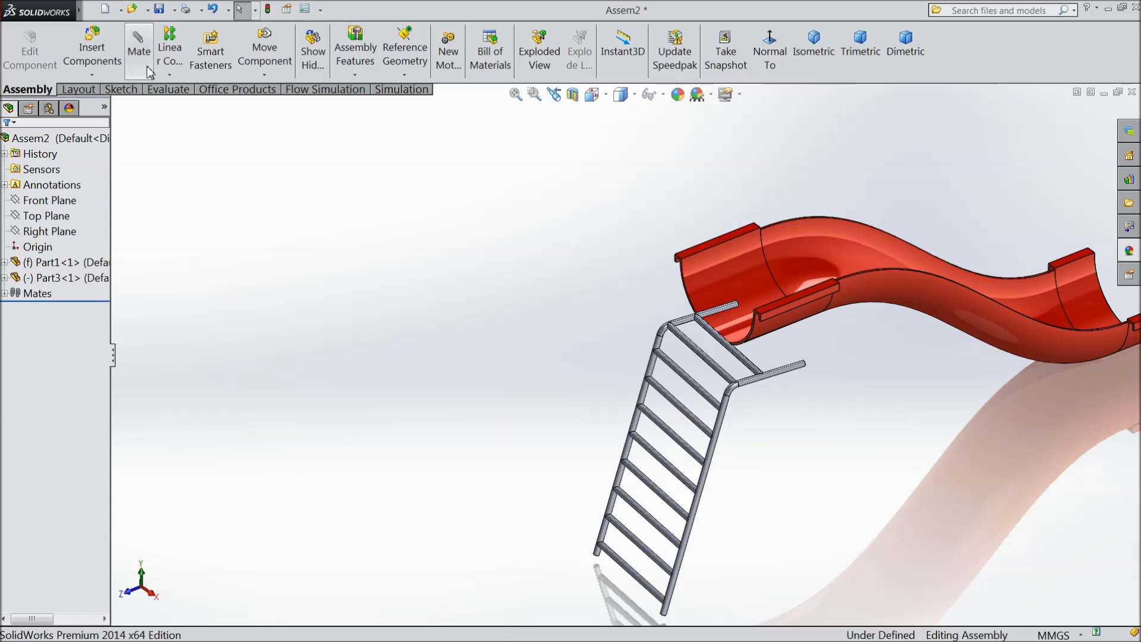
left_click(139, 49)
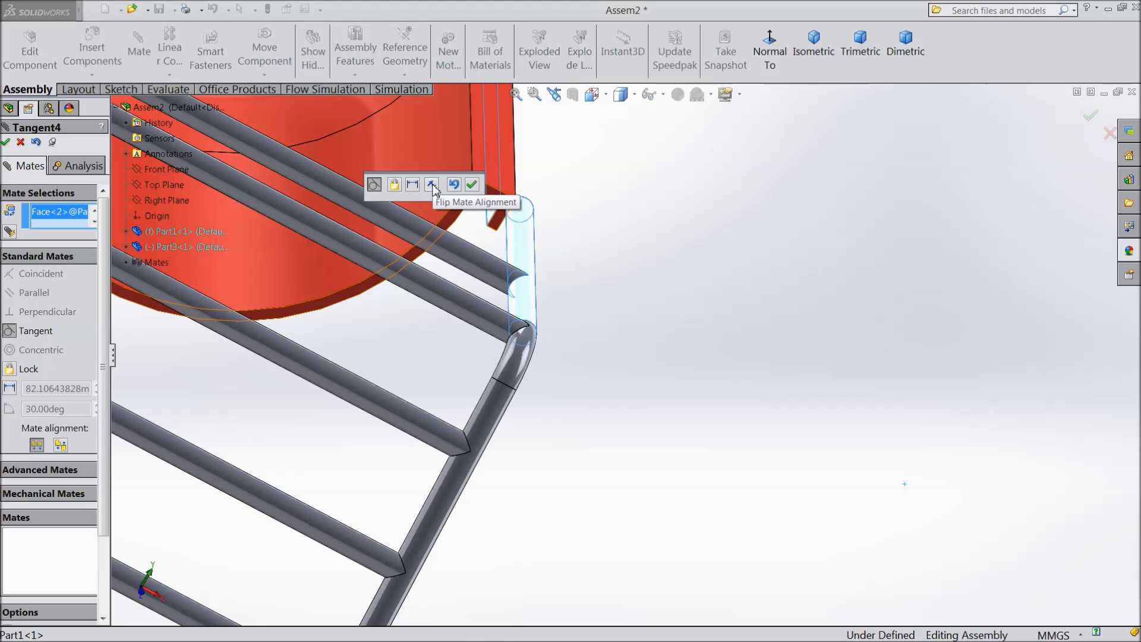
left_click(432, 184)
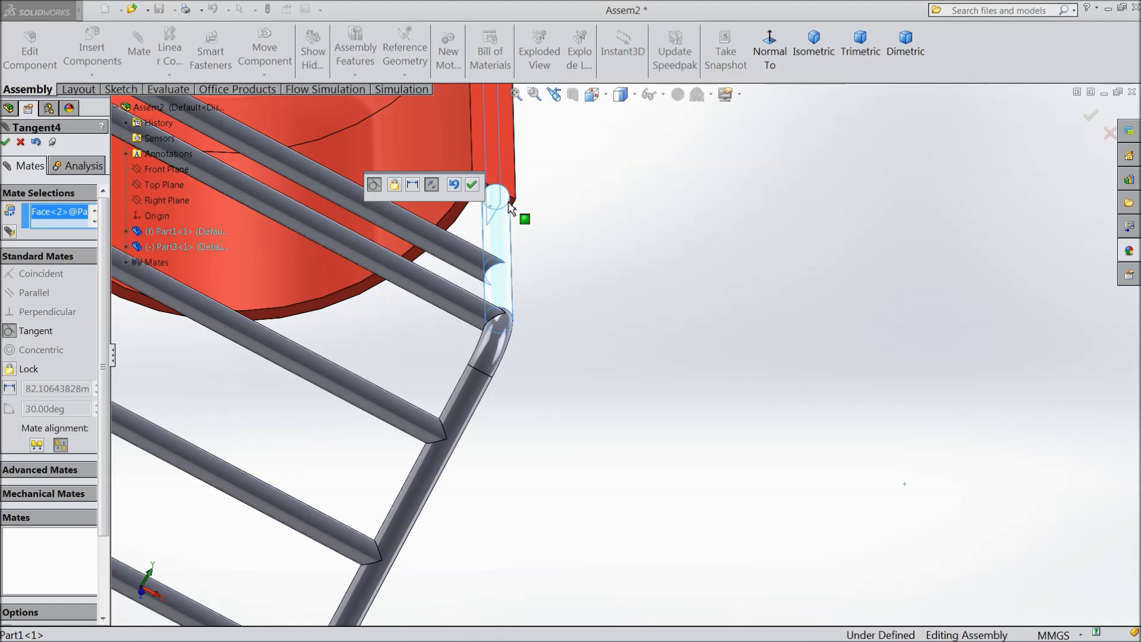
left_click(472, 184)
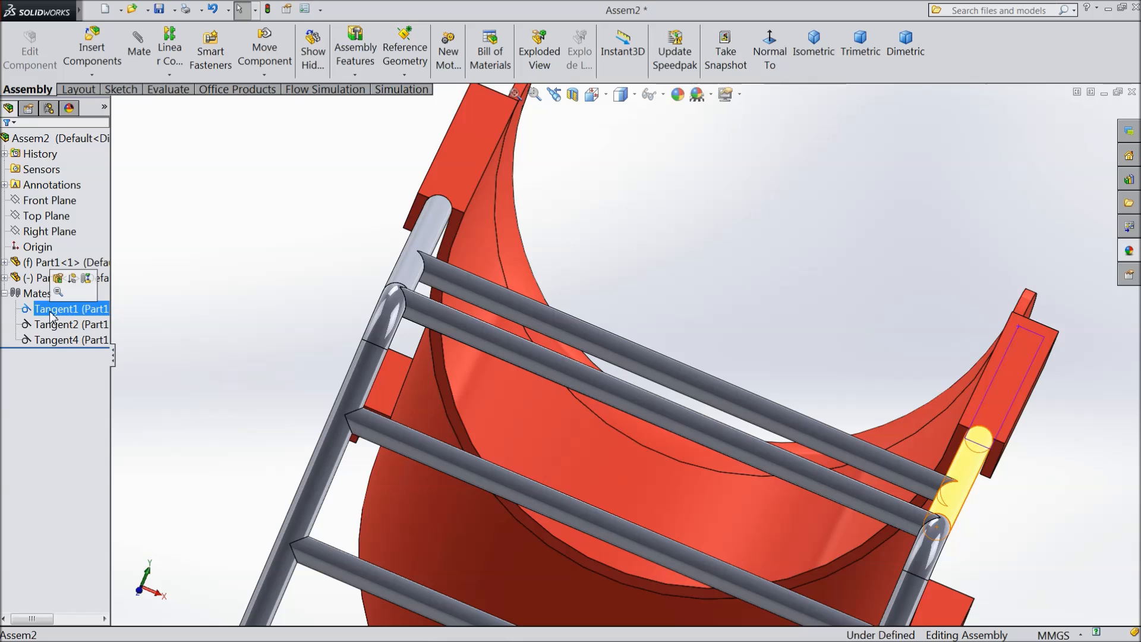
- Inspect Tangent1, then flip Tangent2's alignment so the top rail rests along the slide lip
double_click(70, 308)
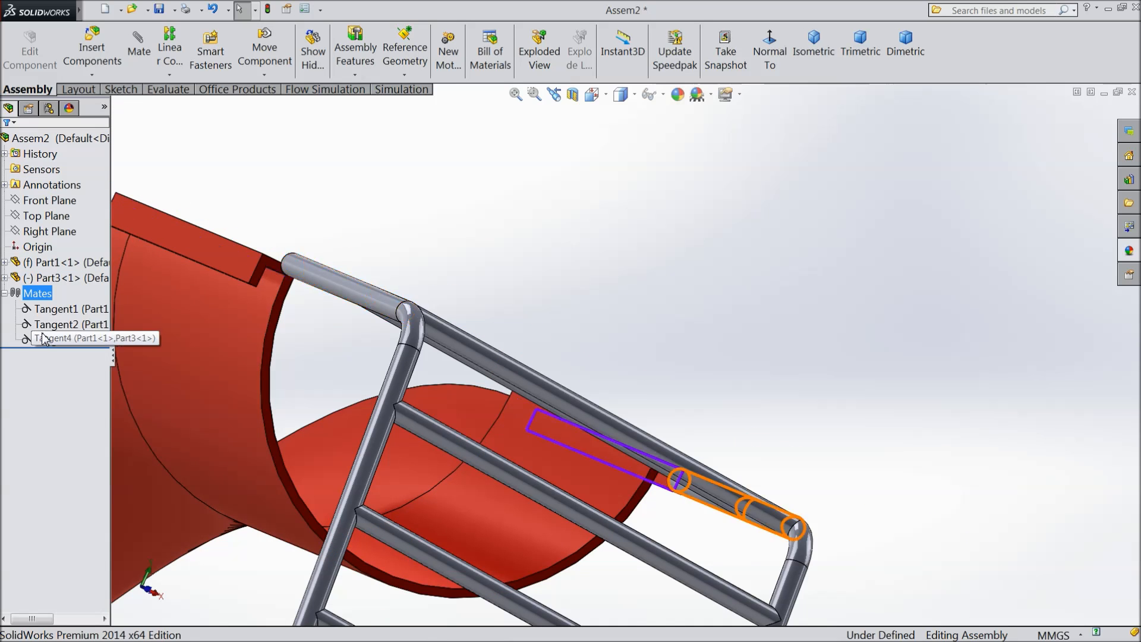
left_click(70, 325)
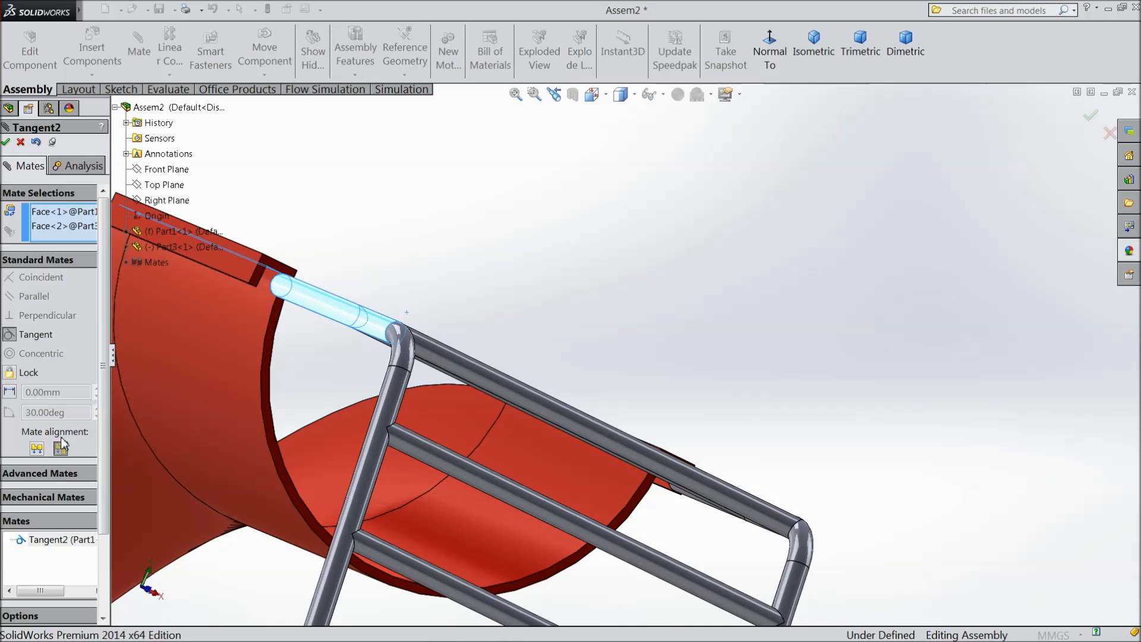
left_click(6, 142)
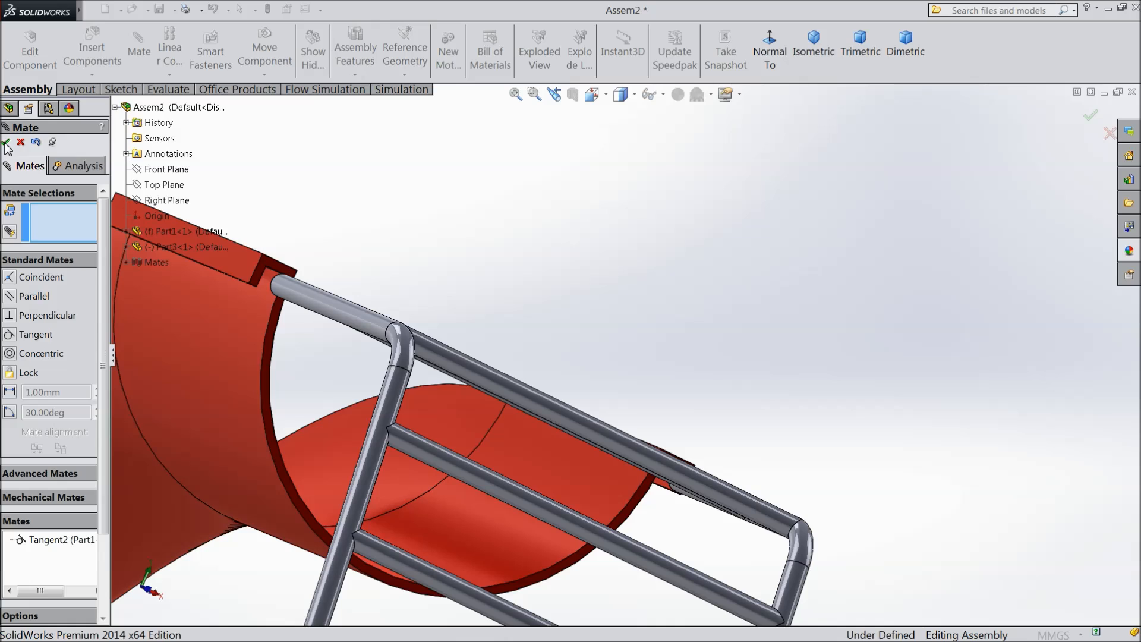